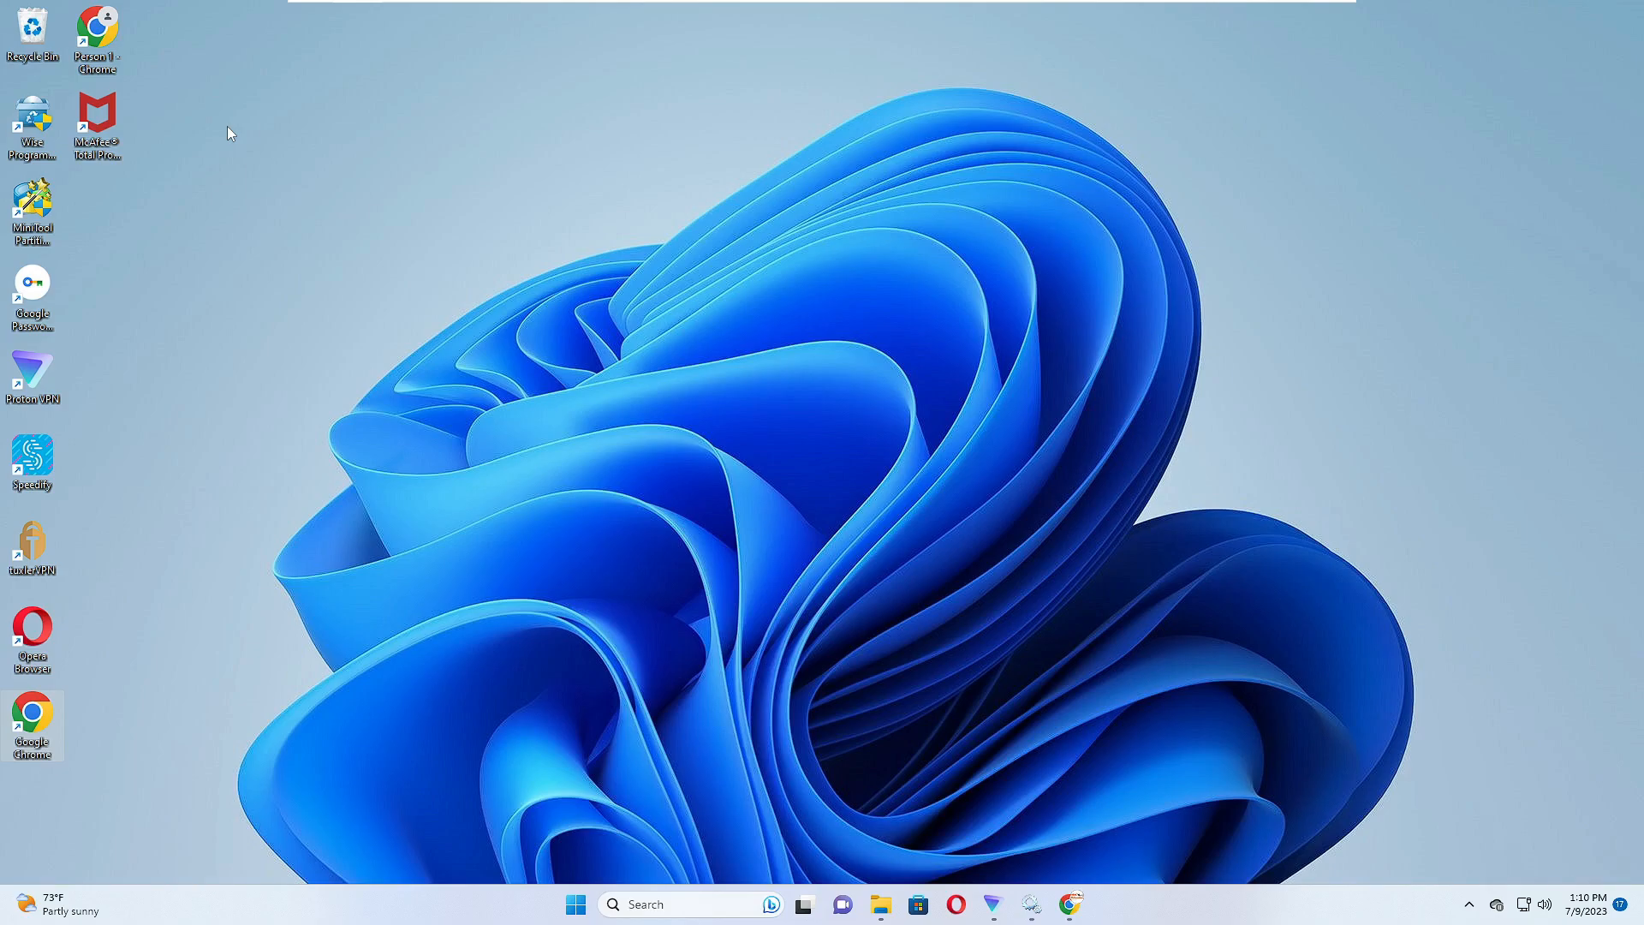
mouse_move(359, 654)
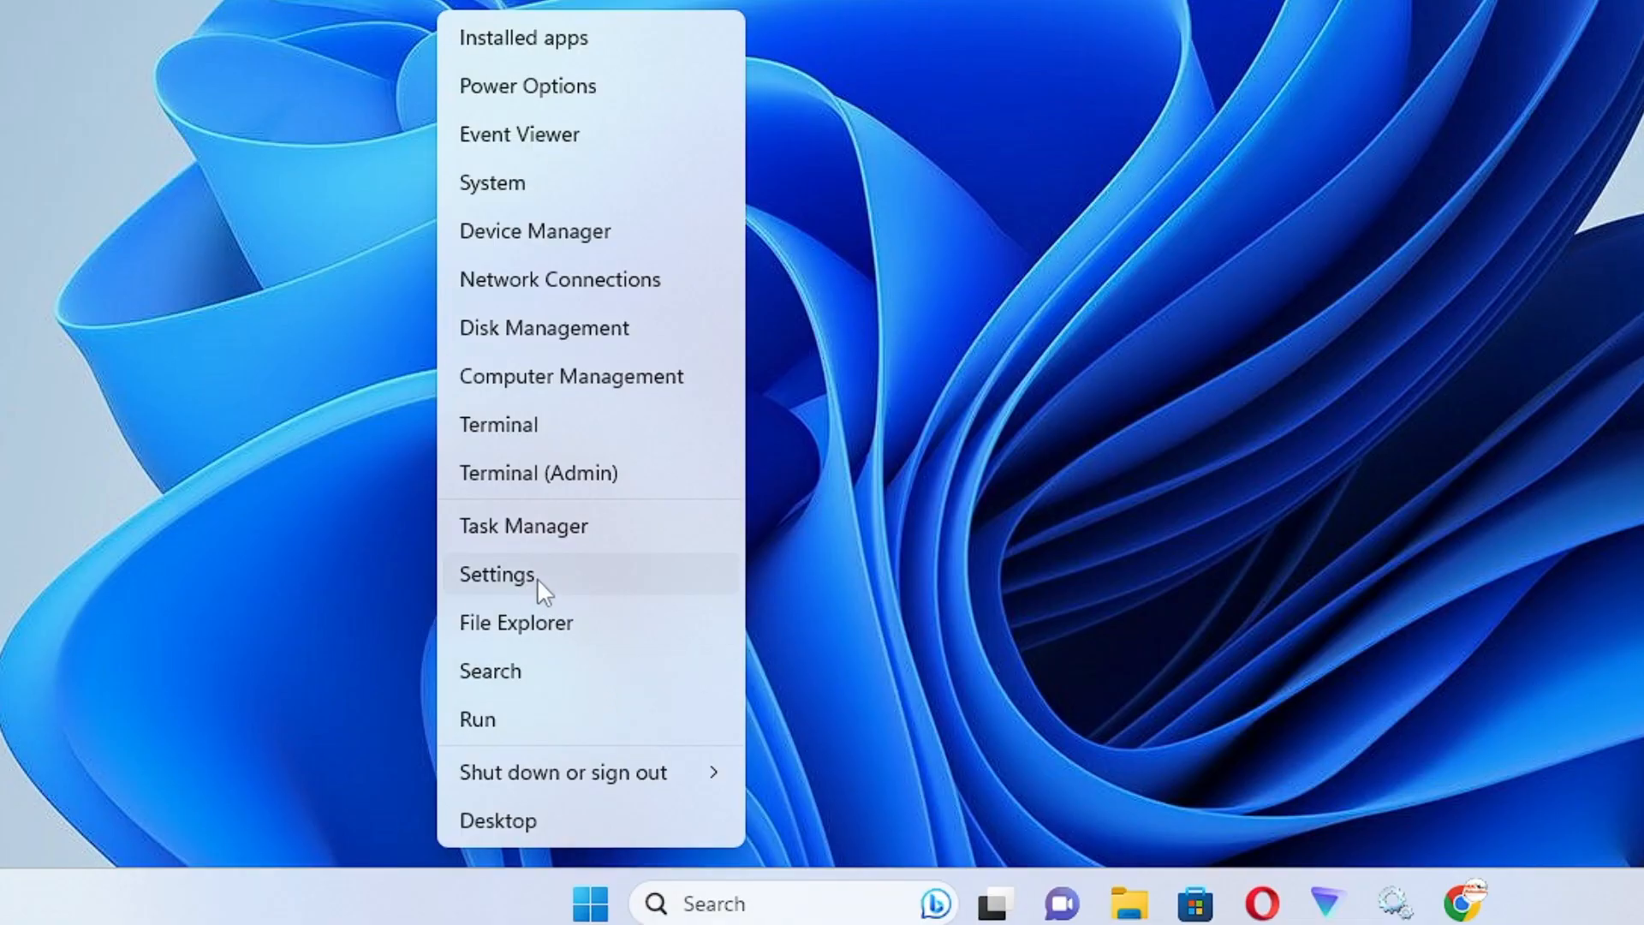
- Open Windows Settings from the Start quick-link menu, showing the System page
click(499, 574)
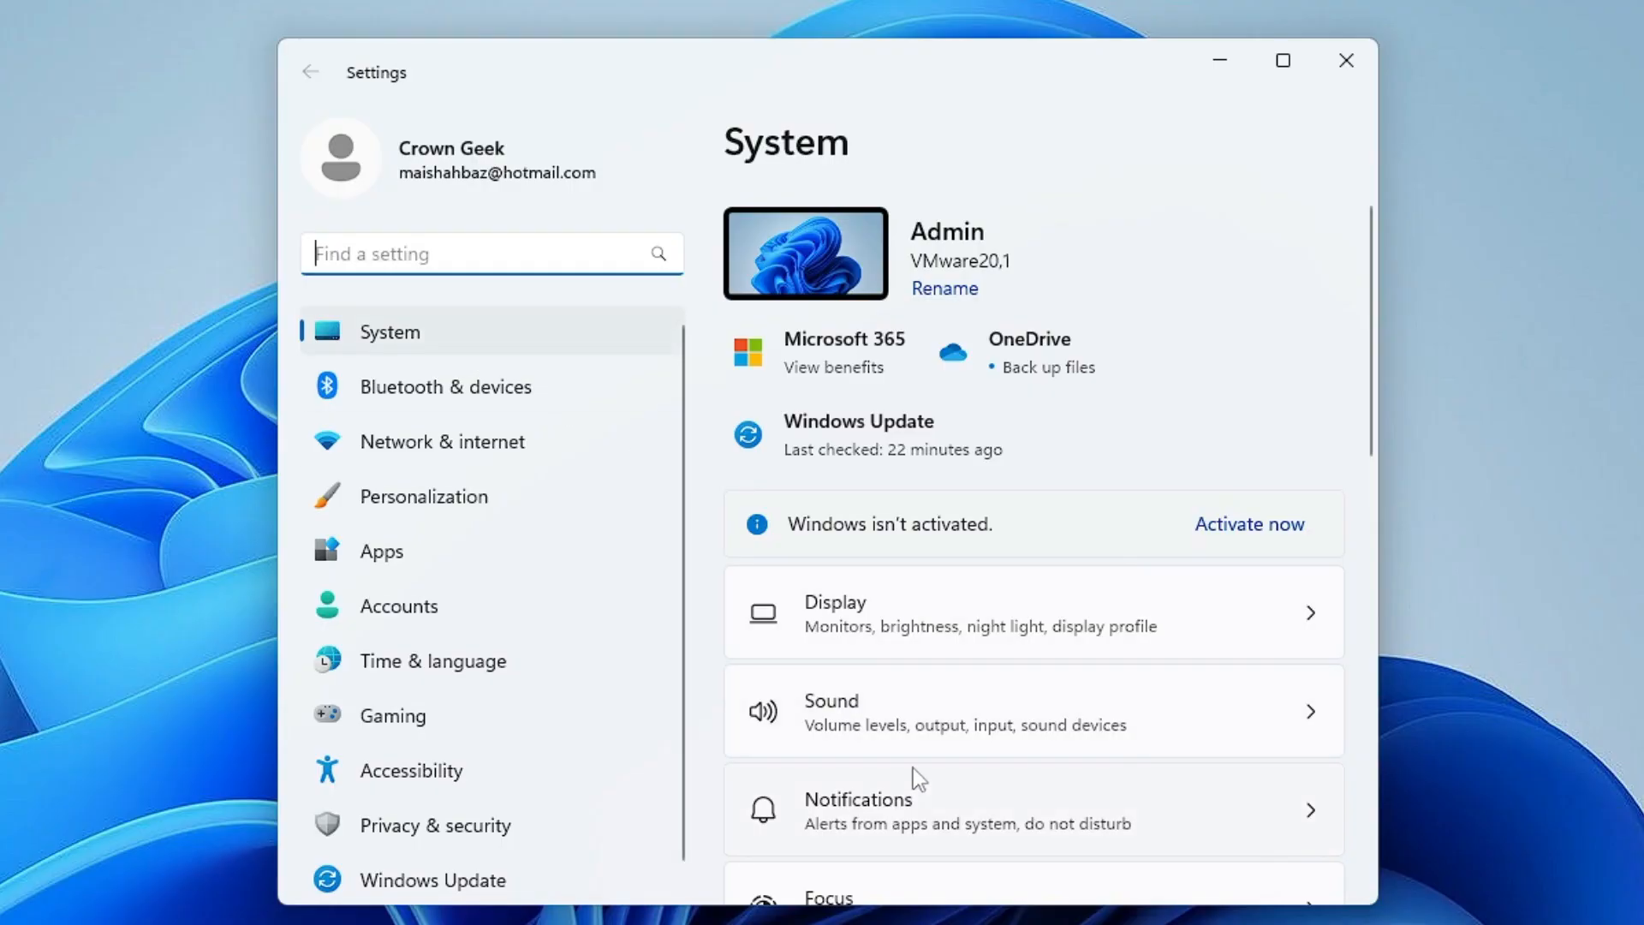
scroll(down, 3)
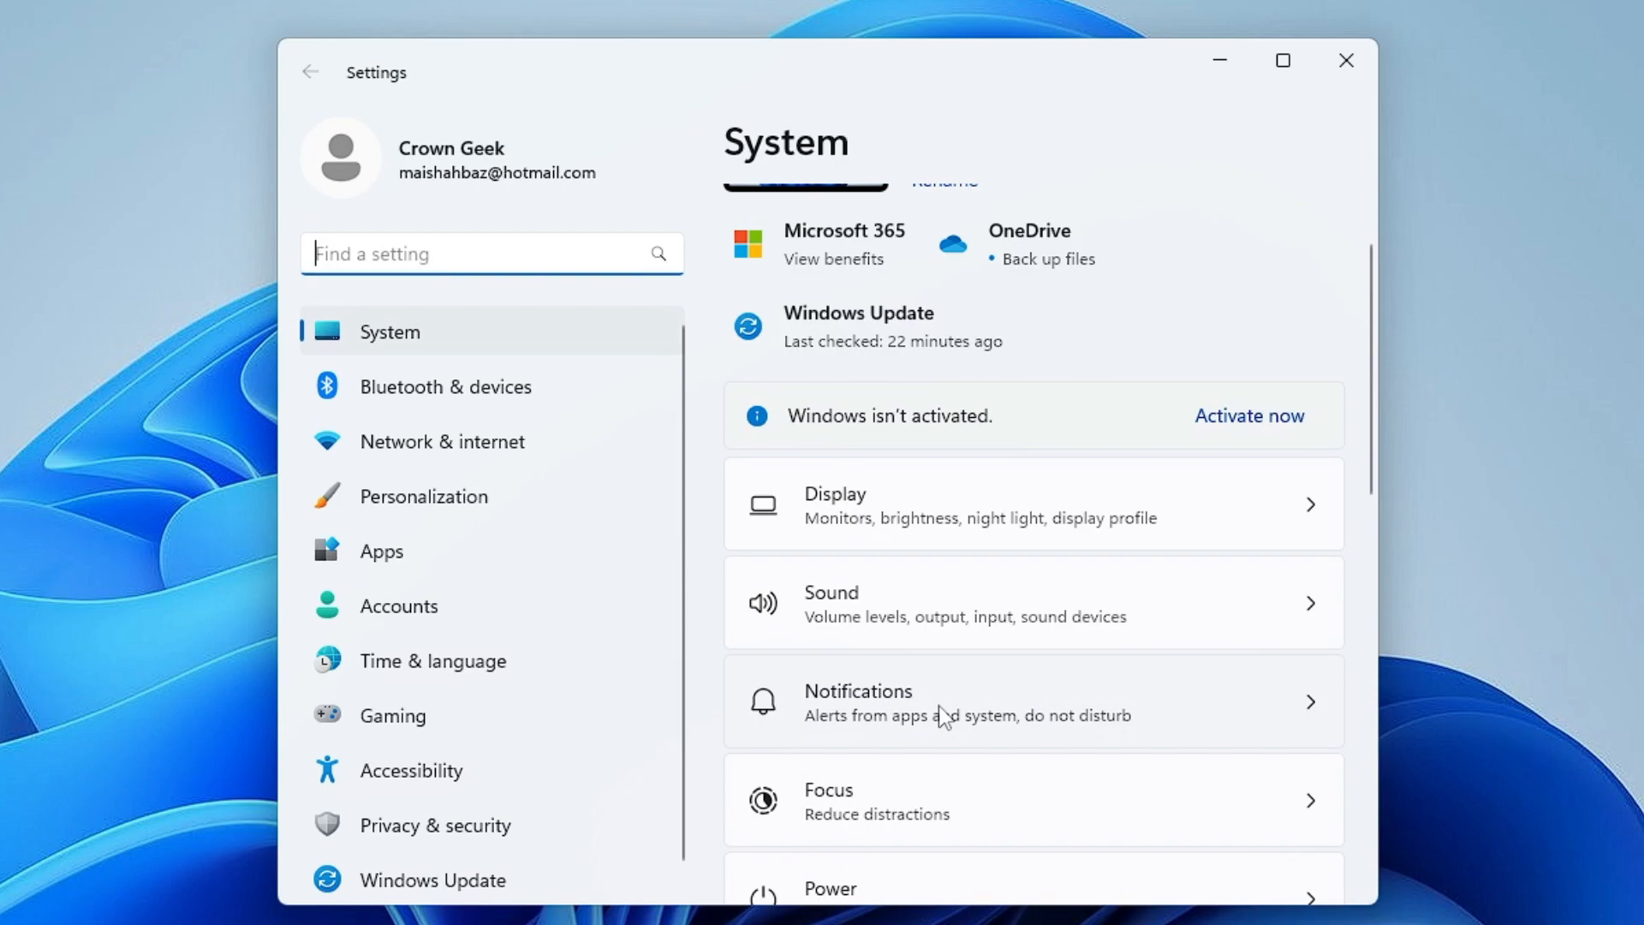
- Switch off OneDrive app notifications under Notifications, then close the Settings window
click(1033, 700)
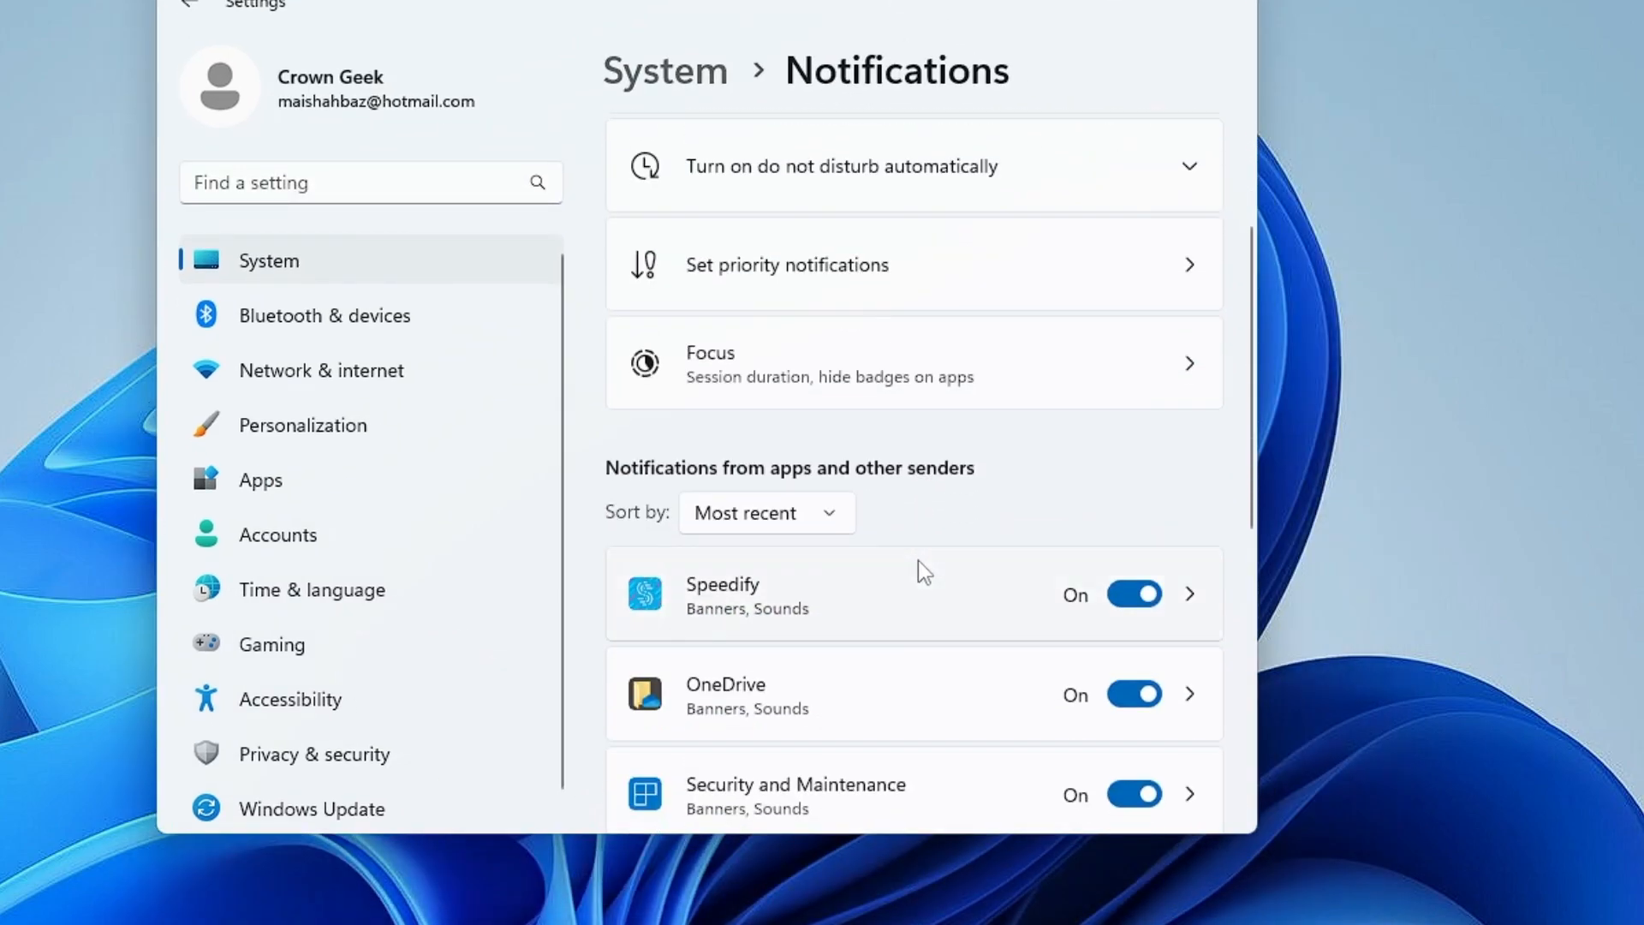
scroll(down, 3)
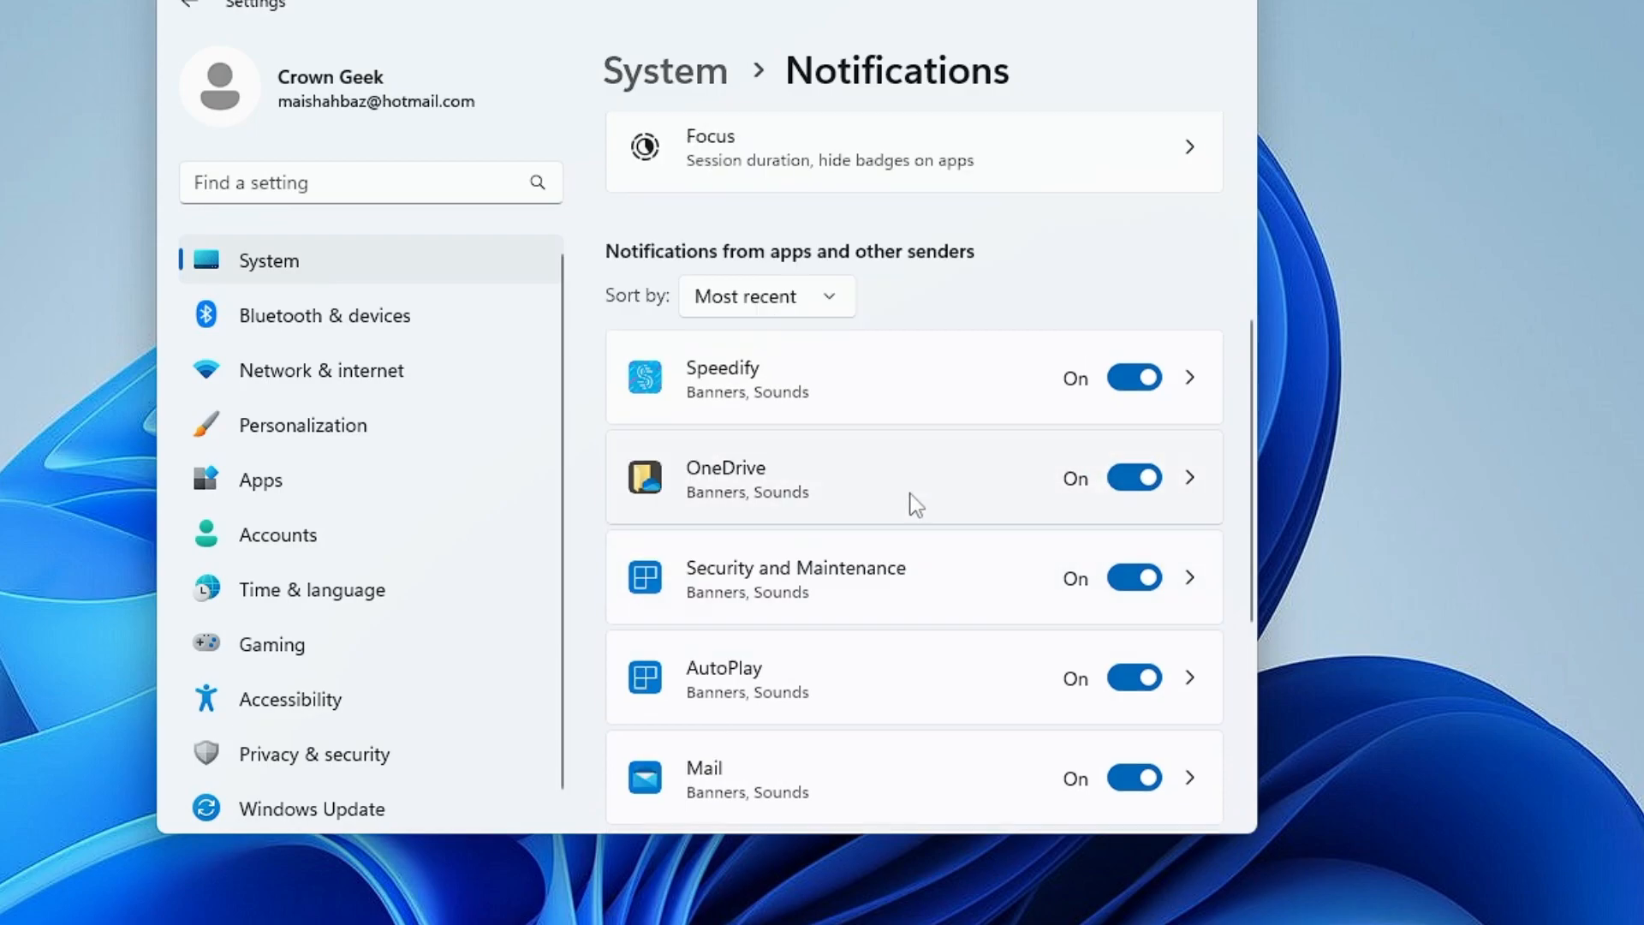
scroll(down, 3)
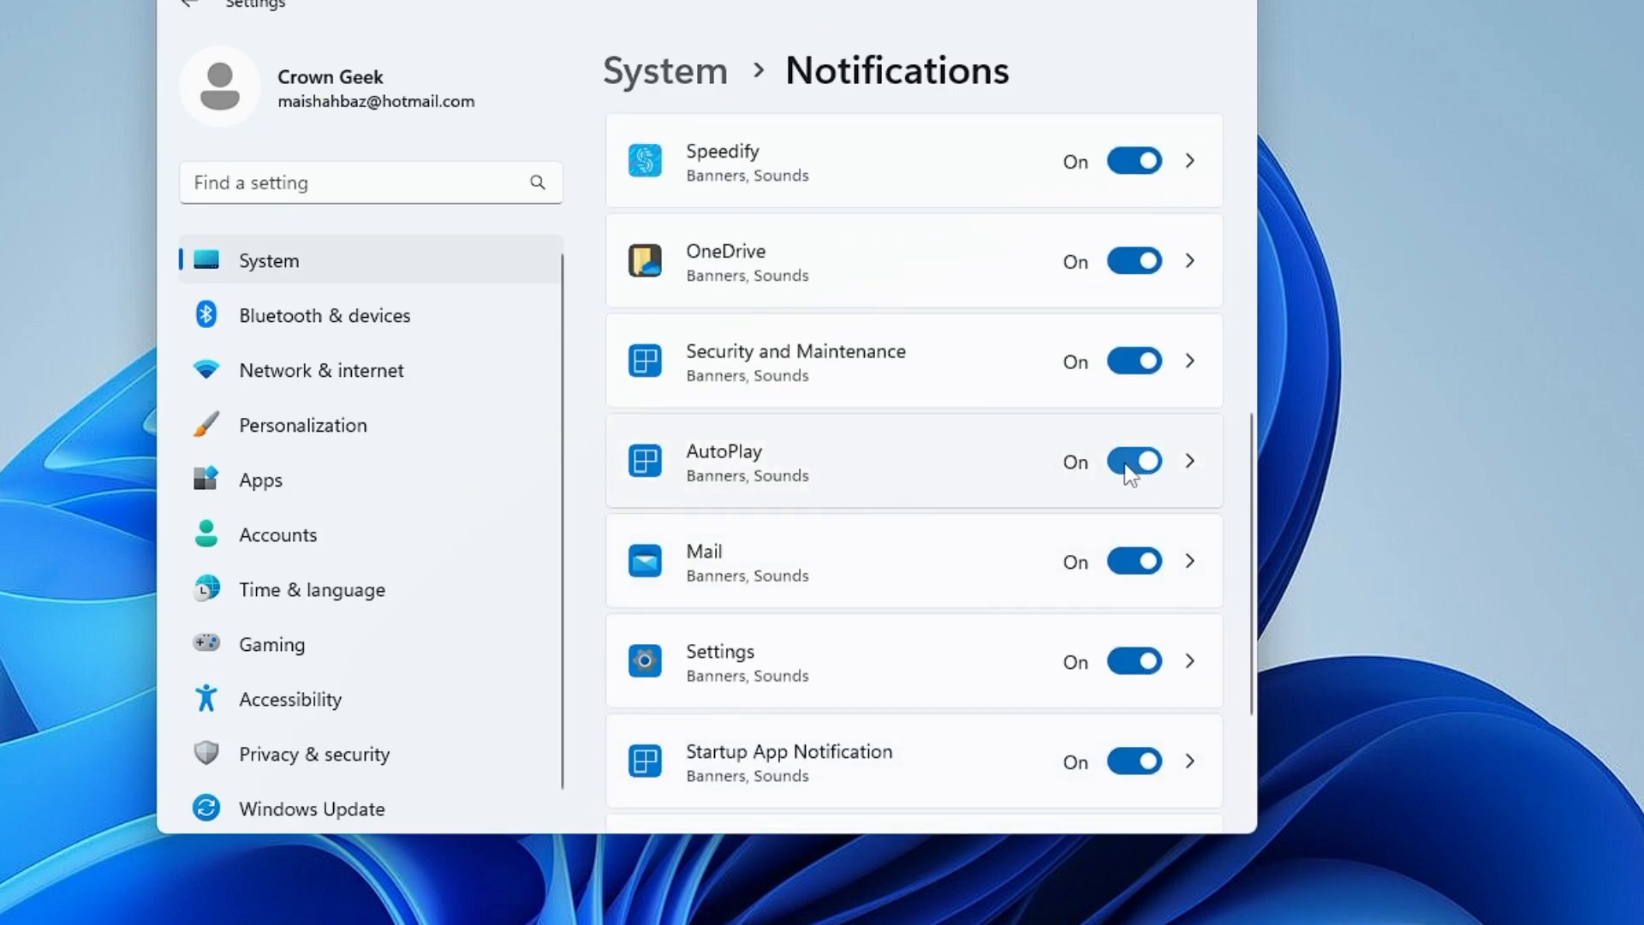
mouse_move(901, 379)
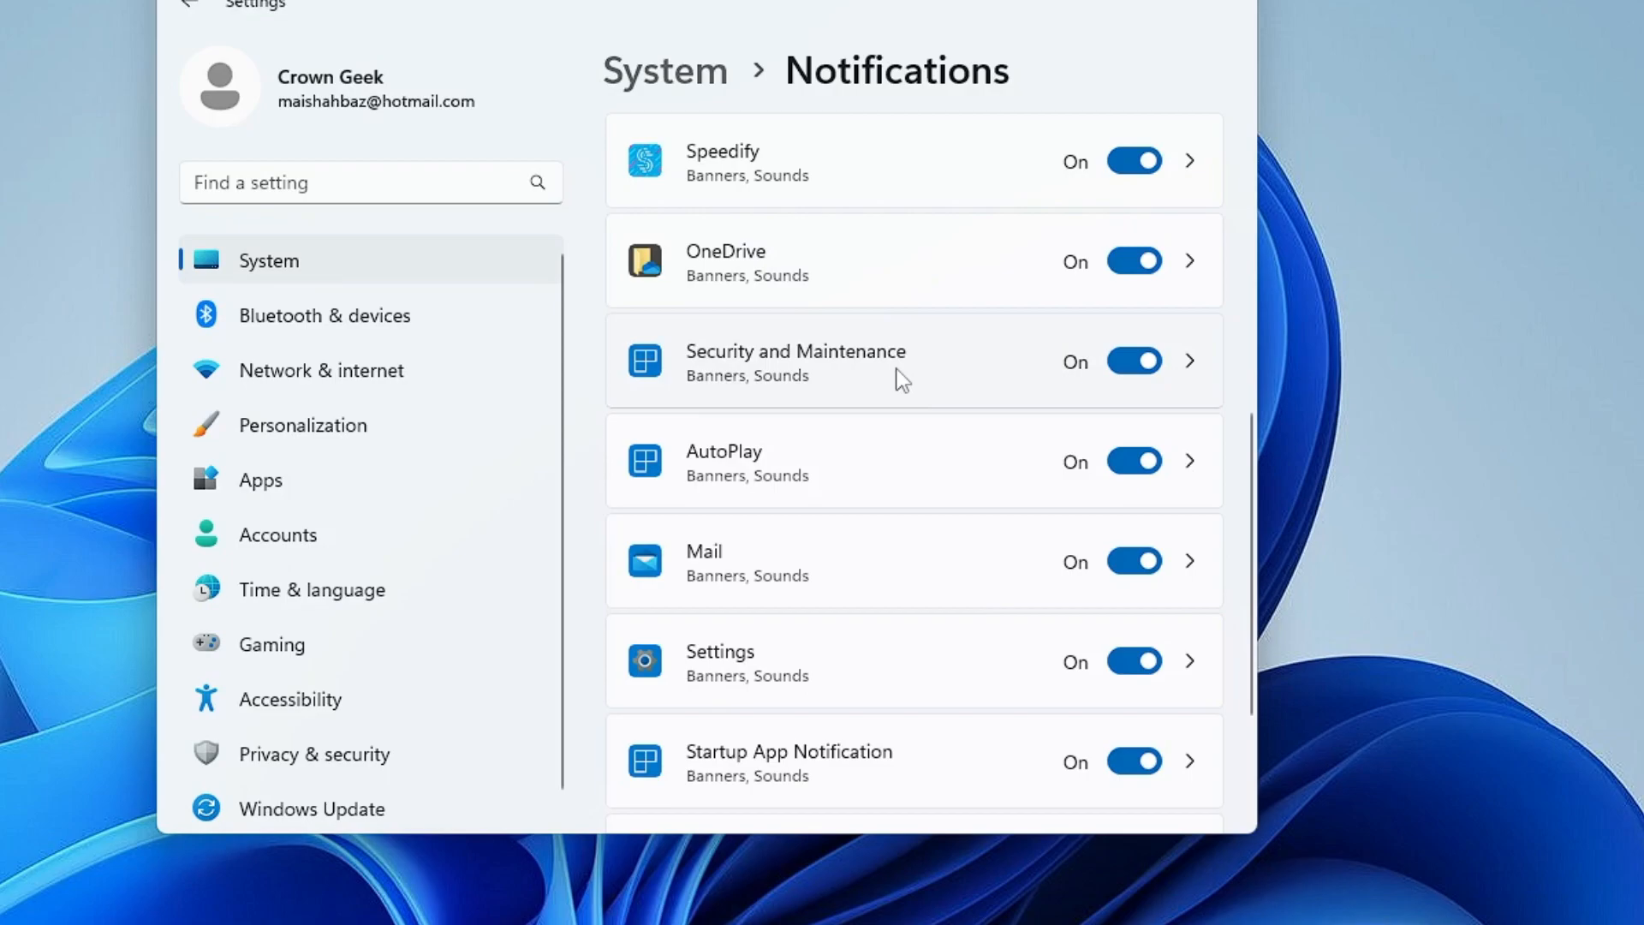
mouse_move(1132, 276)
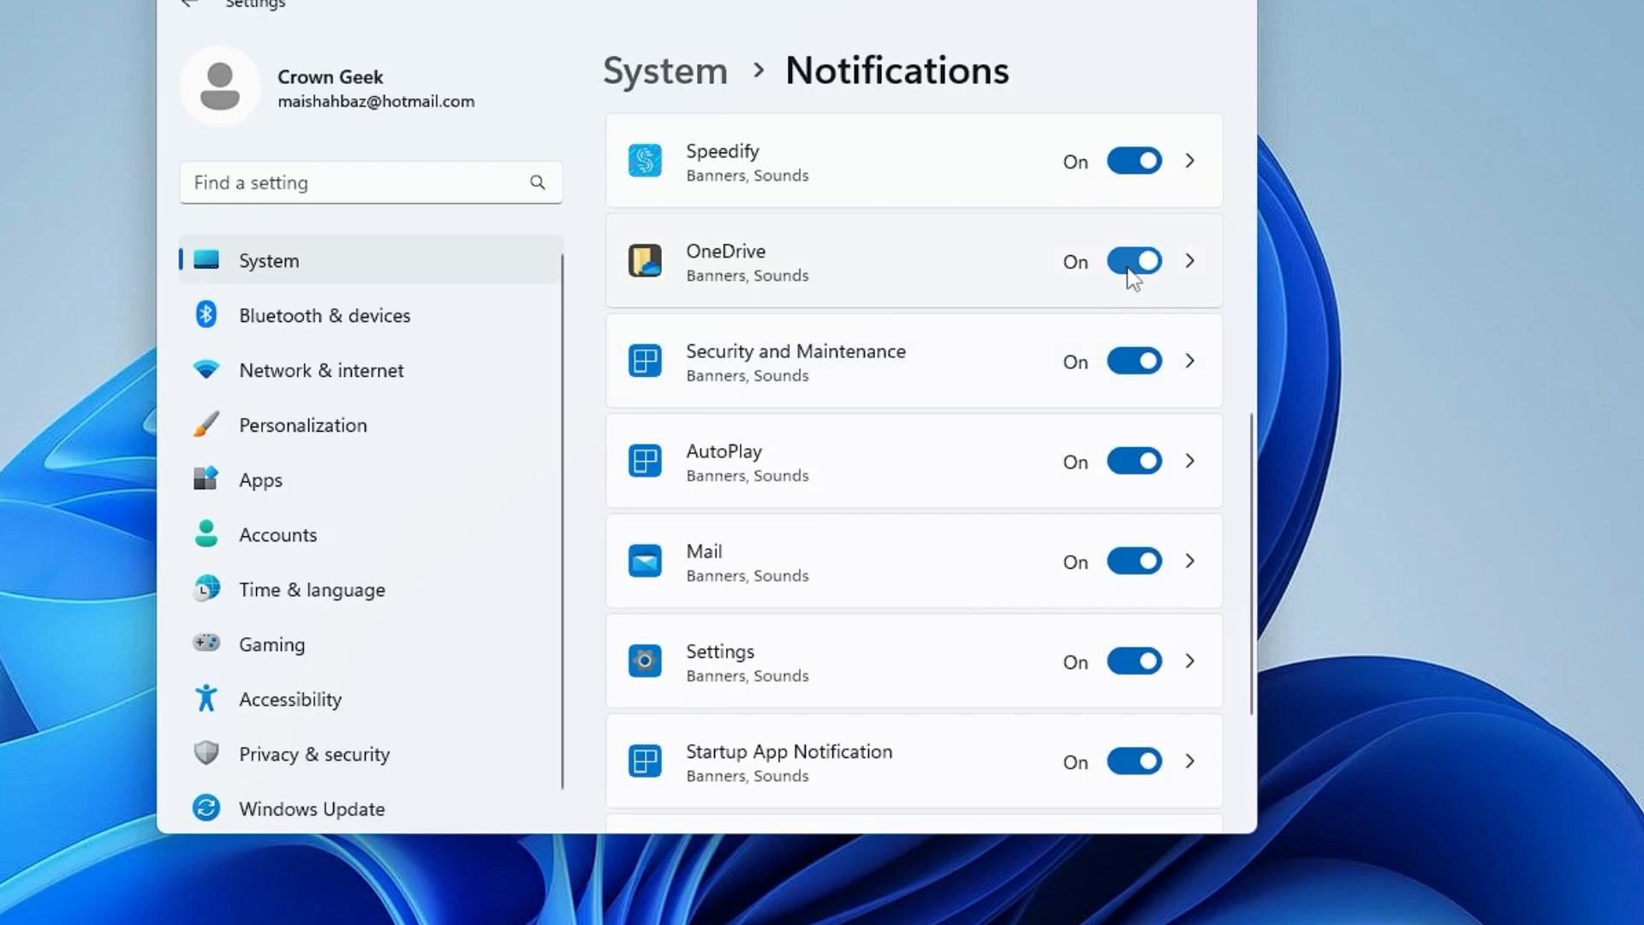
click(1133, 261)
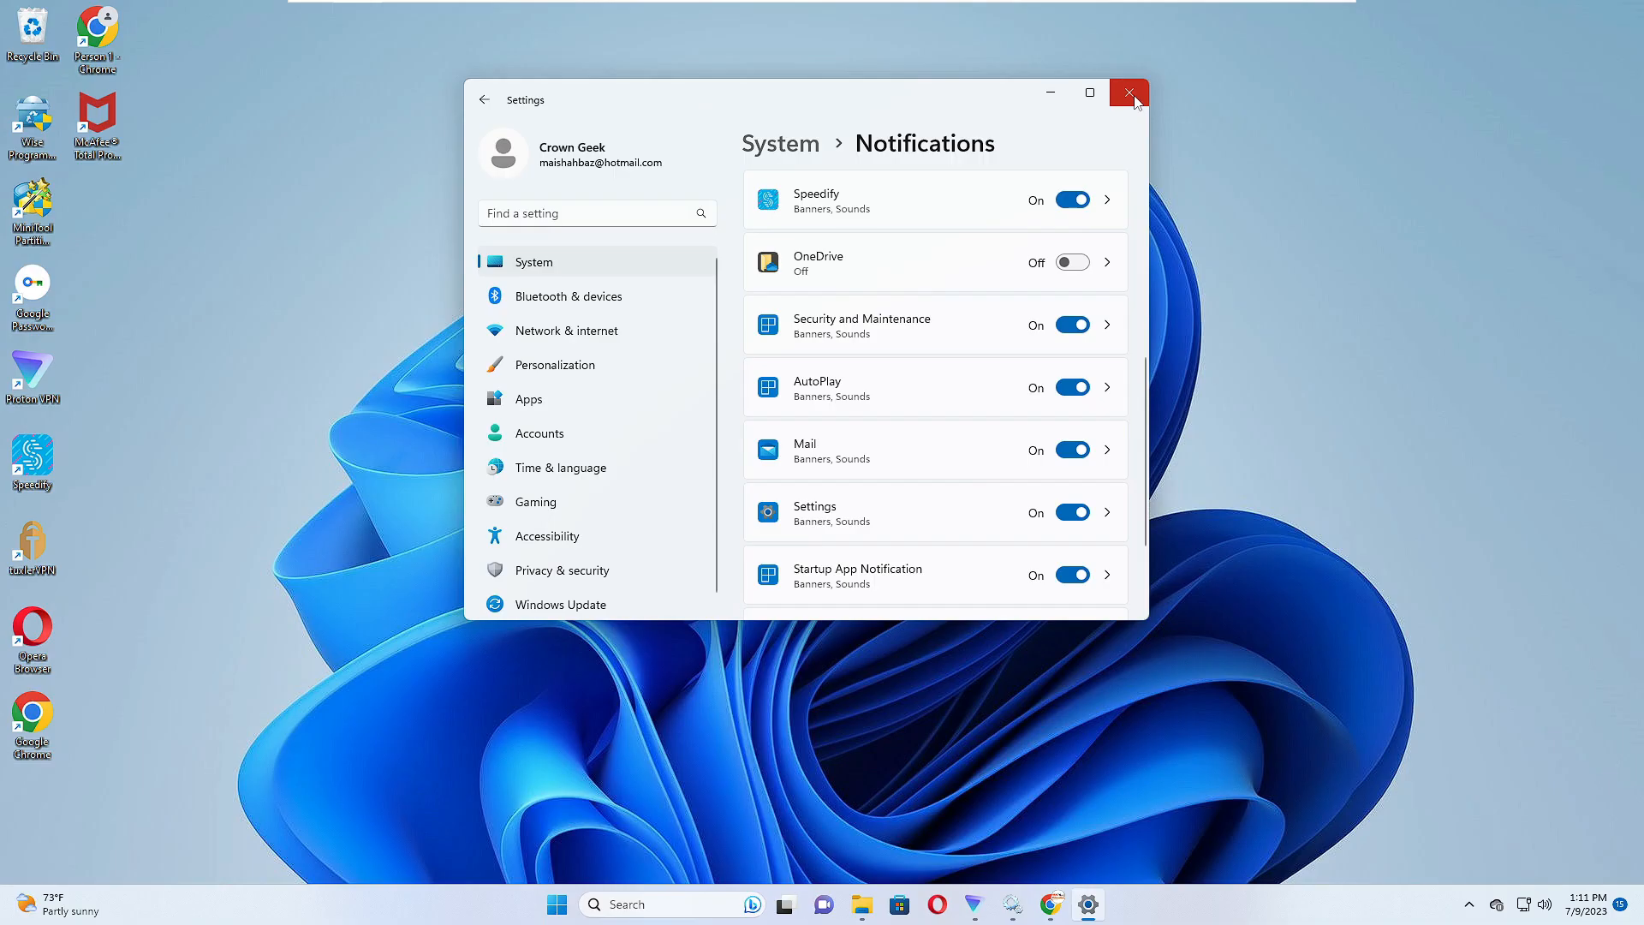
click(1128, 93)
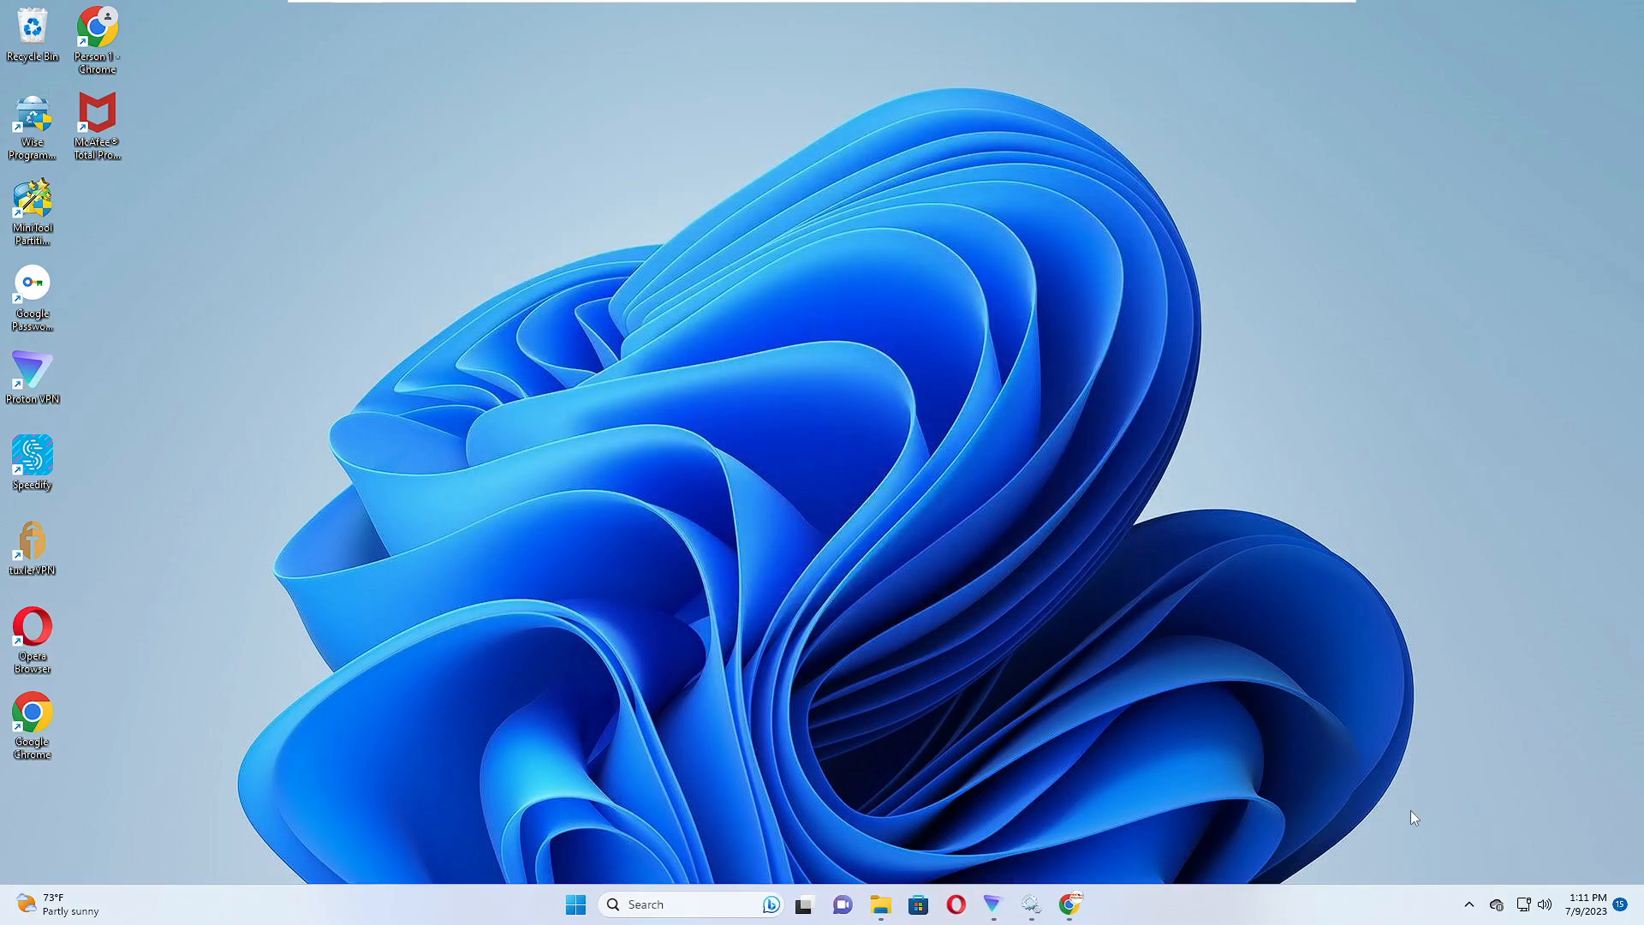
- Uncheck 'Show informational alerts' in McAfee's General settings and alerts, apply, and close McAfee
click(1467, 904)
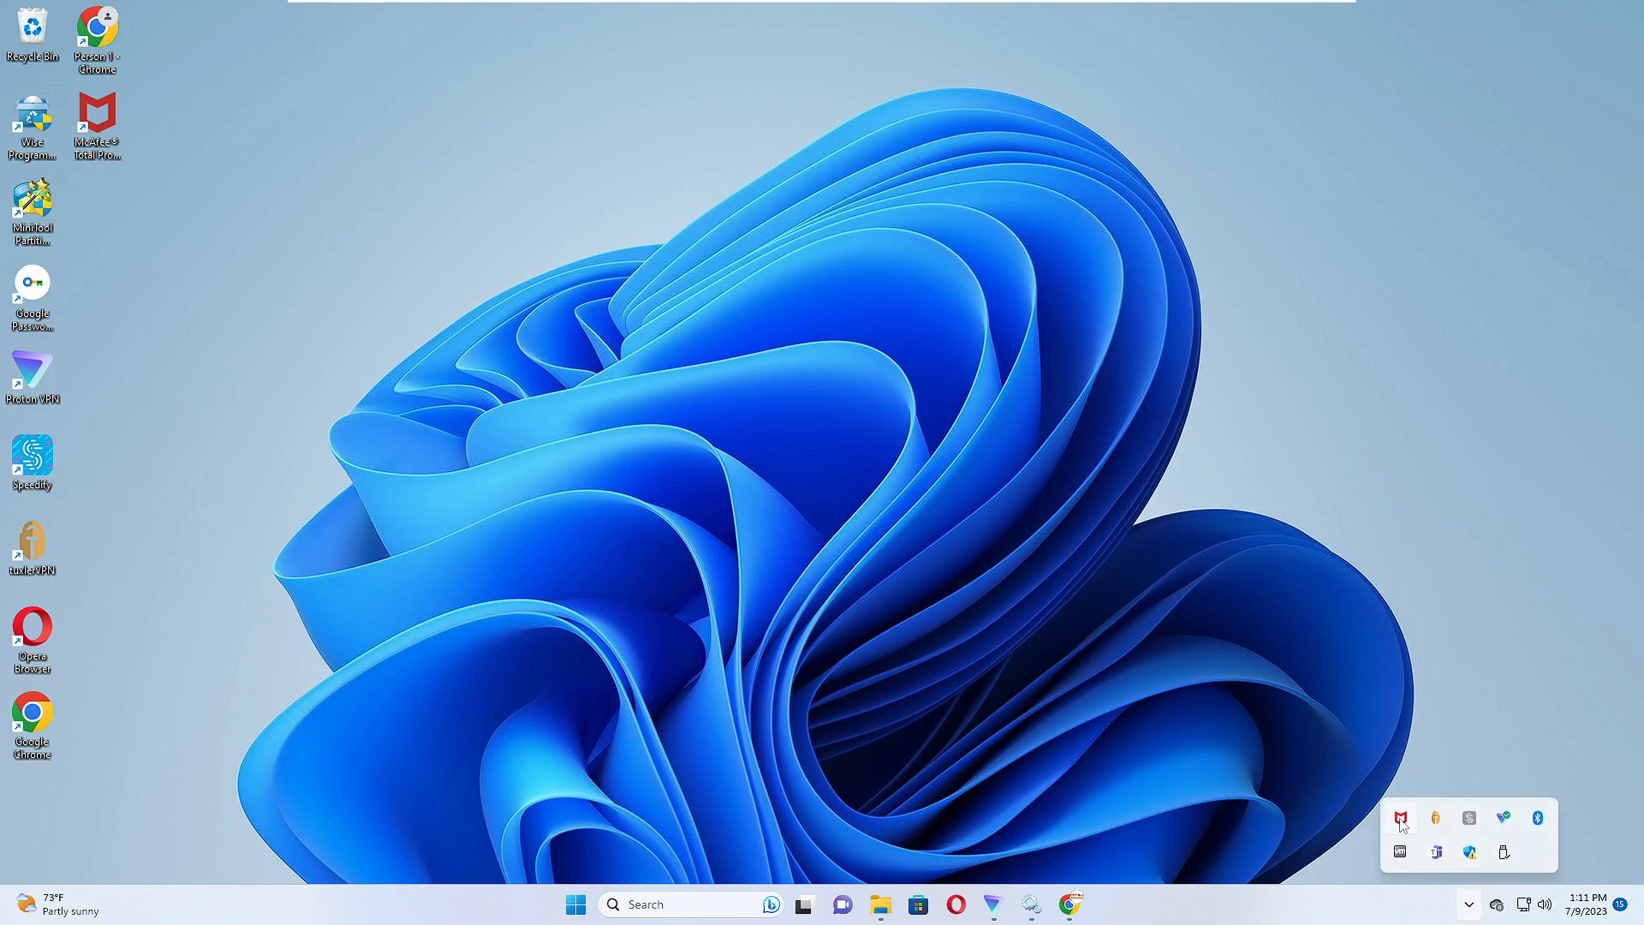
click(1400, 818)
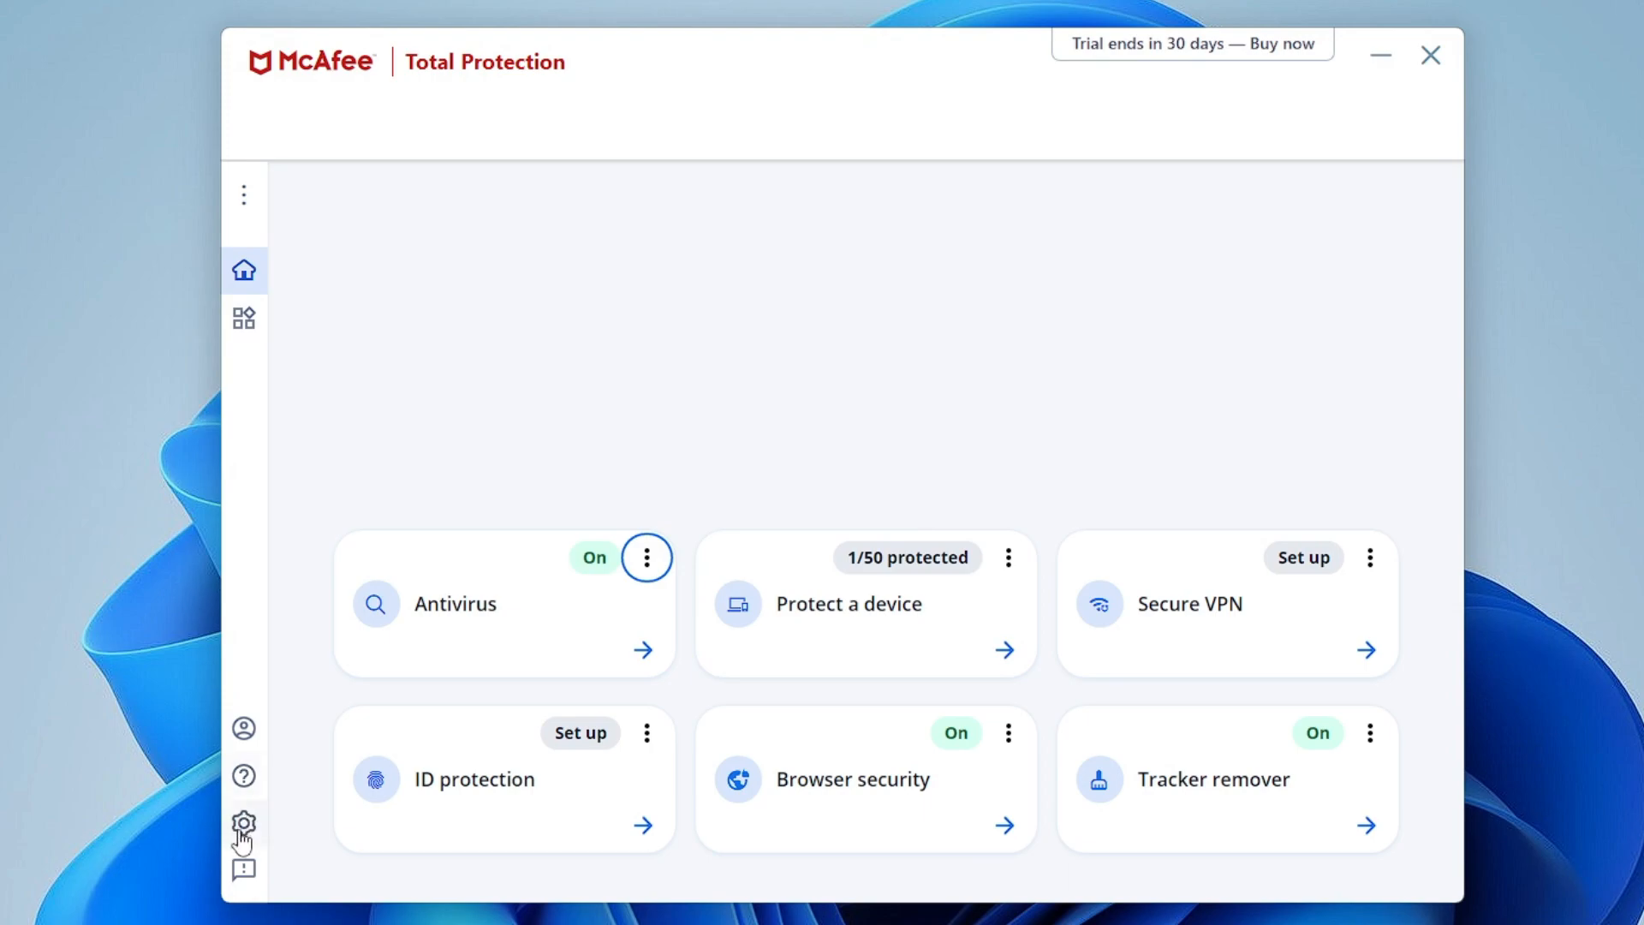
mouse_move(303, 796)
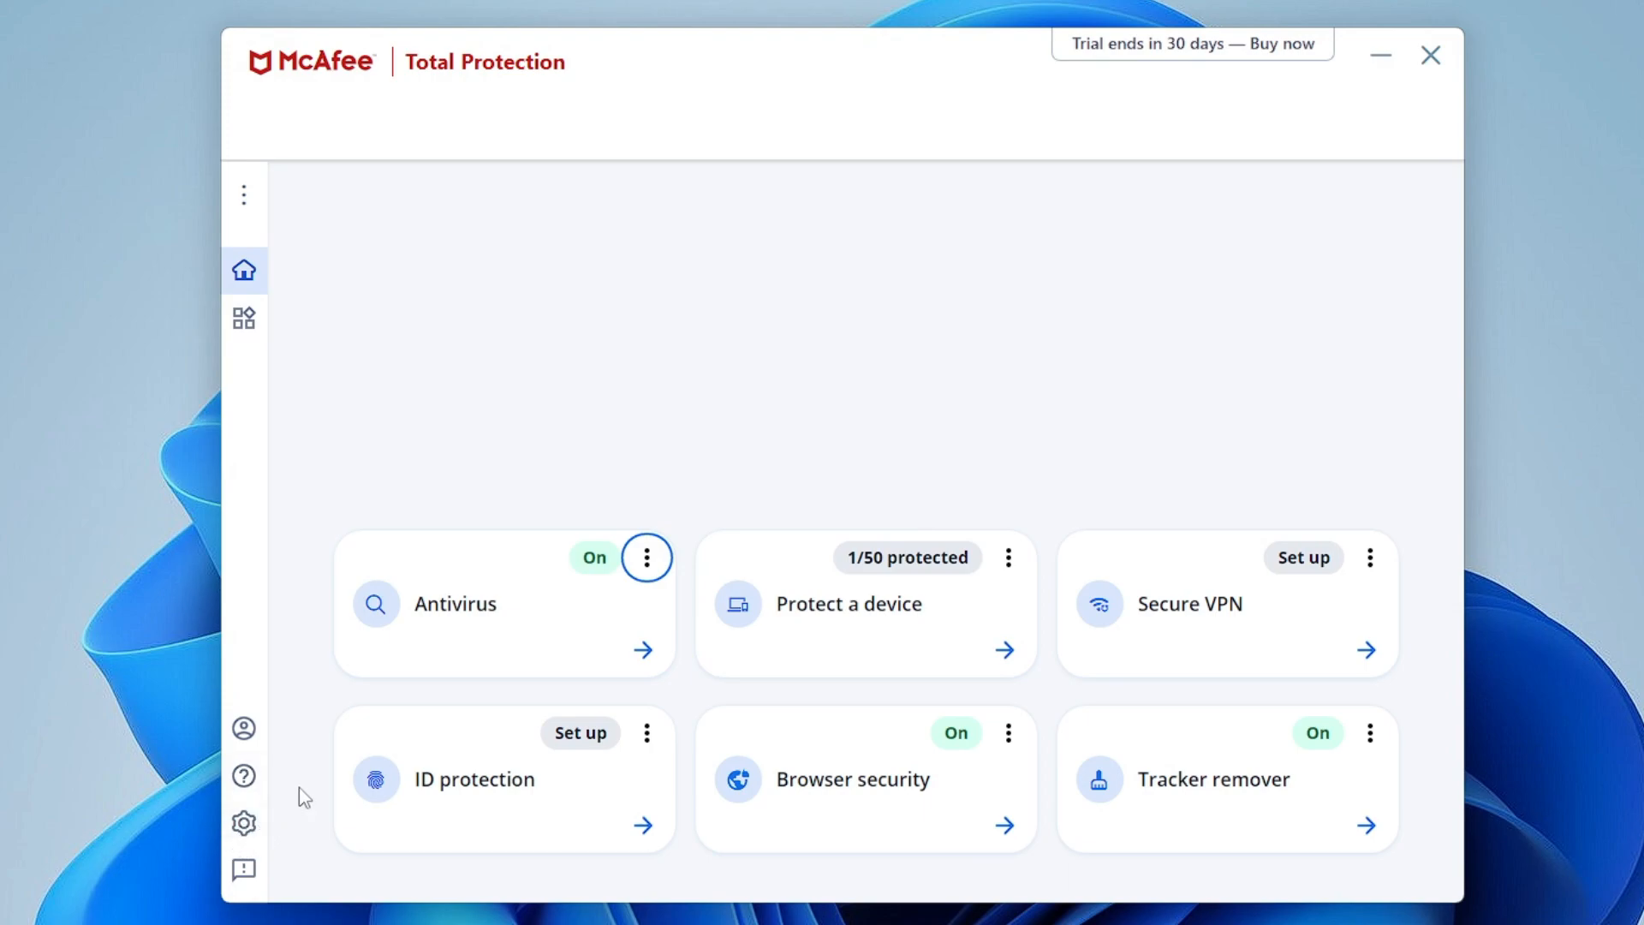
click(243, 822)
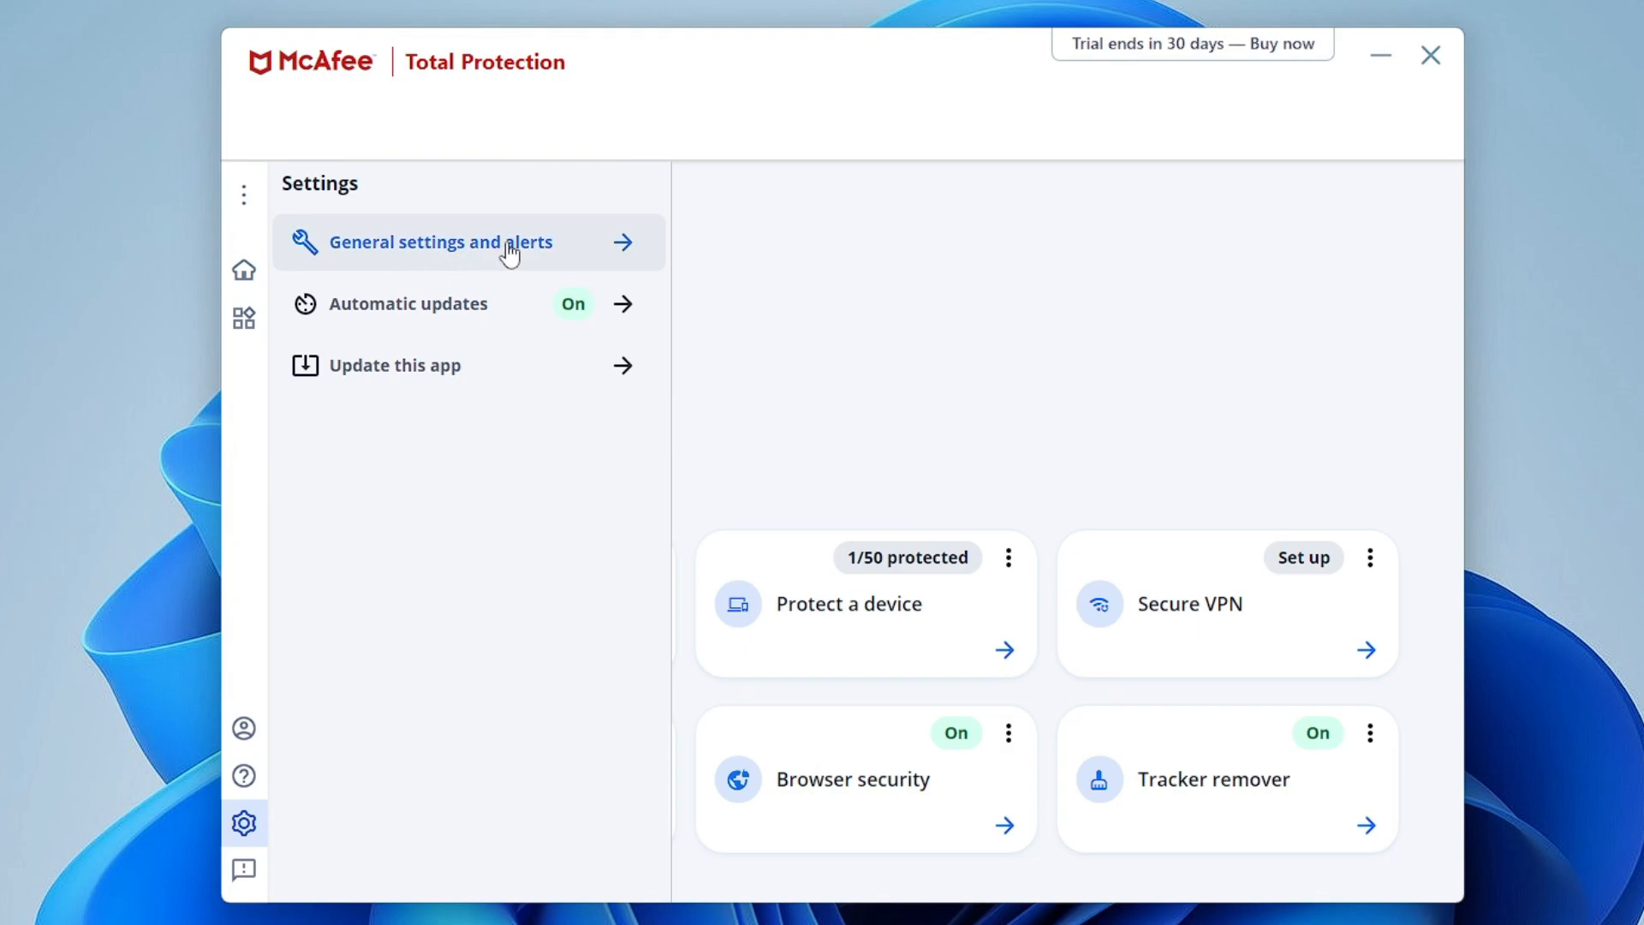
click(444, 241)
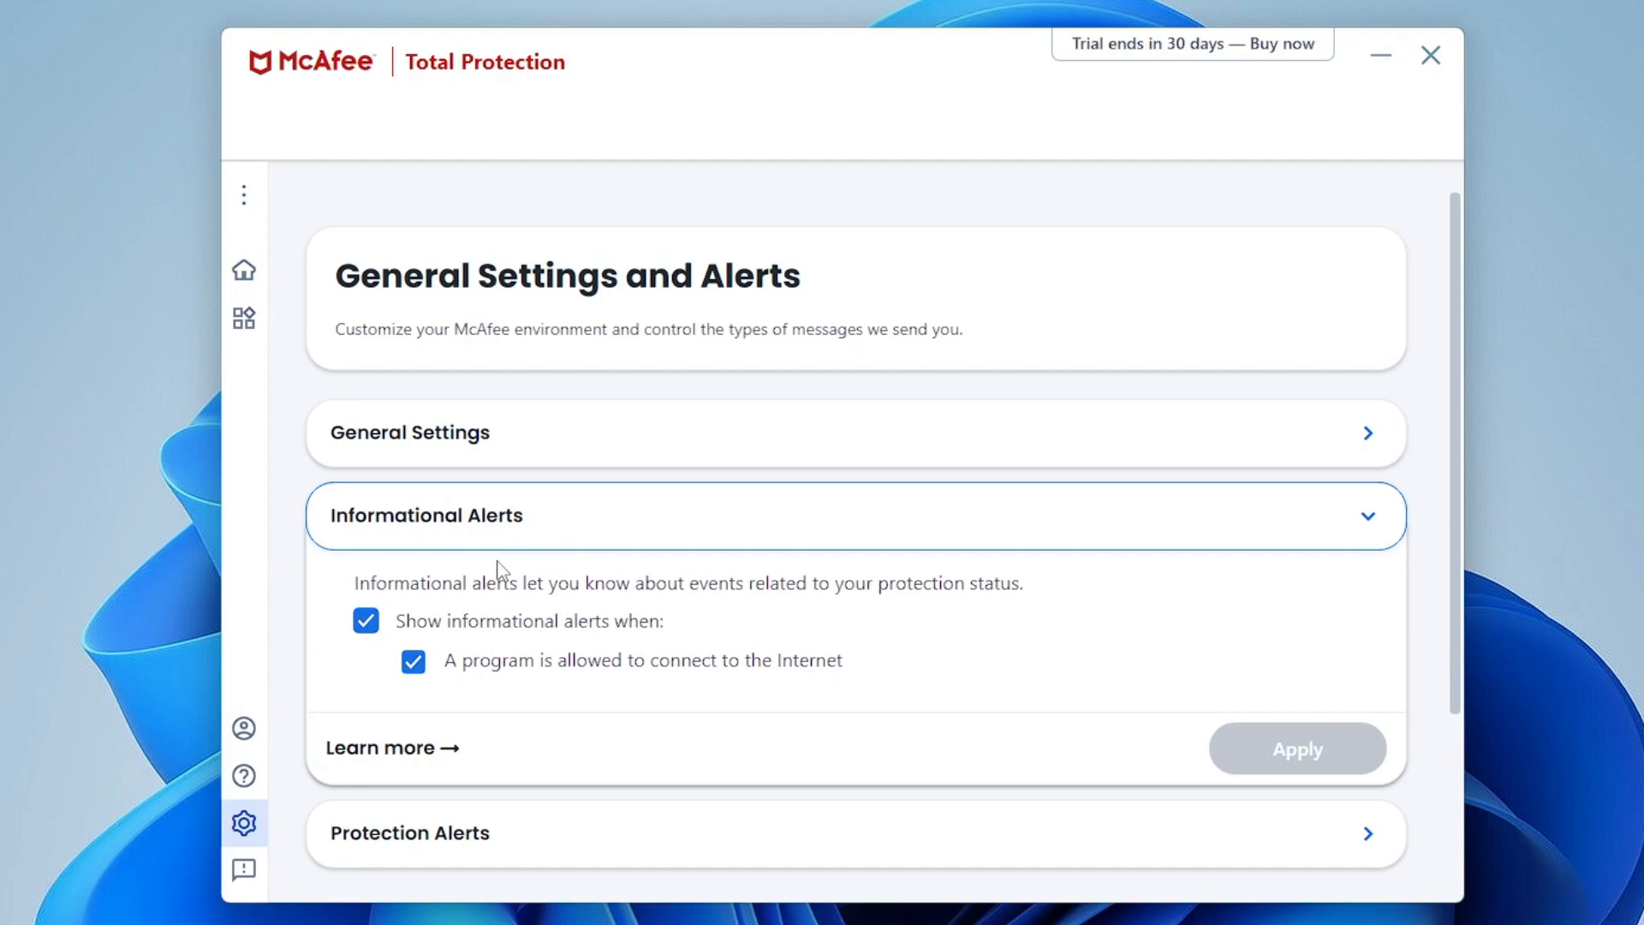
mouse_move(508, 635)
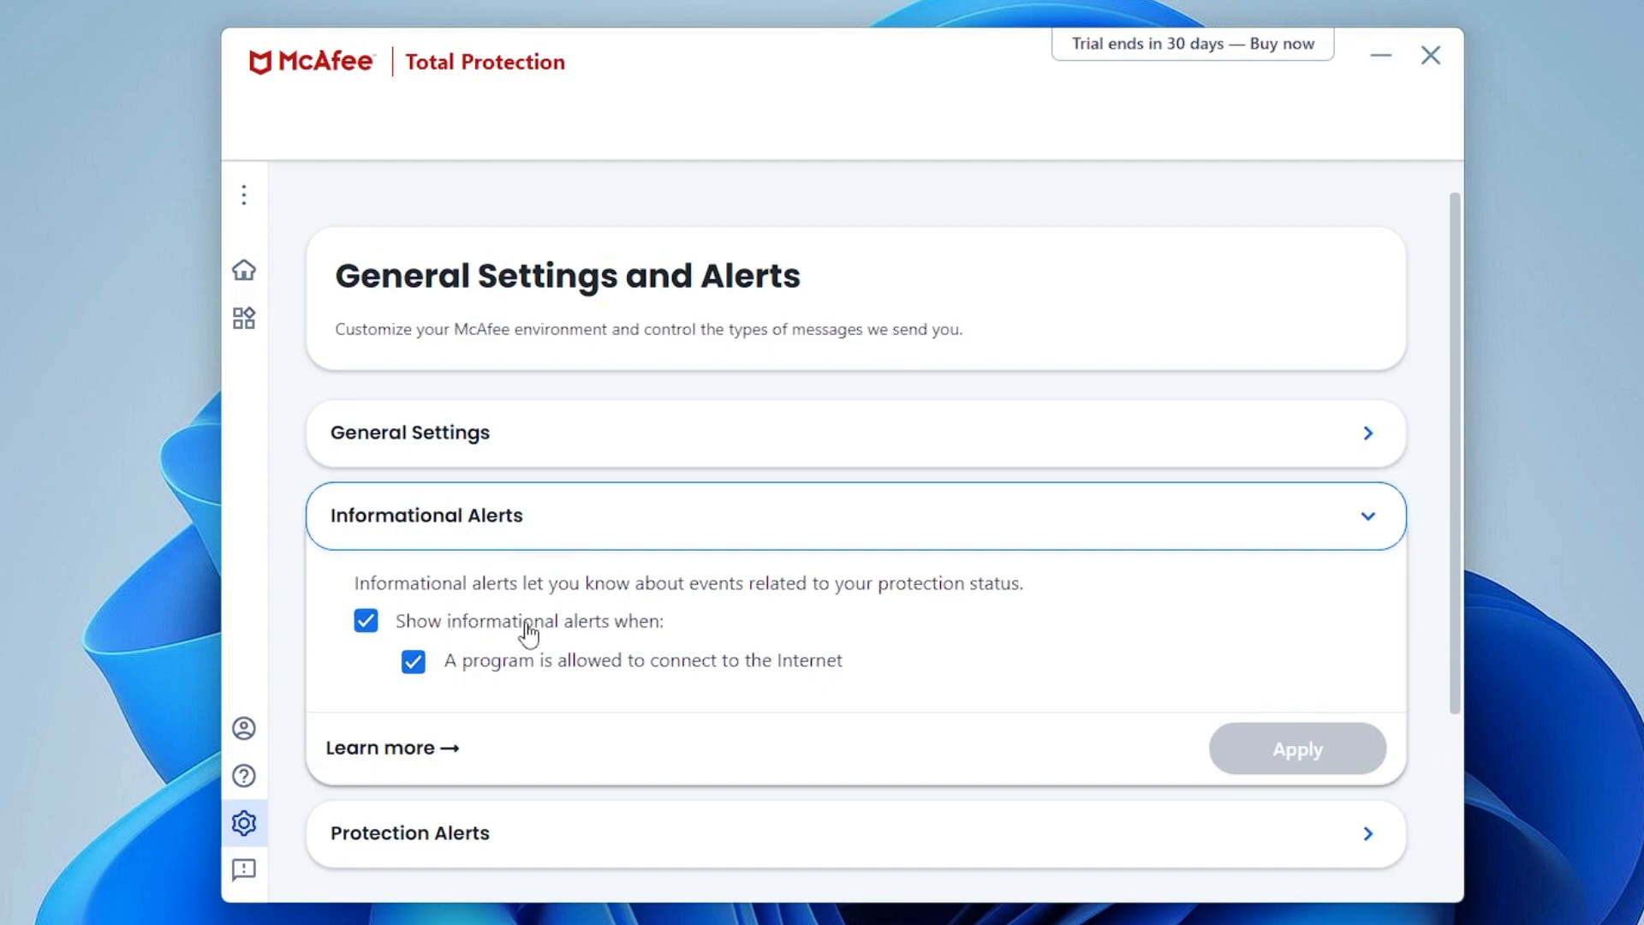
click(365, 621)
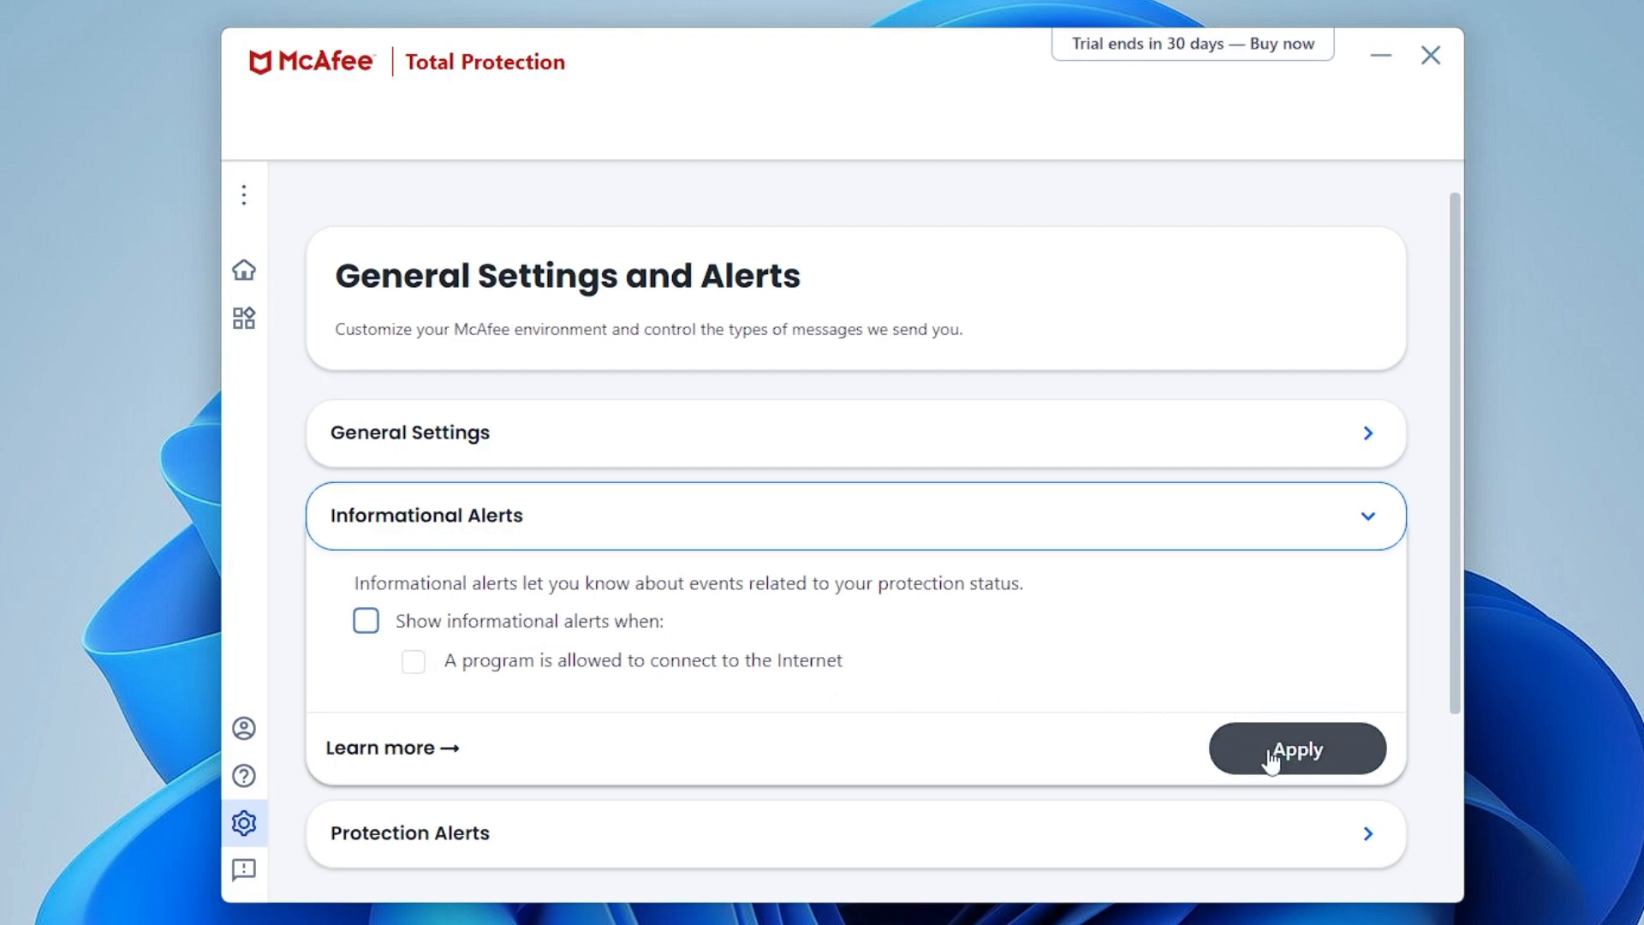
click(1297, 748)
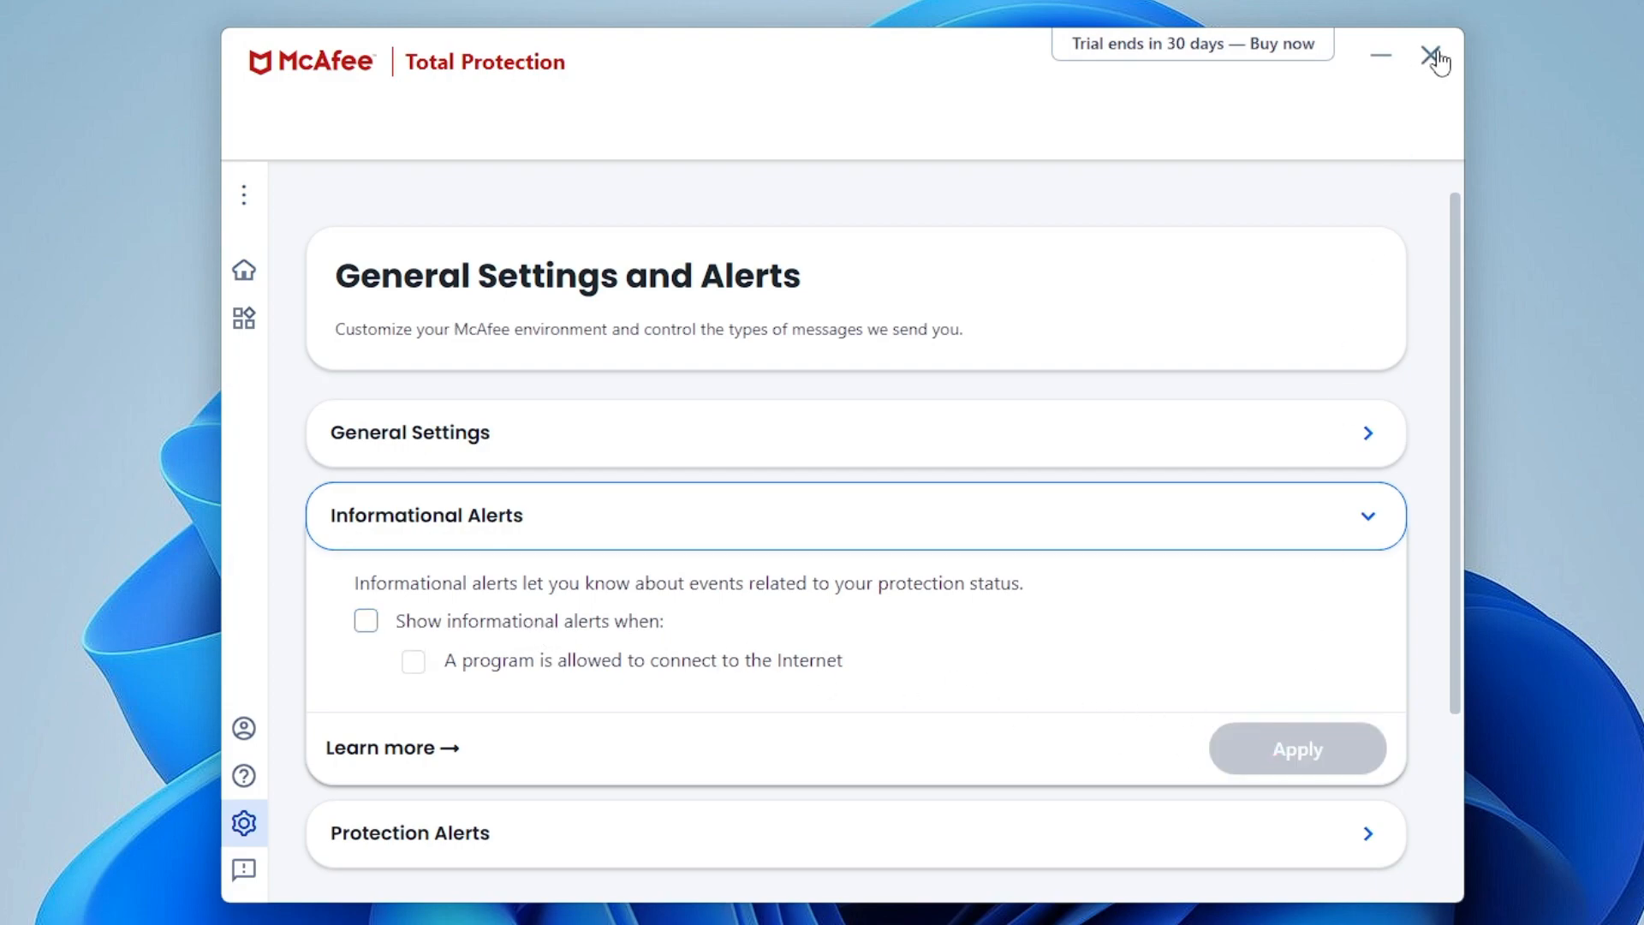
click(1435, 55)
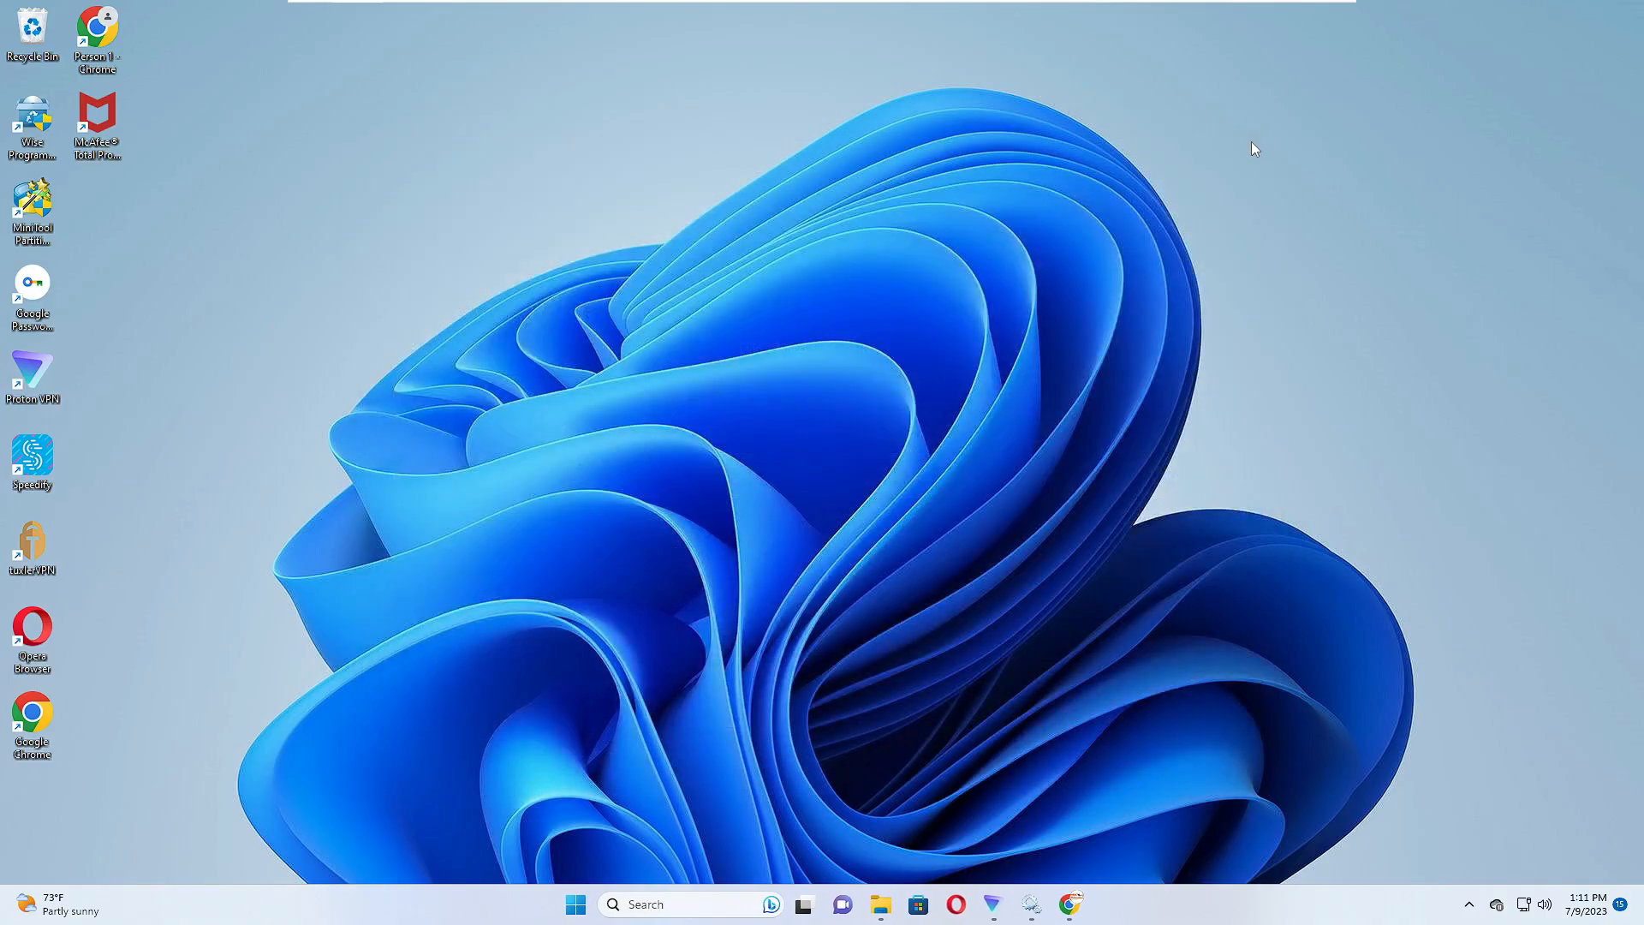
- Turn off and remove the McAfee WebAdvisor extension on Chrome's Manage Extensions page
click(1069, 904)
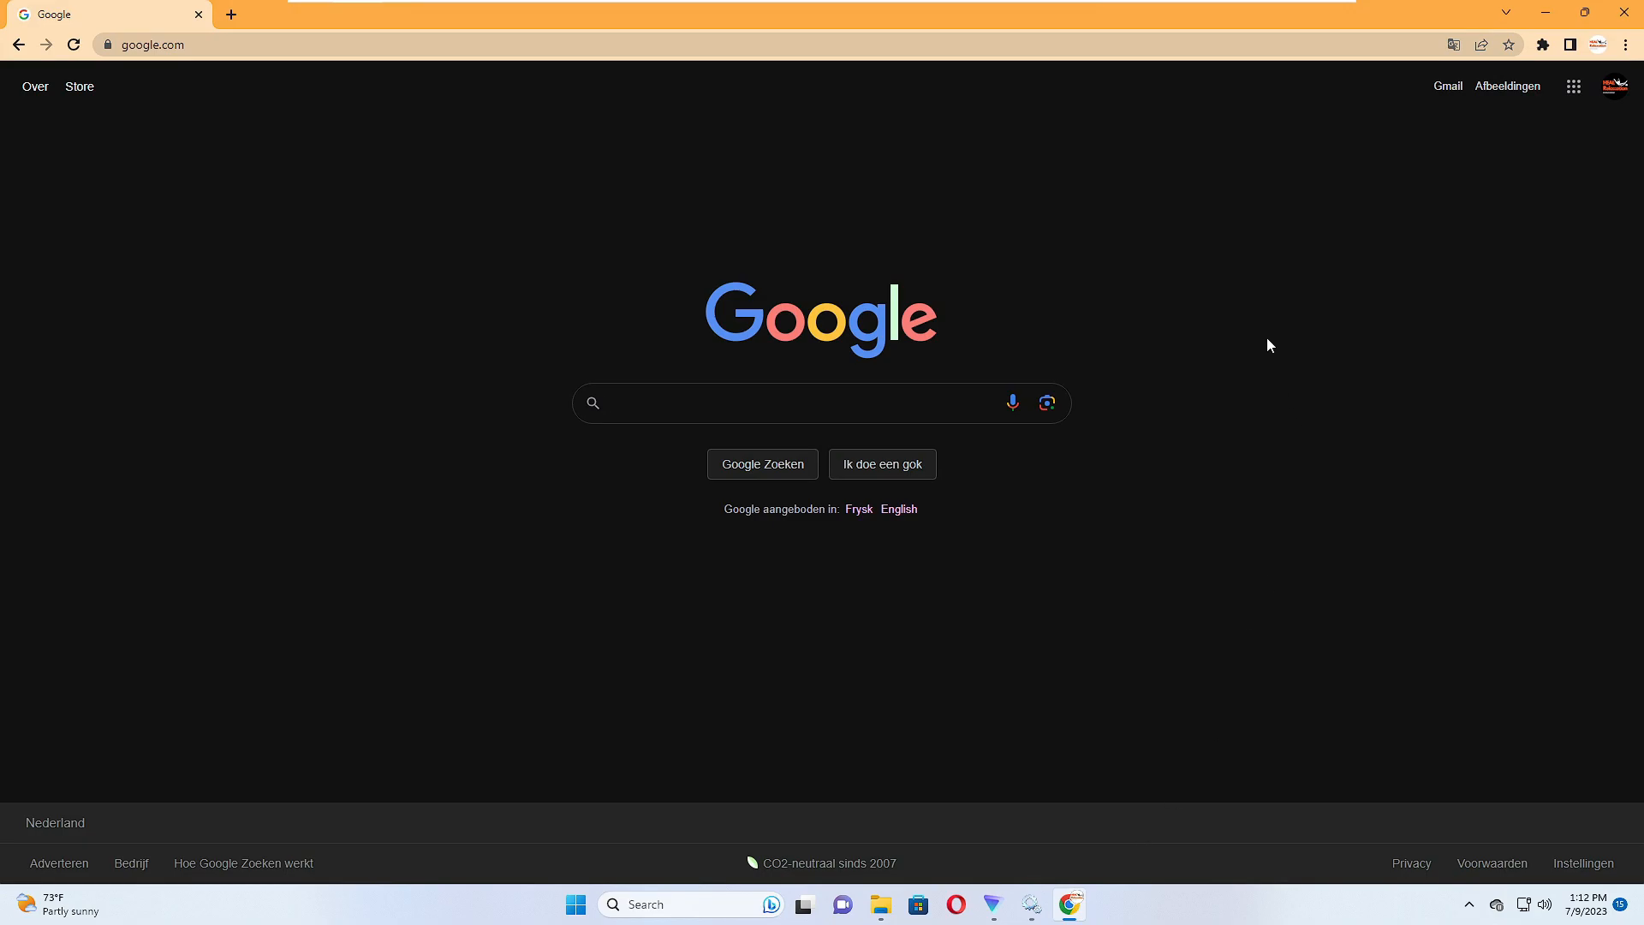
mouse_move(1627, 45)
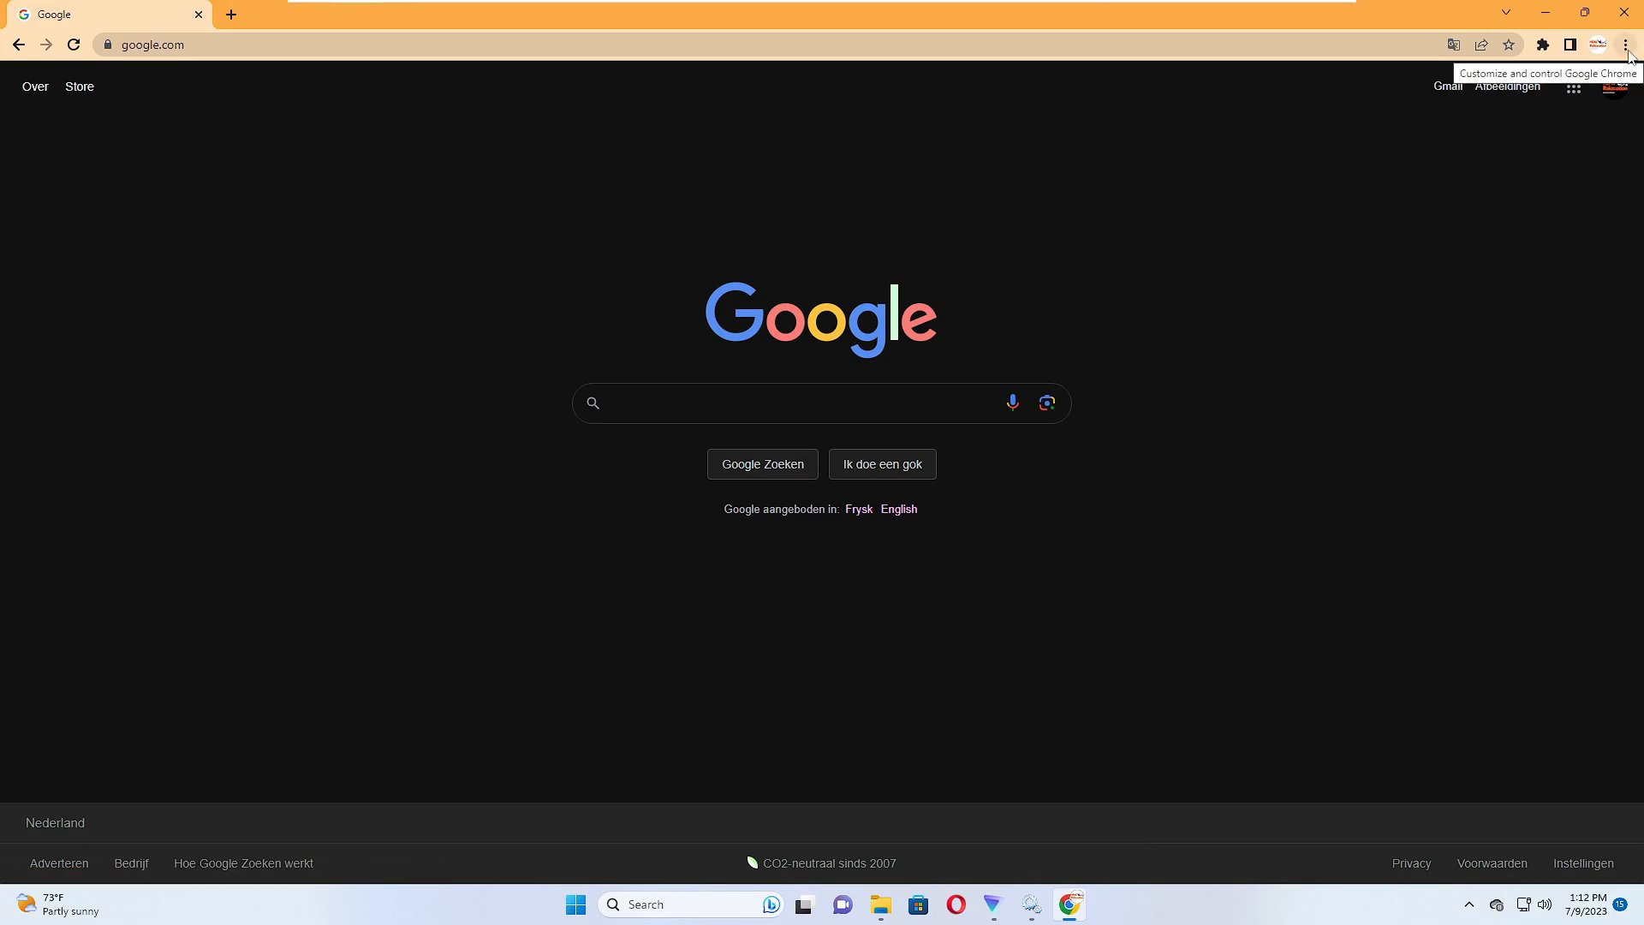
click(1629, 44)
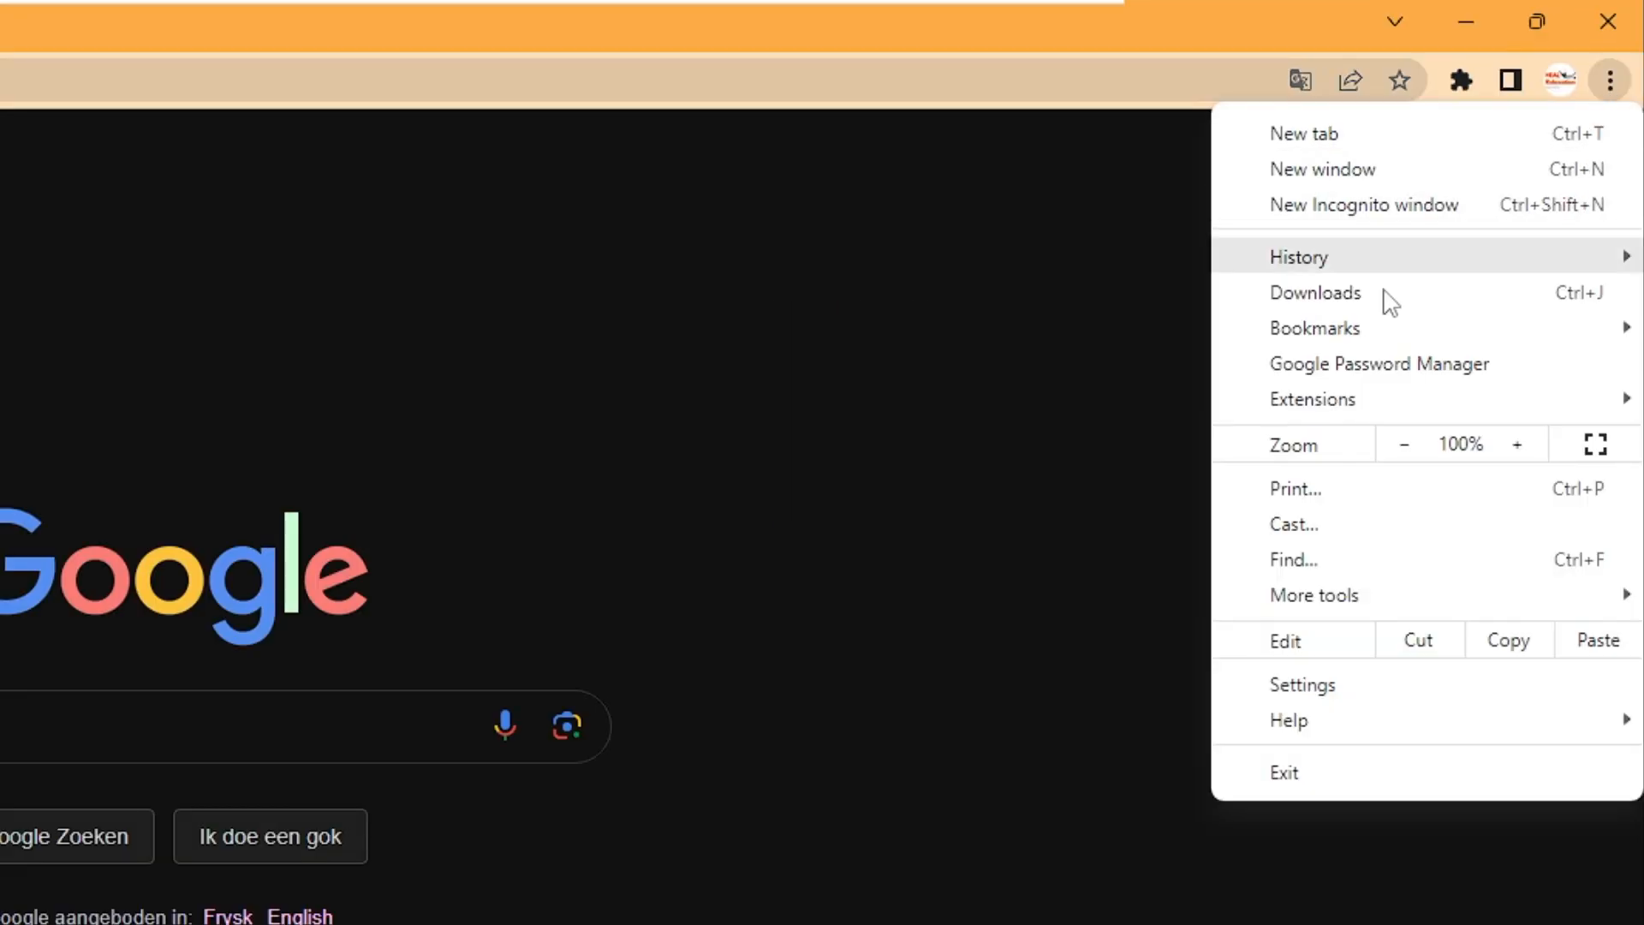
mouse_move(1312, 398)
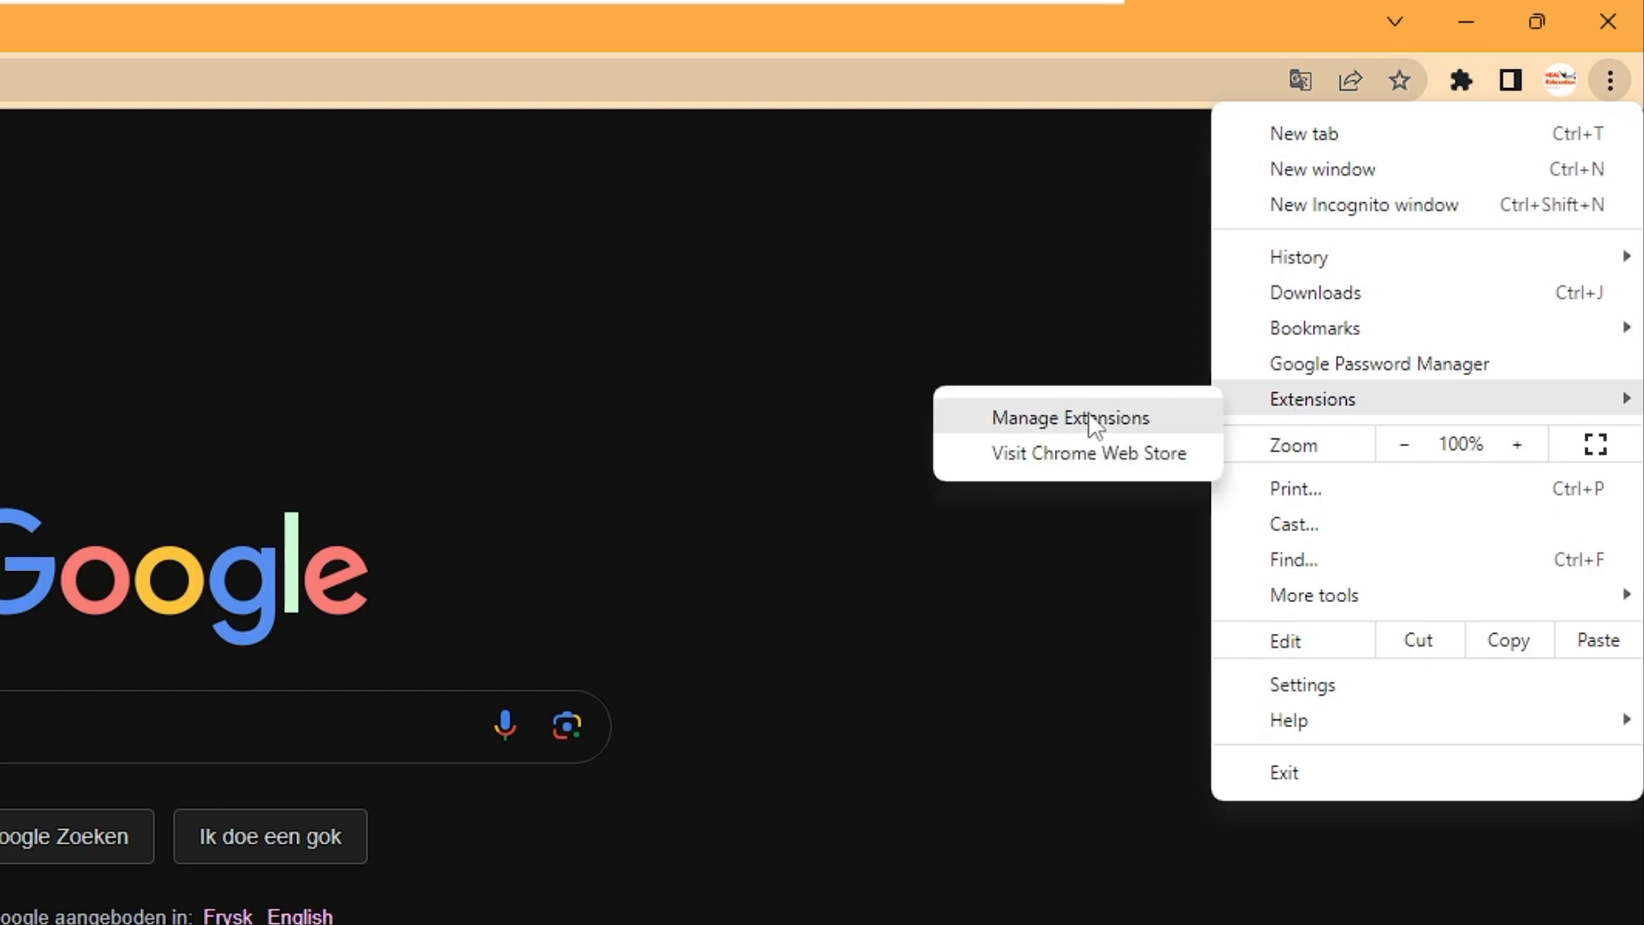
click(1068, 417)
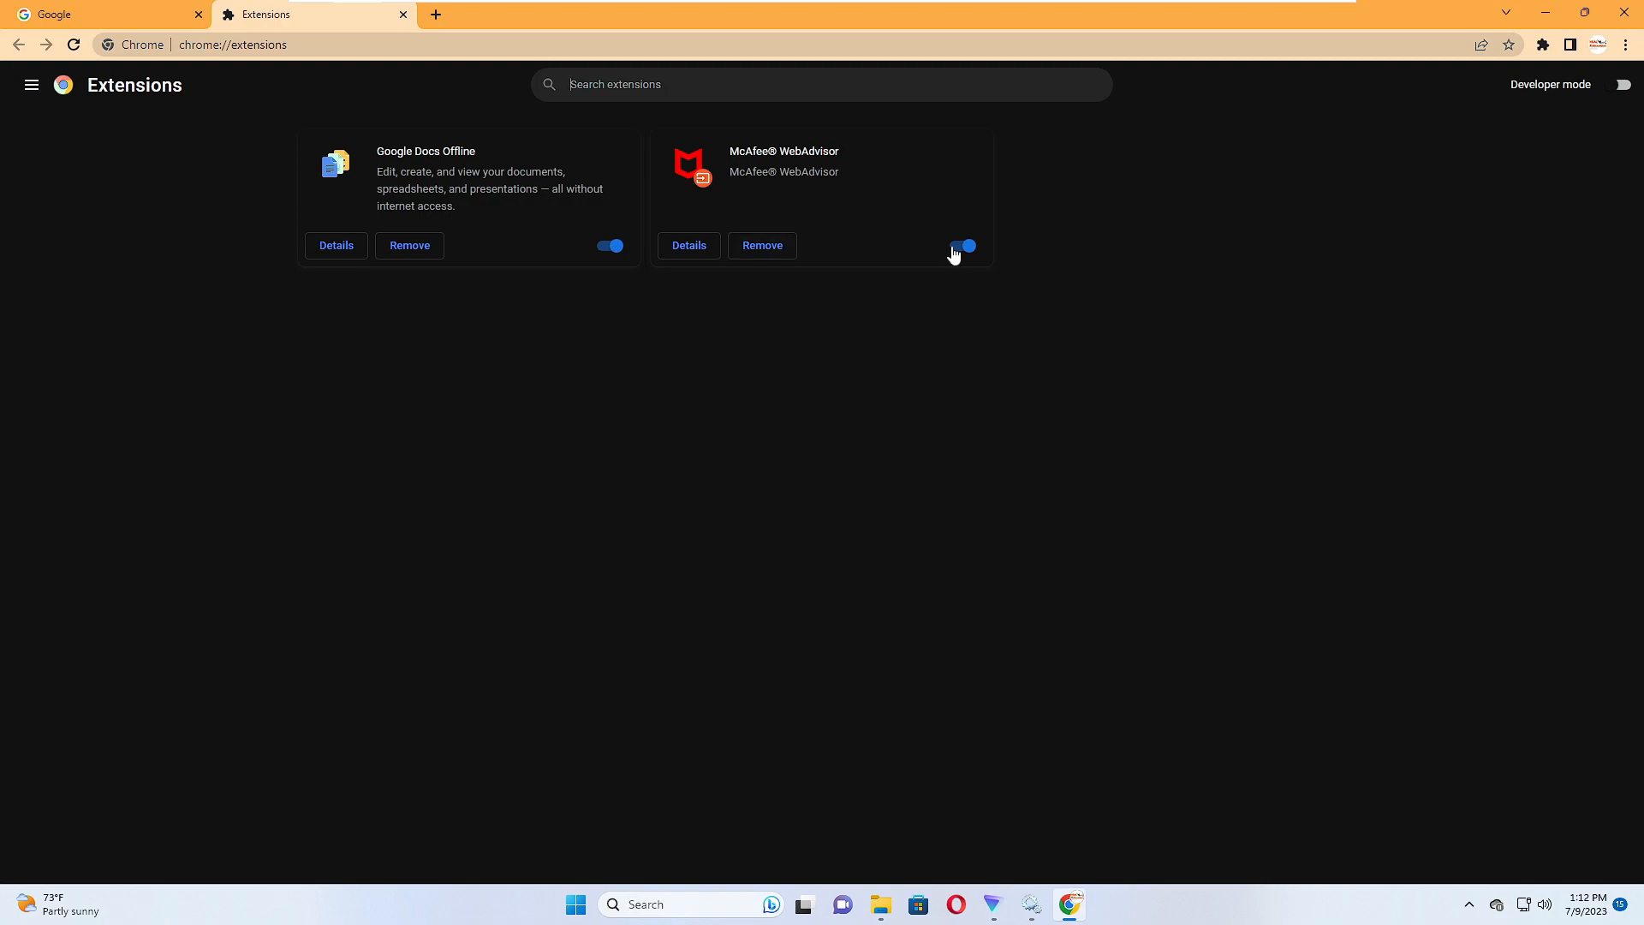
click(762, 246)
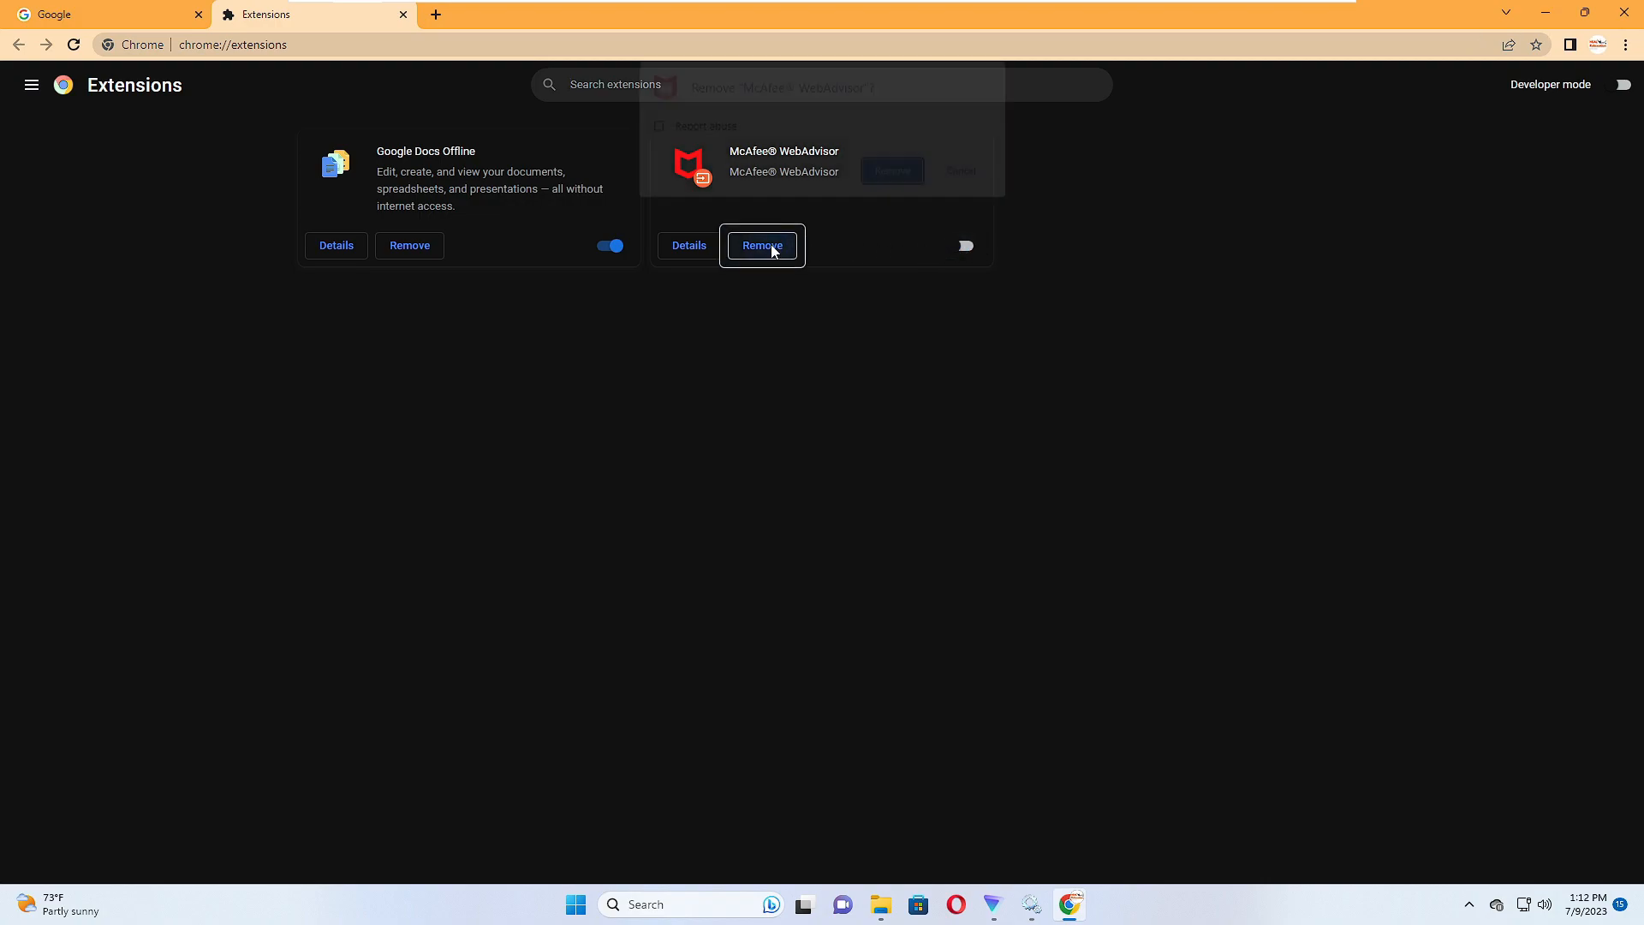
click(891, 171)
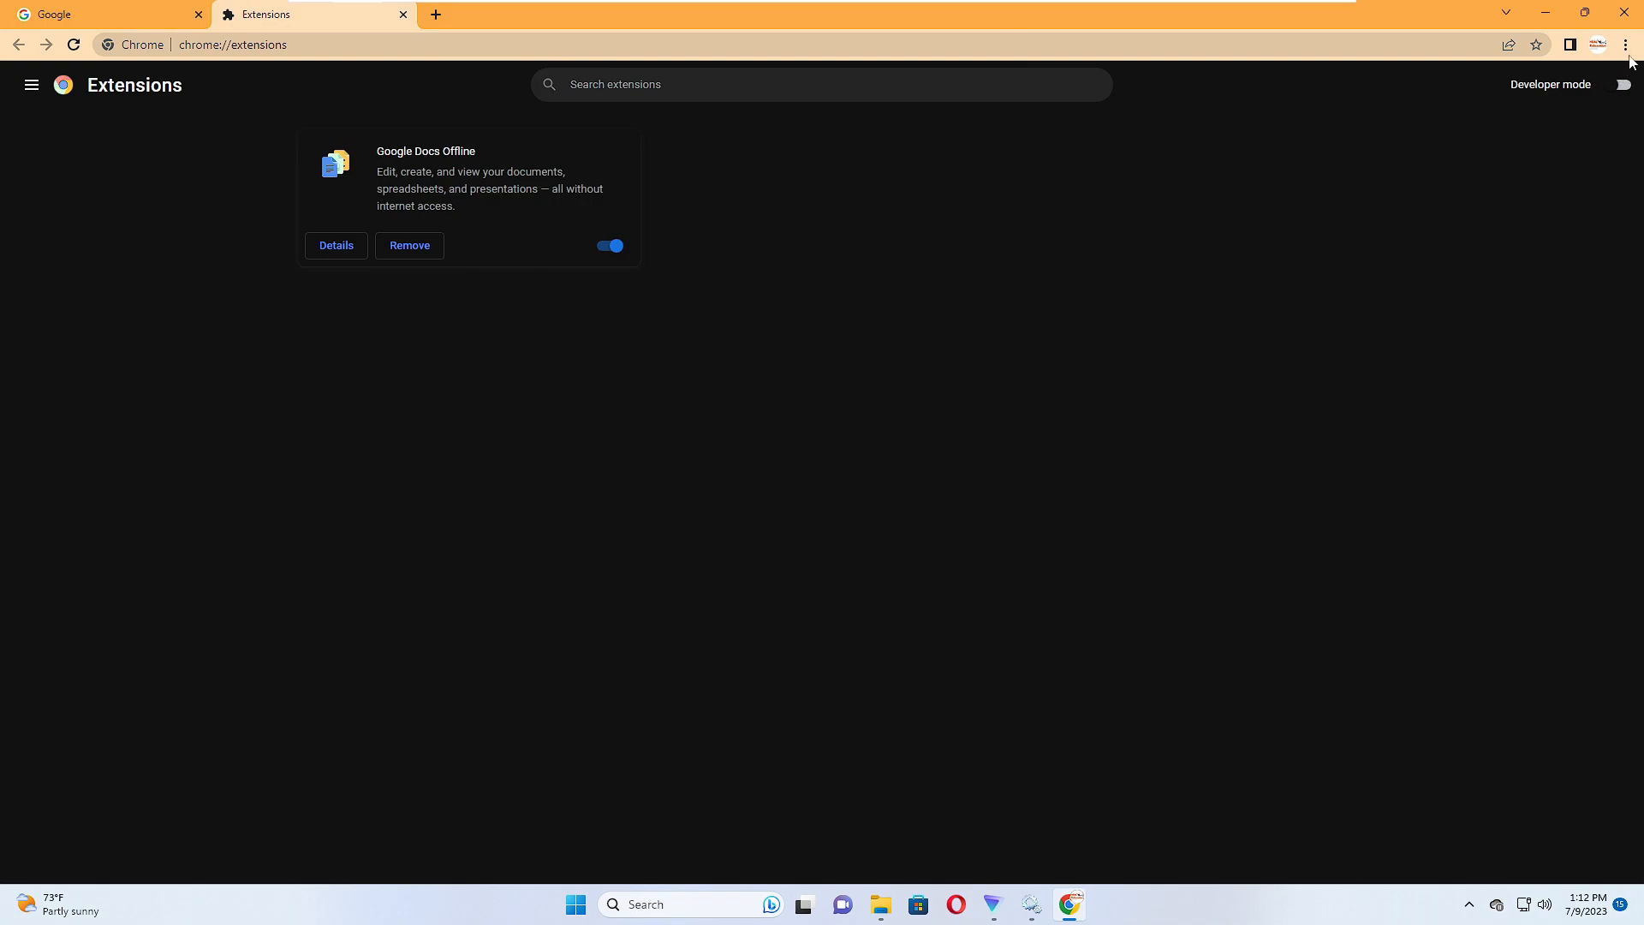
click(1627, 45)
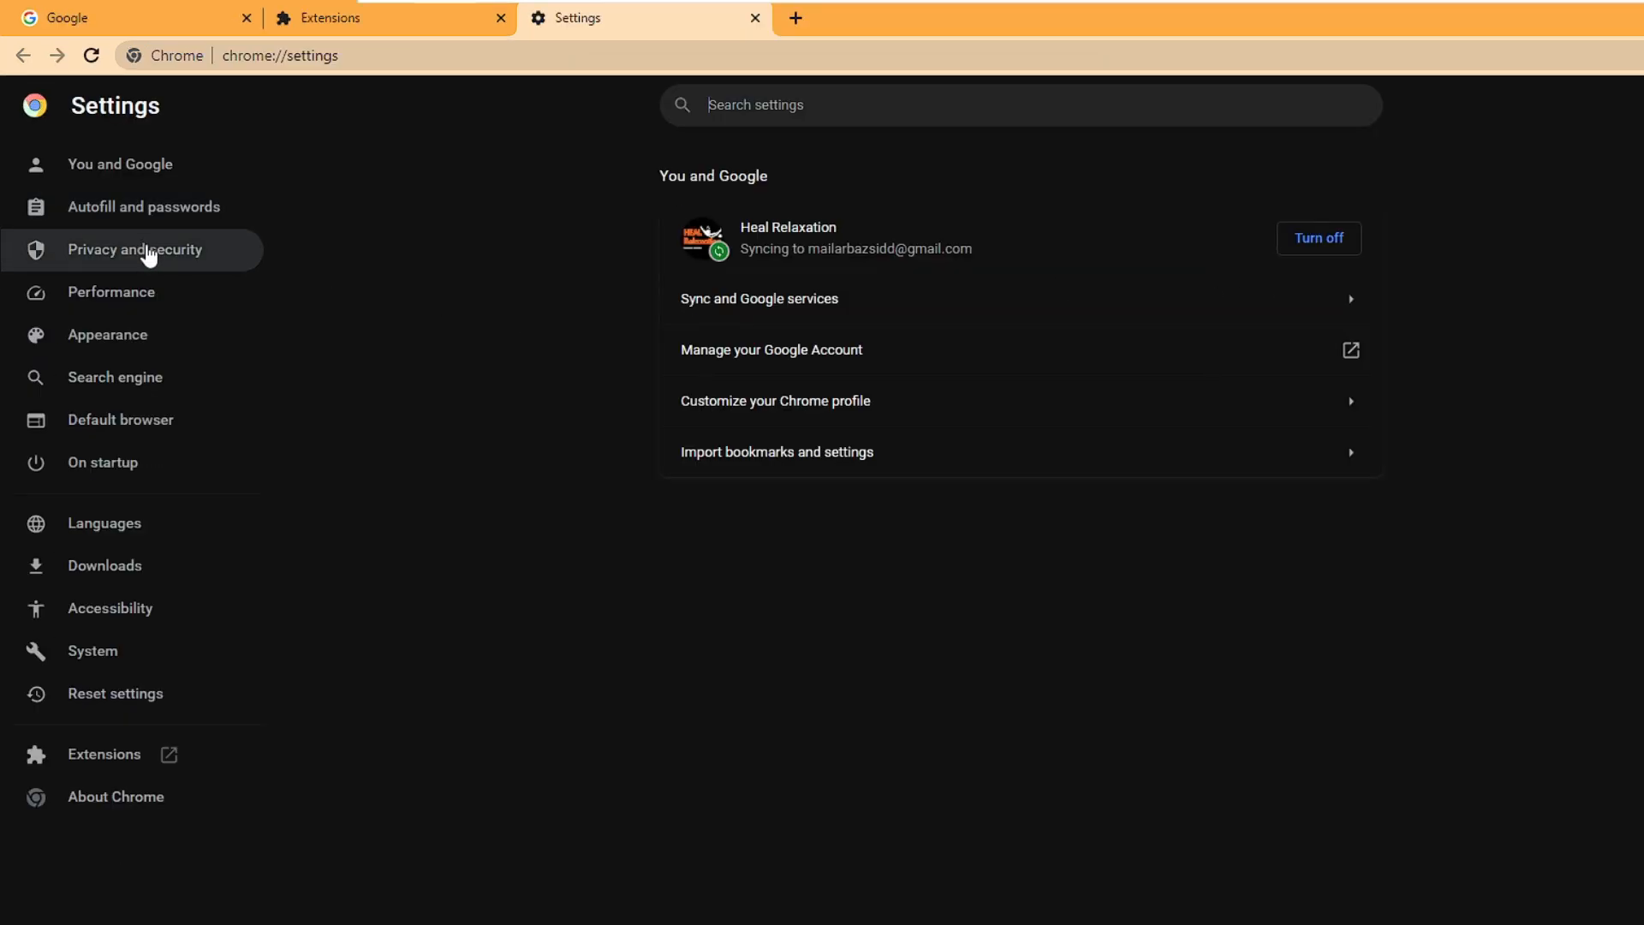
- Go to Chrome's Privacy and security settings and scroll to the site permissions
click(135, 249)
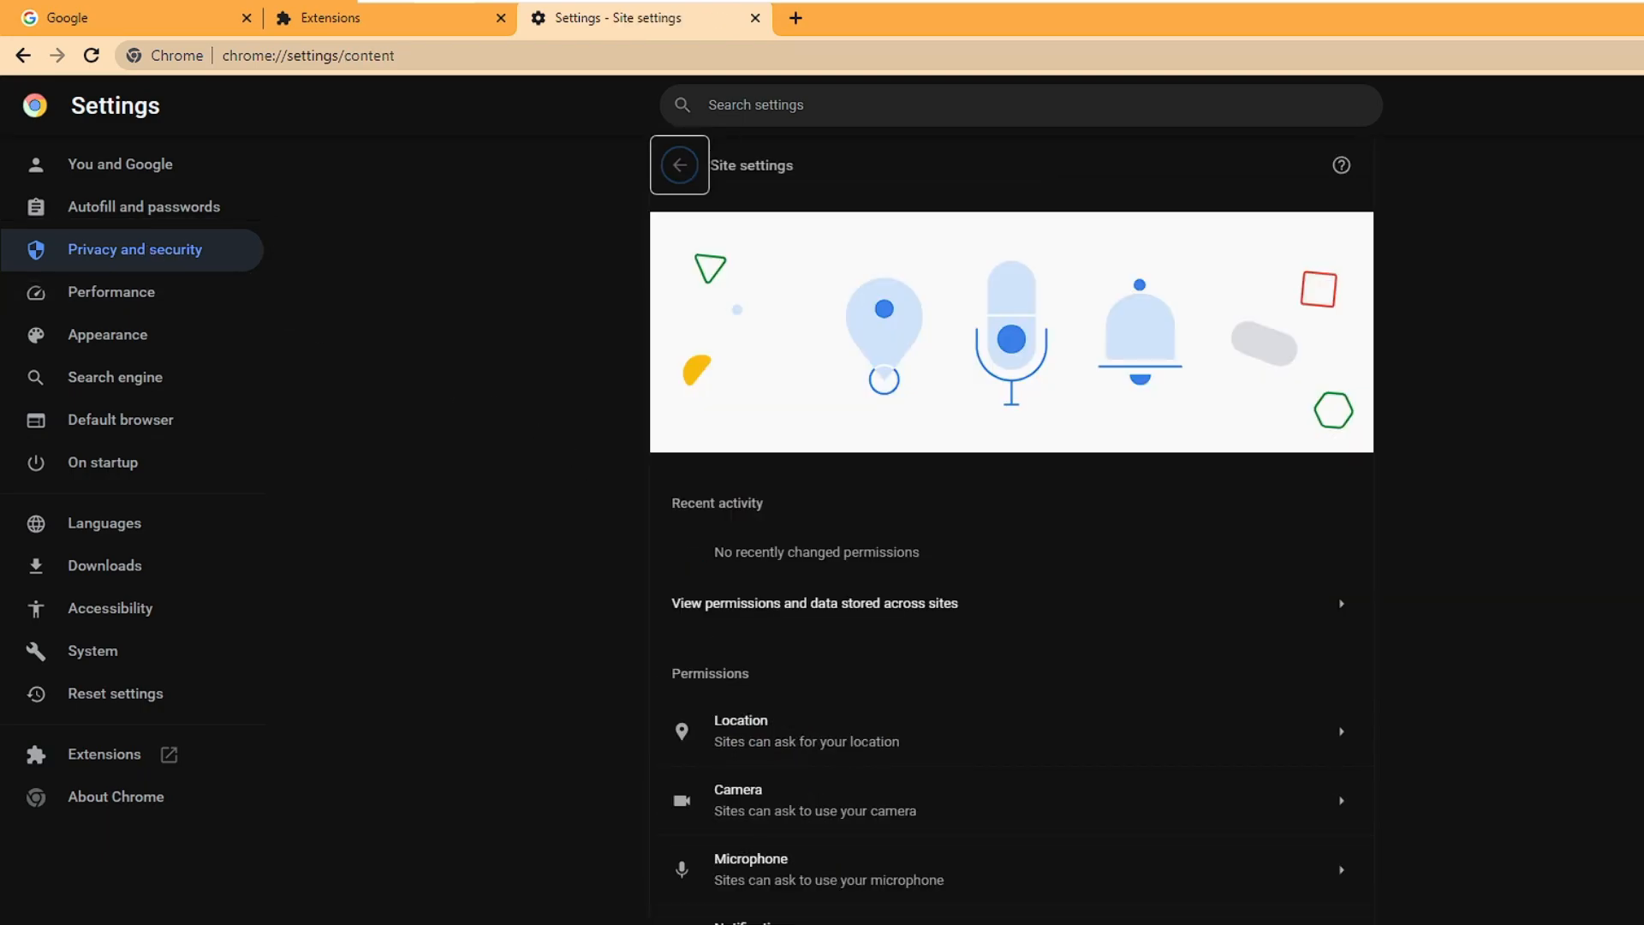
scroll(down, 3)
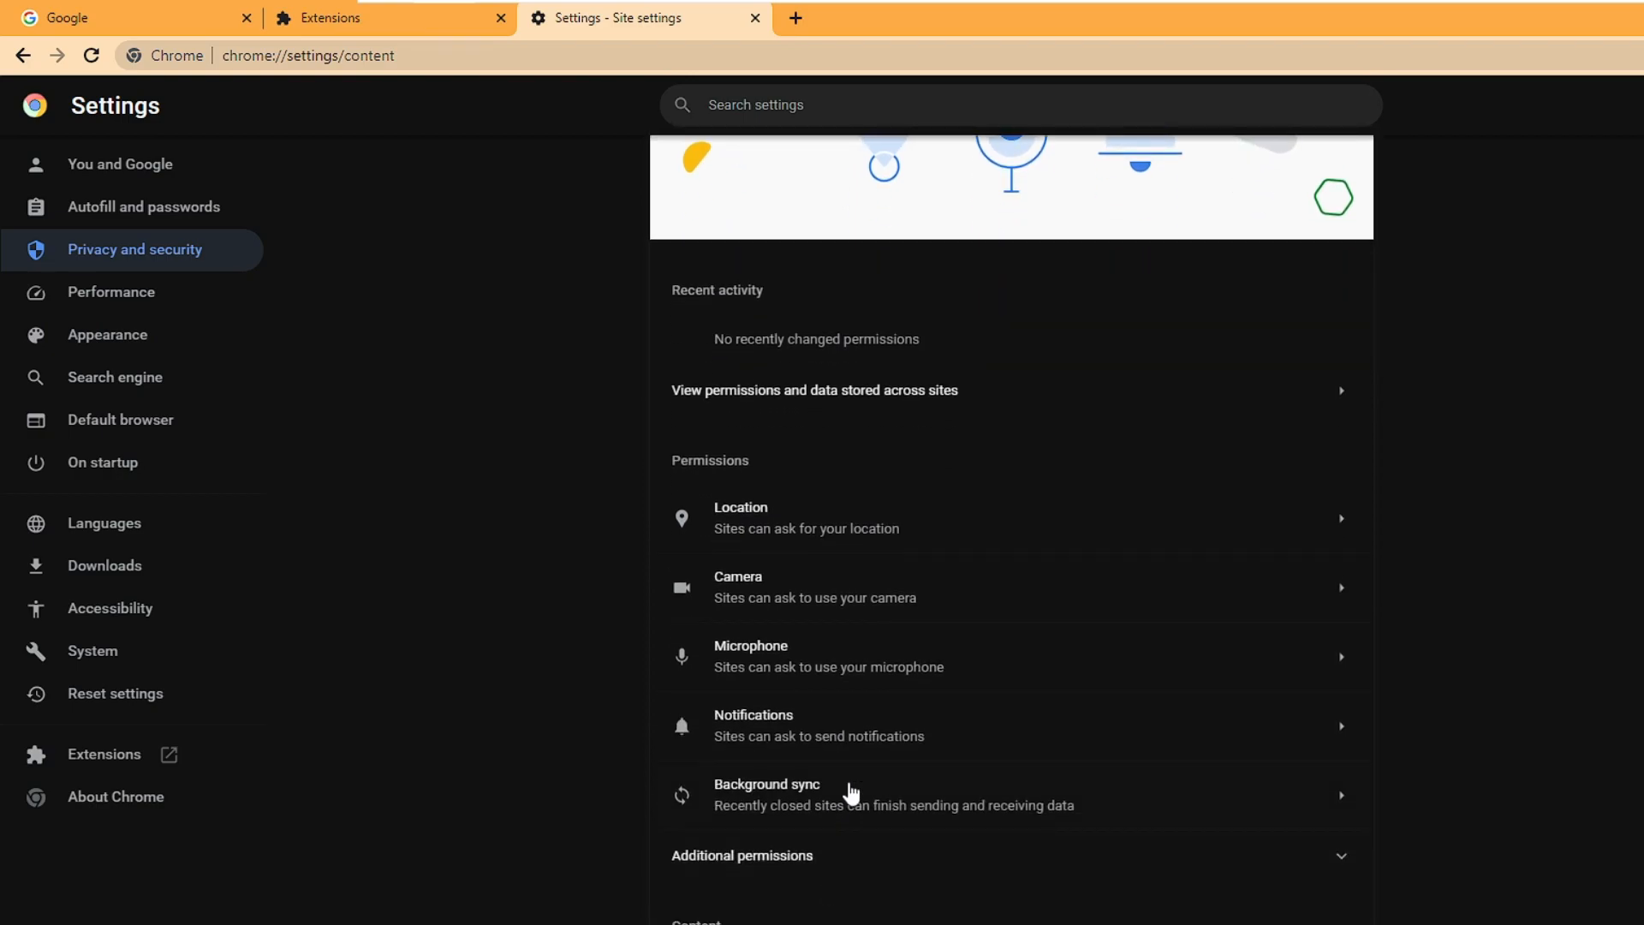
mouse_move(860, 732)
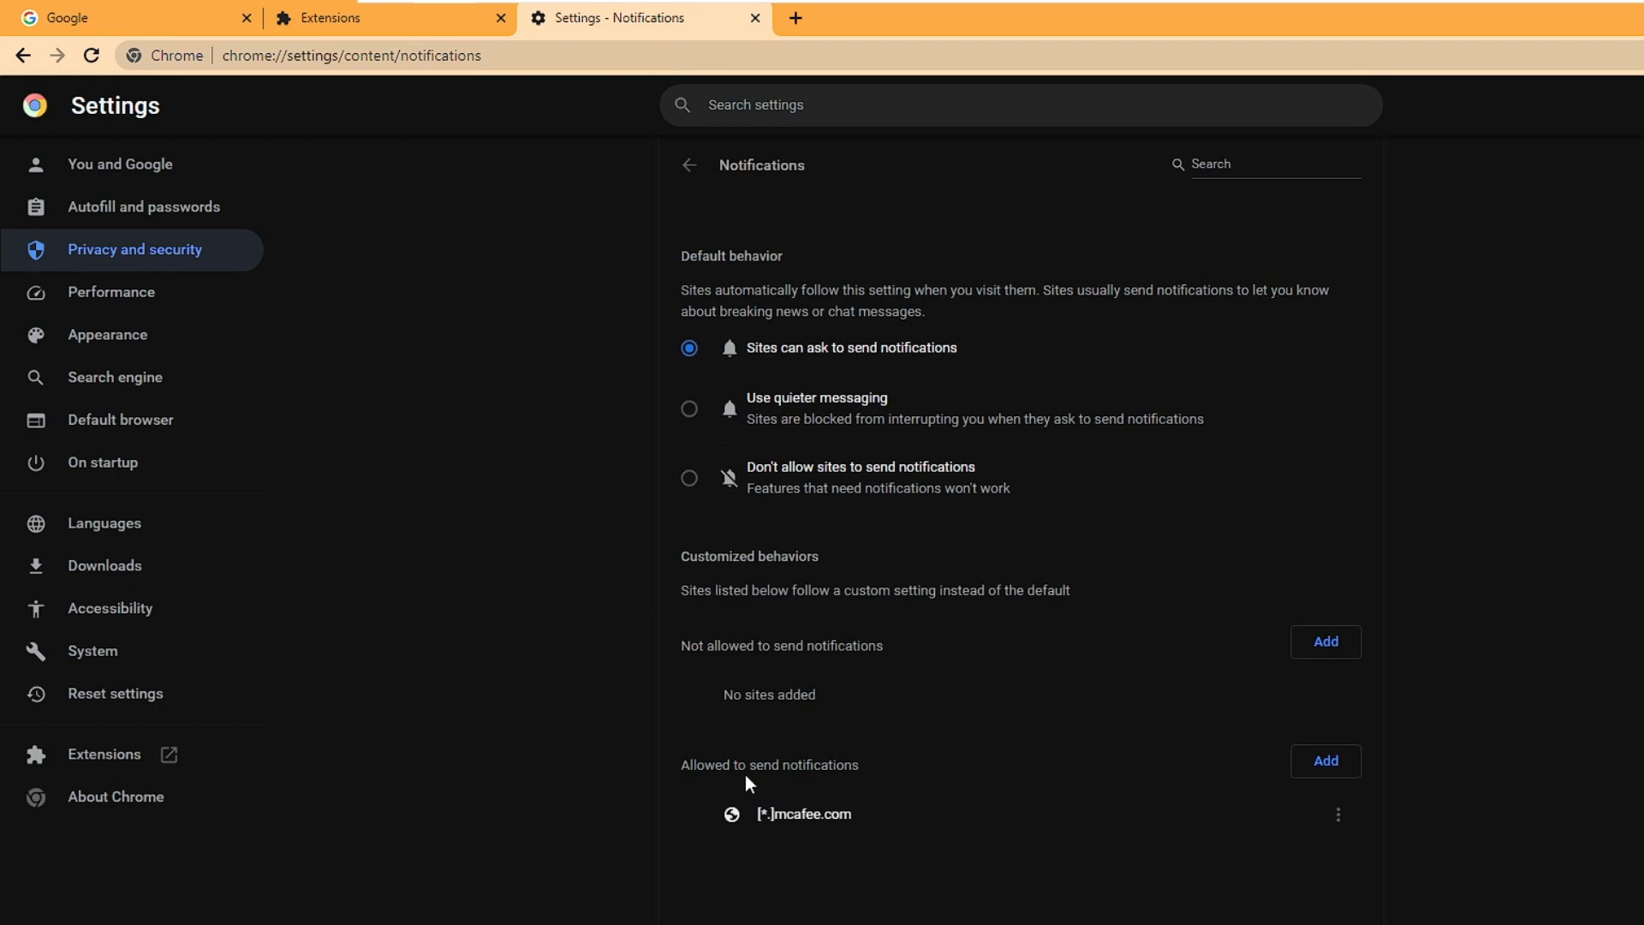
mouse_move(817, 797)
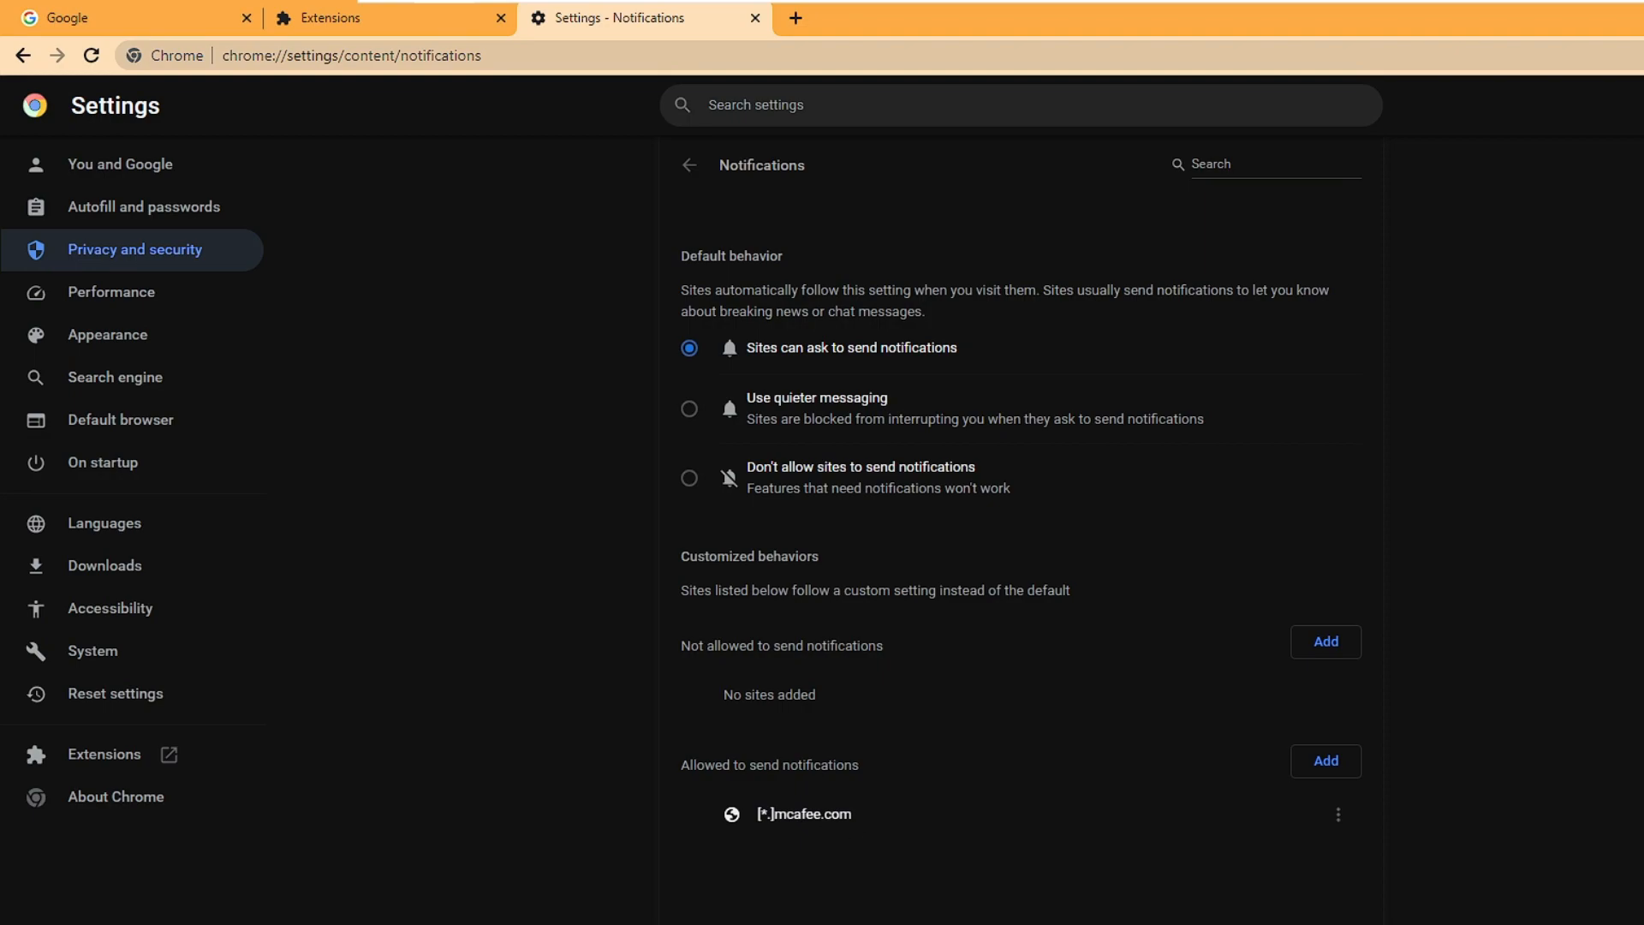
- Copy the [*.]mcafee.com address from the allowed notification sites and open its options
double_click(805, 814)
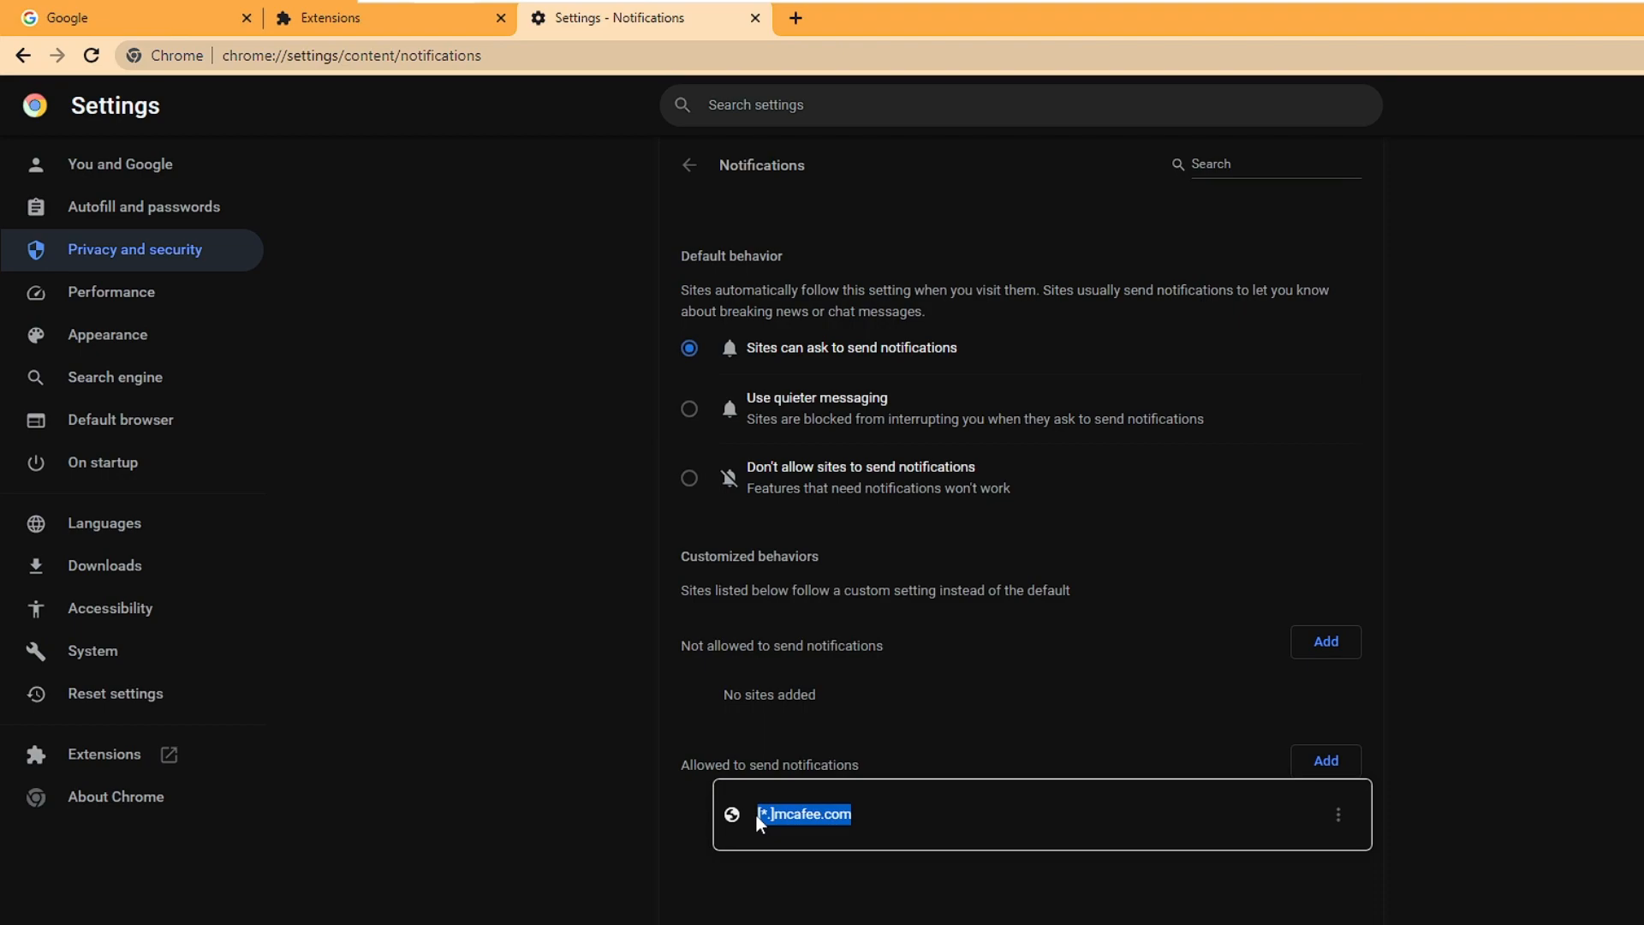
right_click(803, 814)
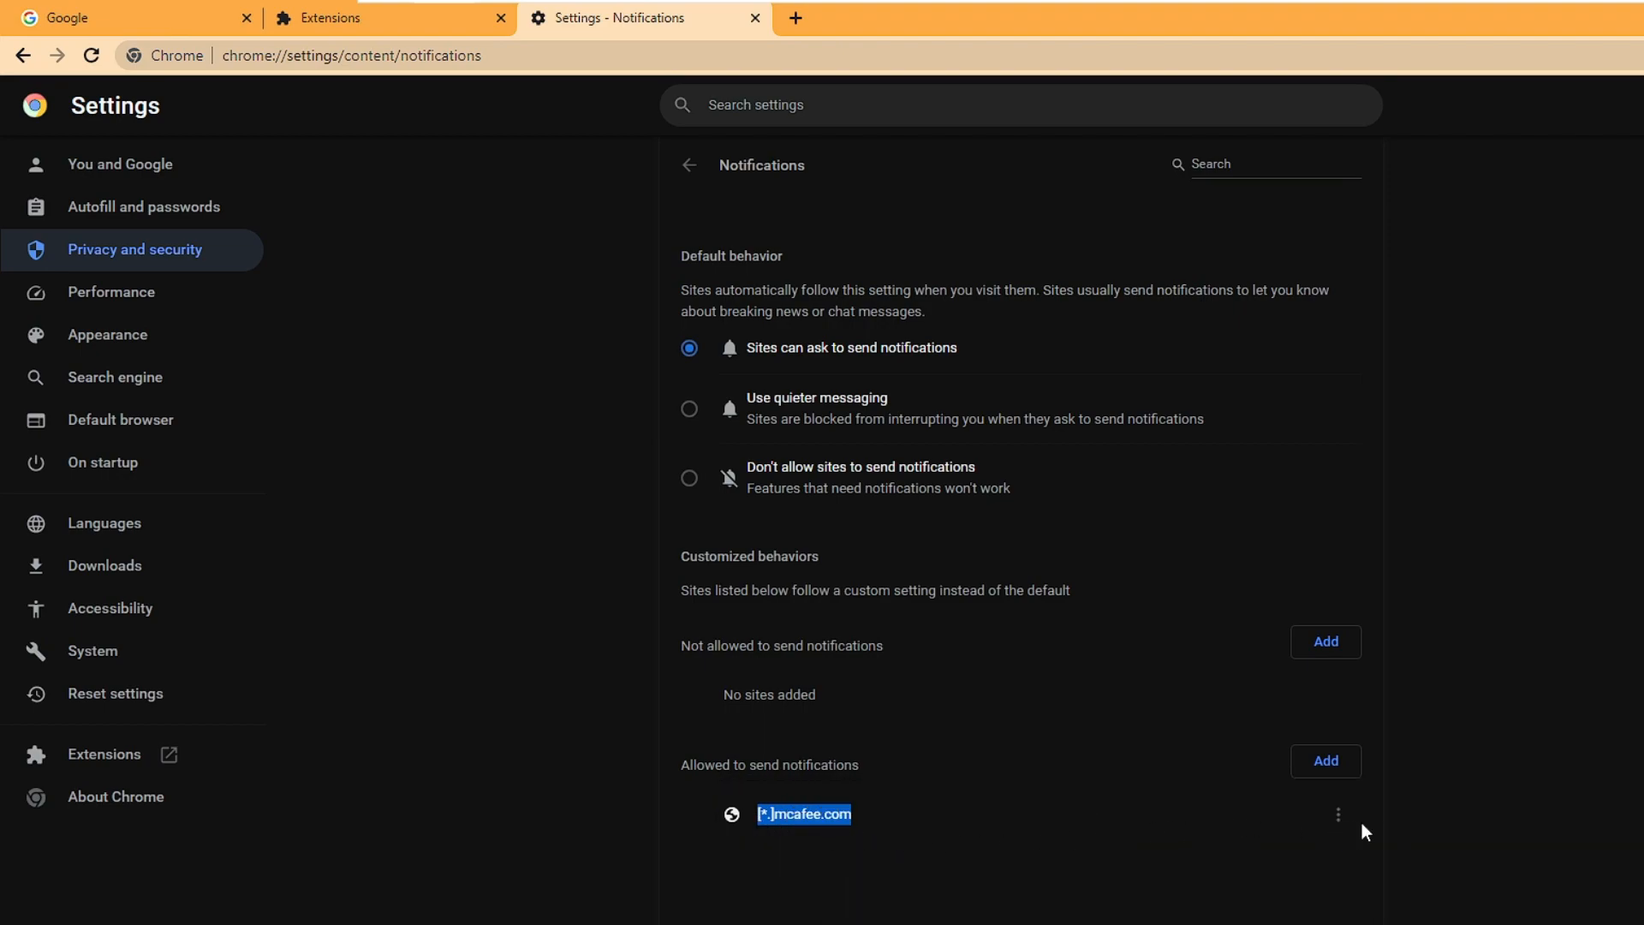
click(1338, 814)
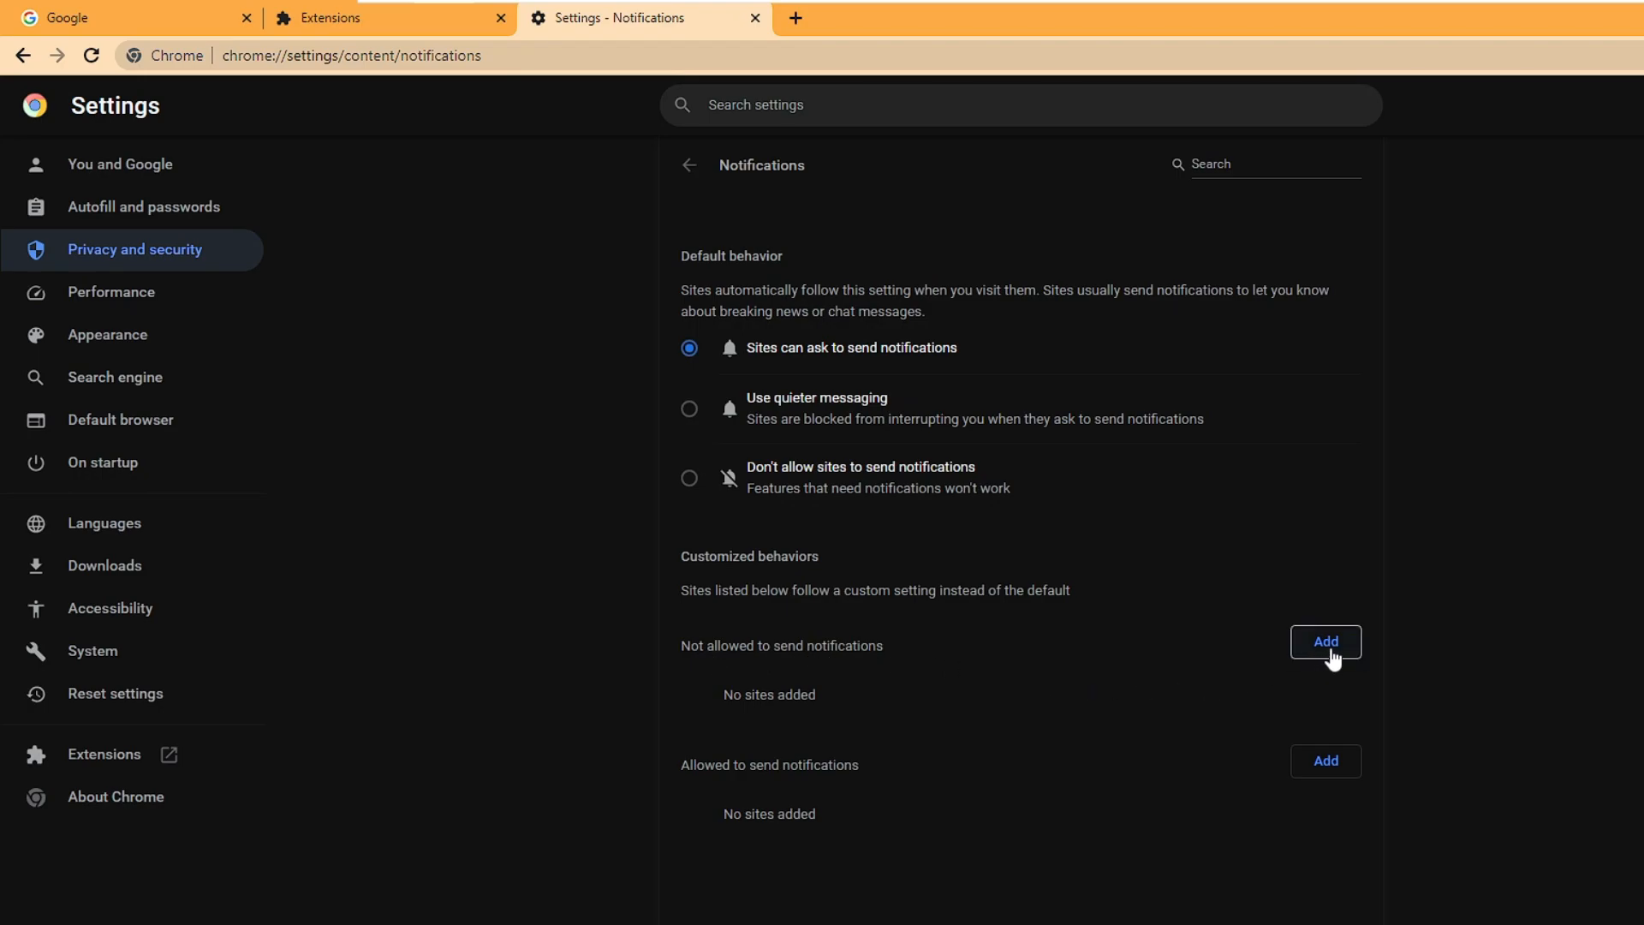
- Paste the copied mcafee.com address as a site not allowed to send notifications
click(1324, 640)
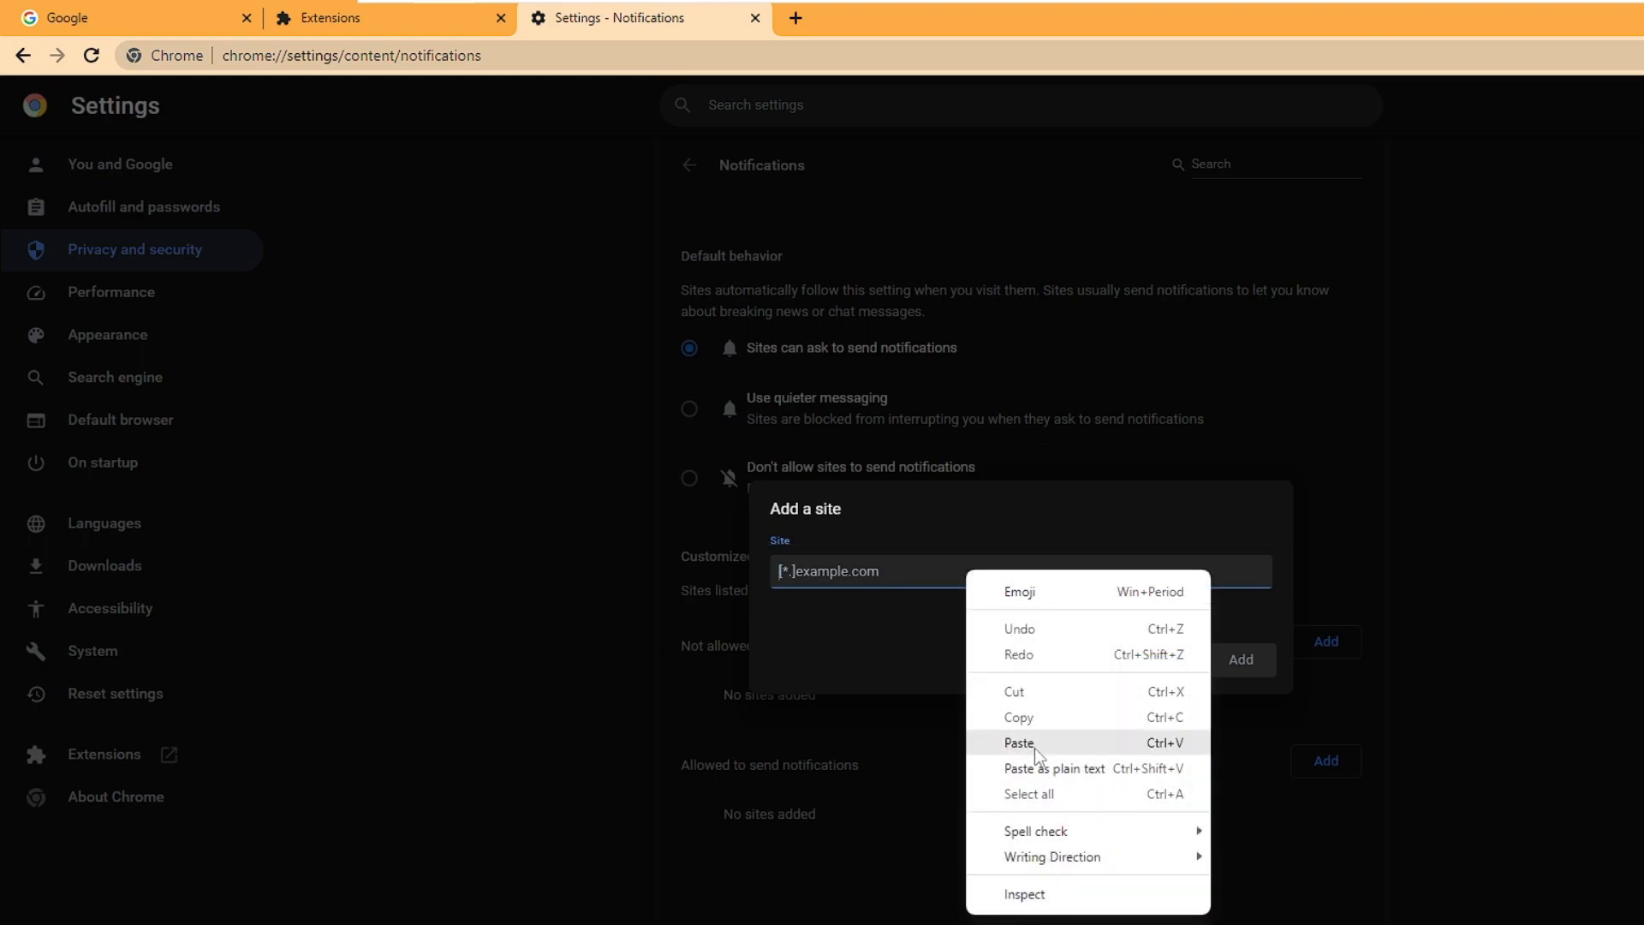
click(1240, 659)
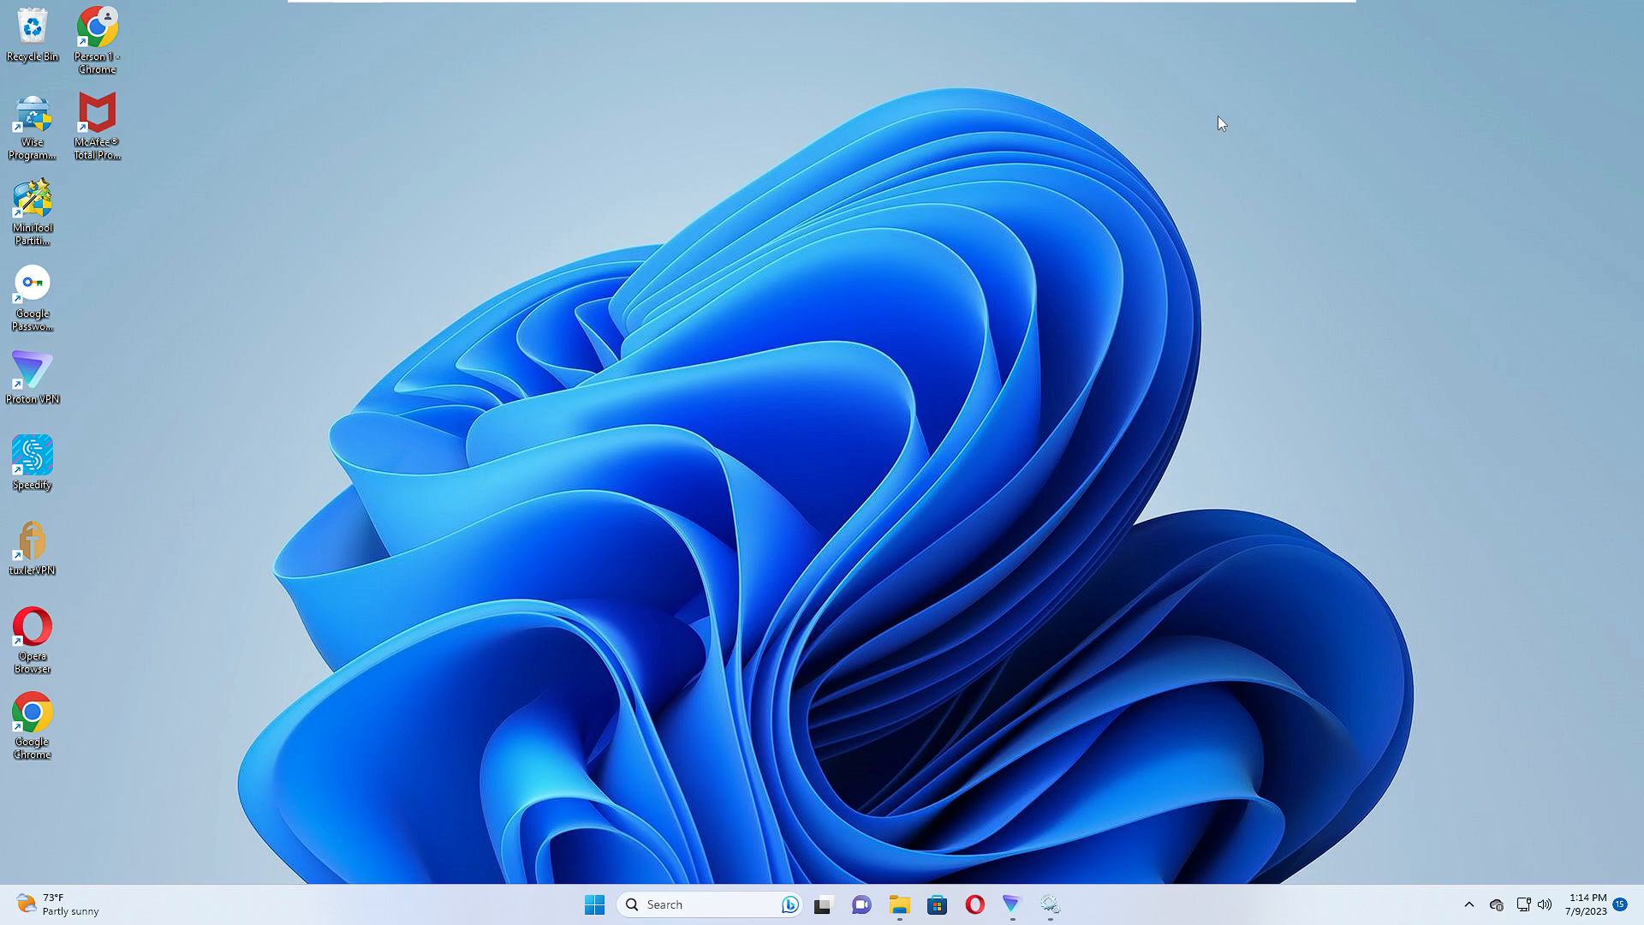
mouse_move(692, 830)
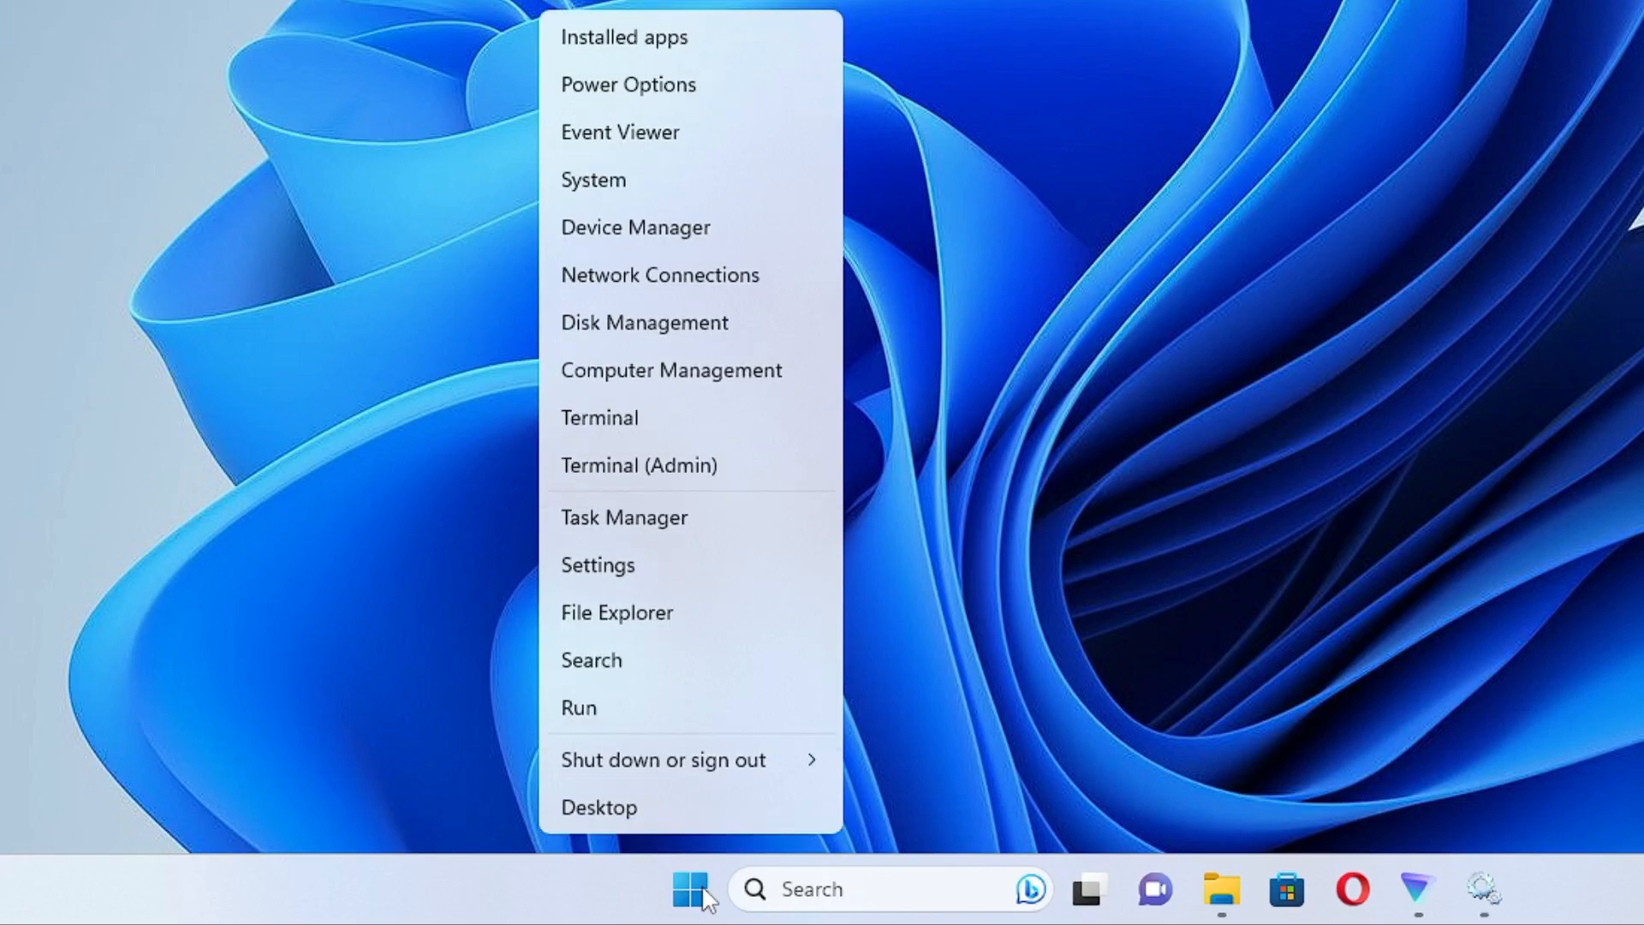
mouse_move(629, 587)
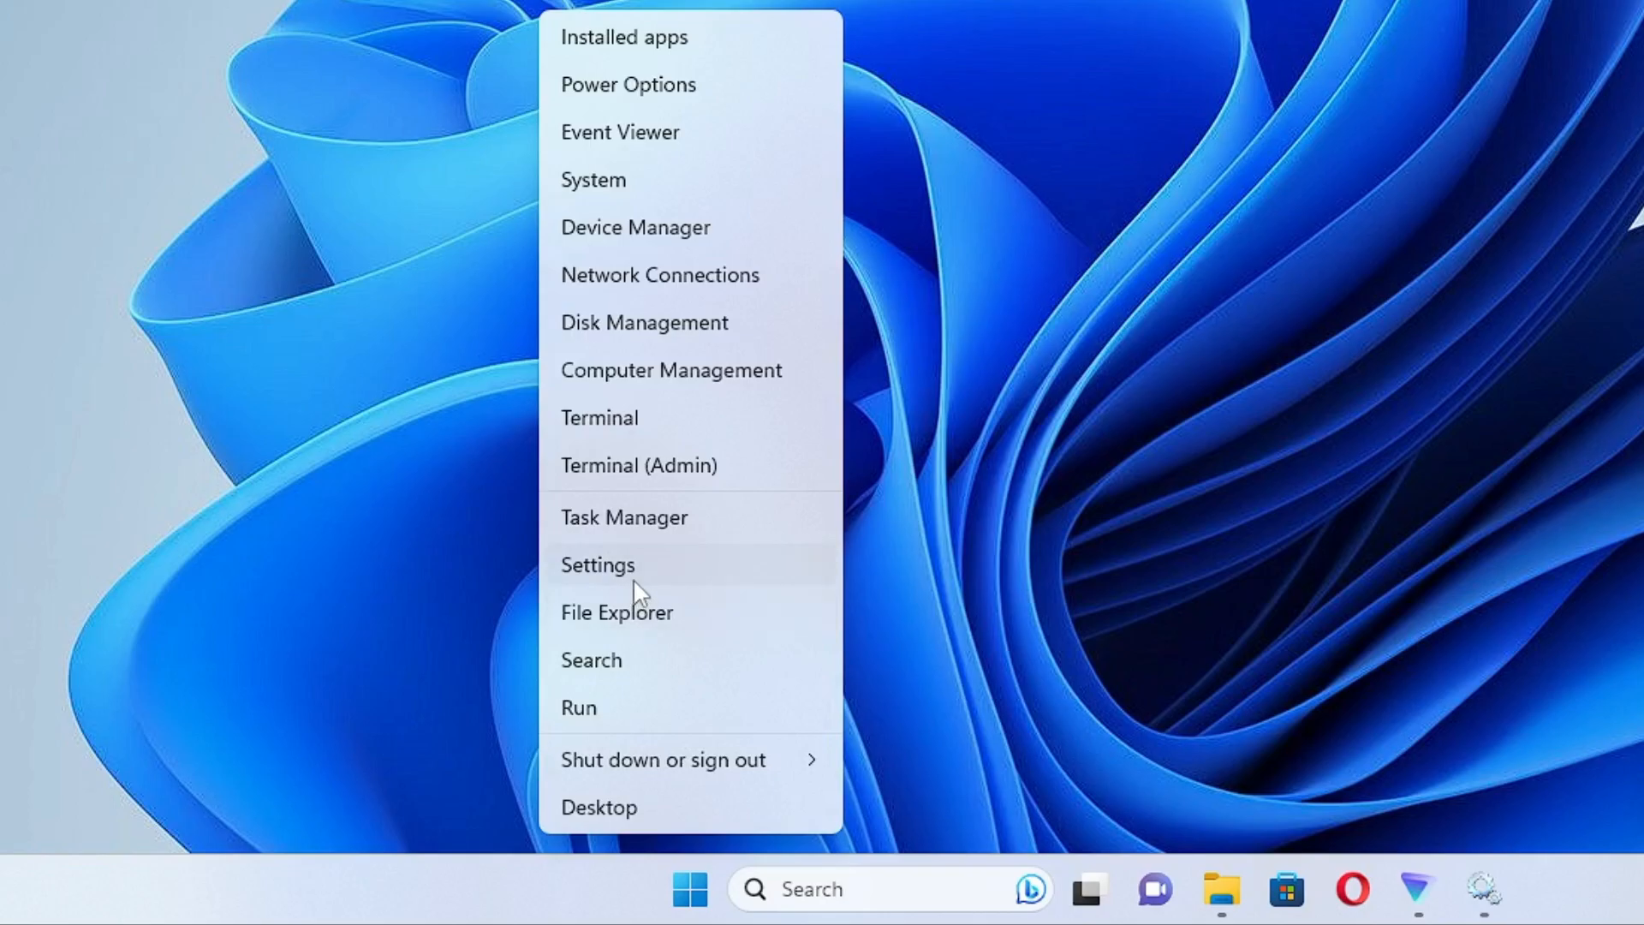
- Open Installed apps in Windows Settings and filter the list by 'mca'
click(598, 564)
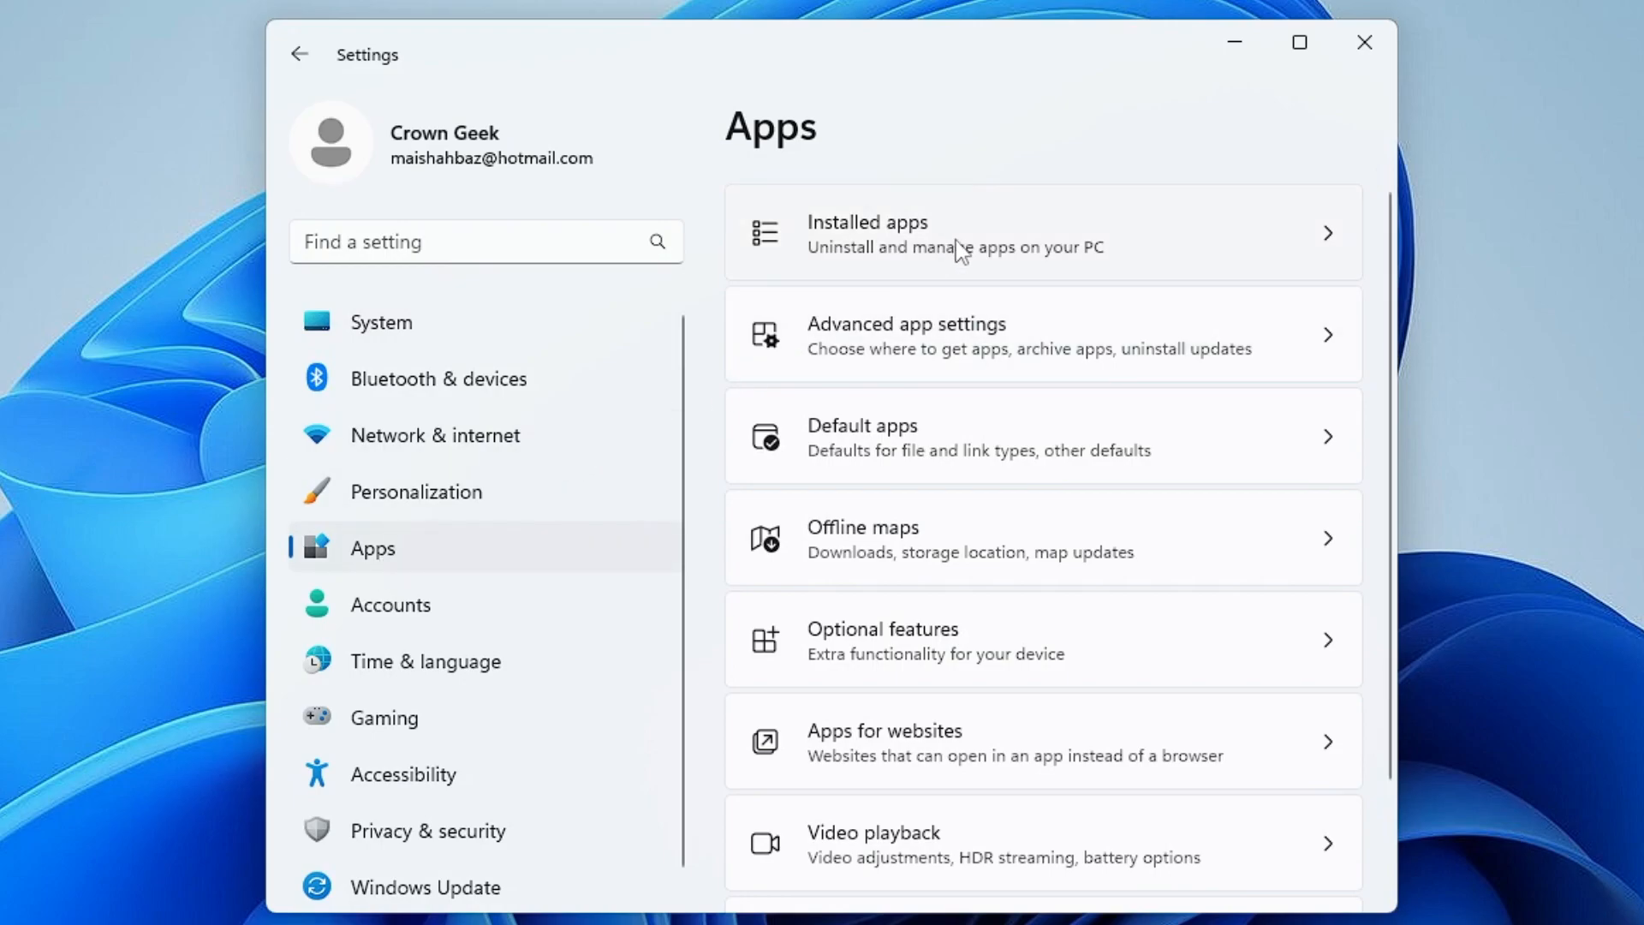
click(1042, 233)
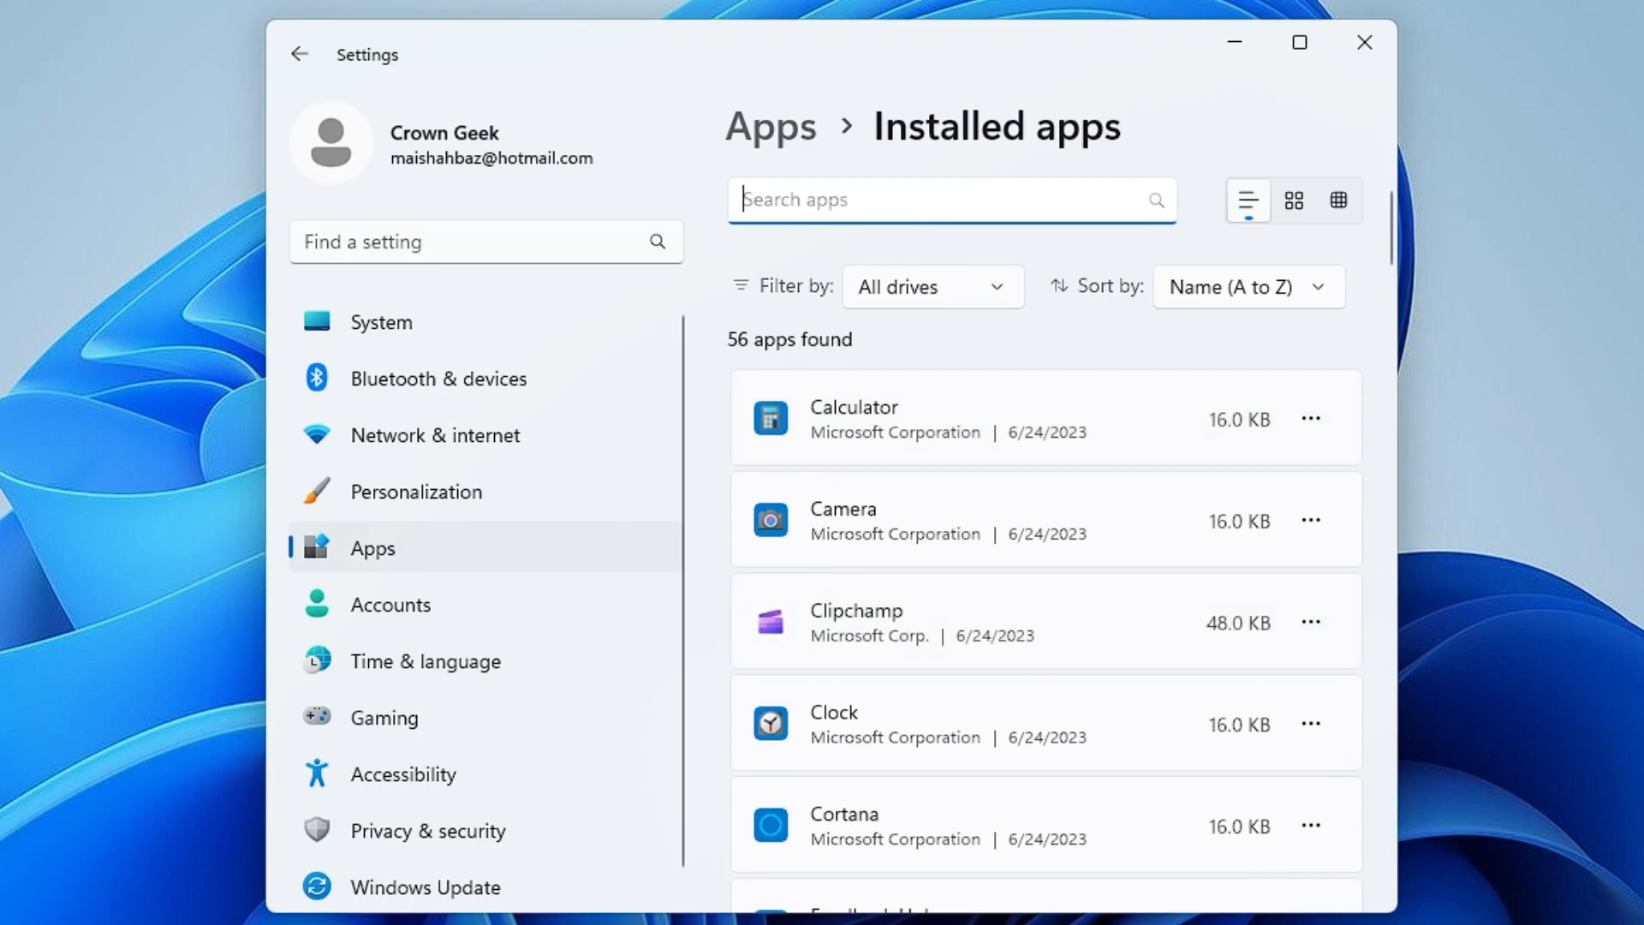
text(n)
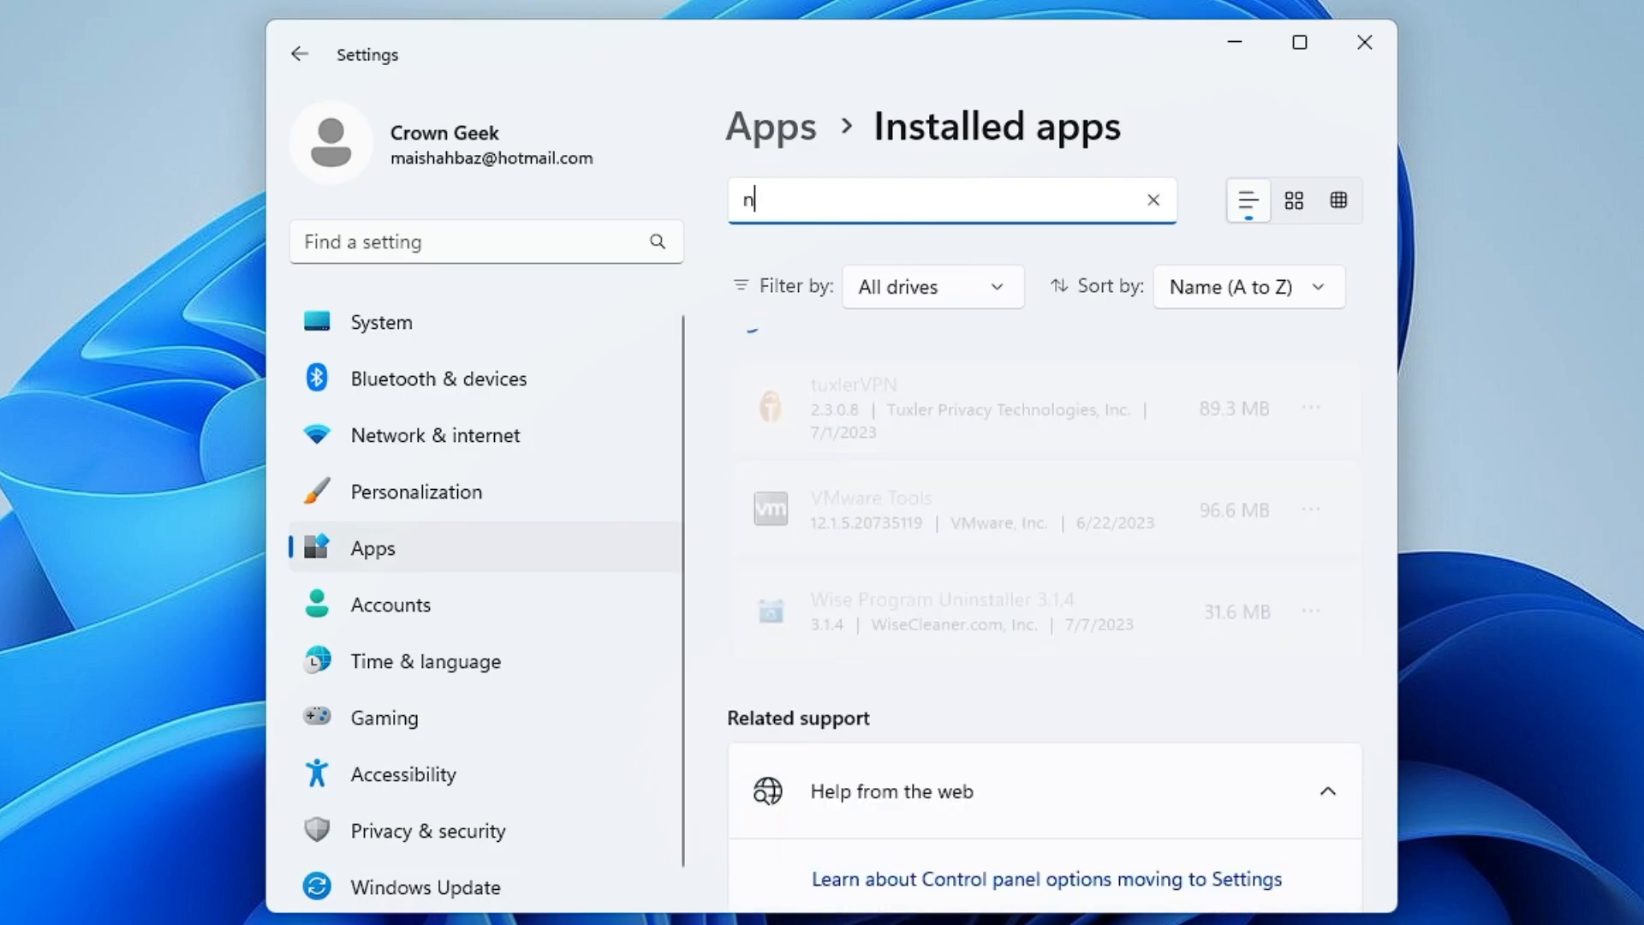
text(mca)
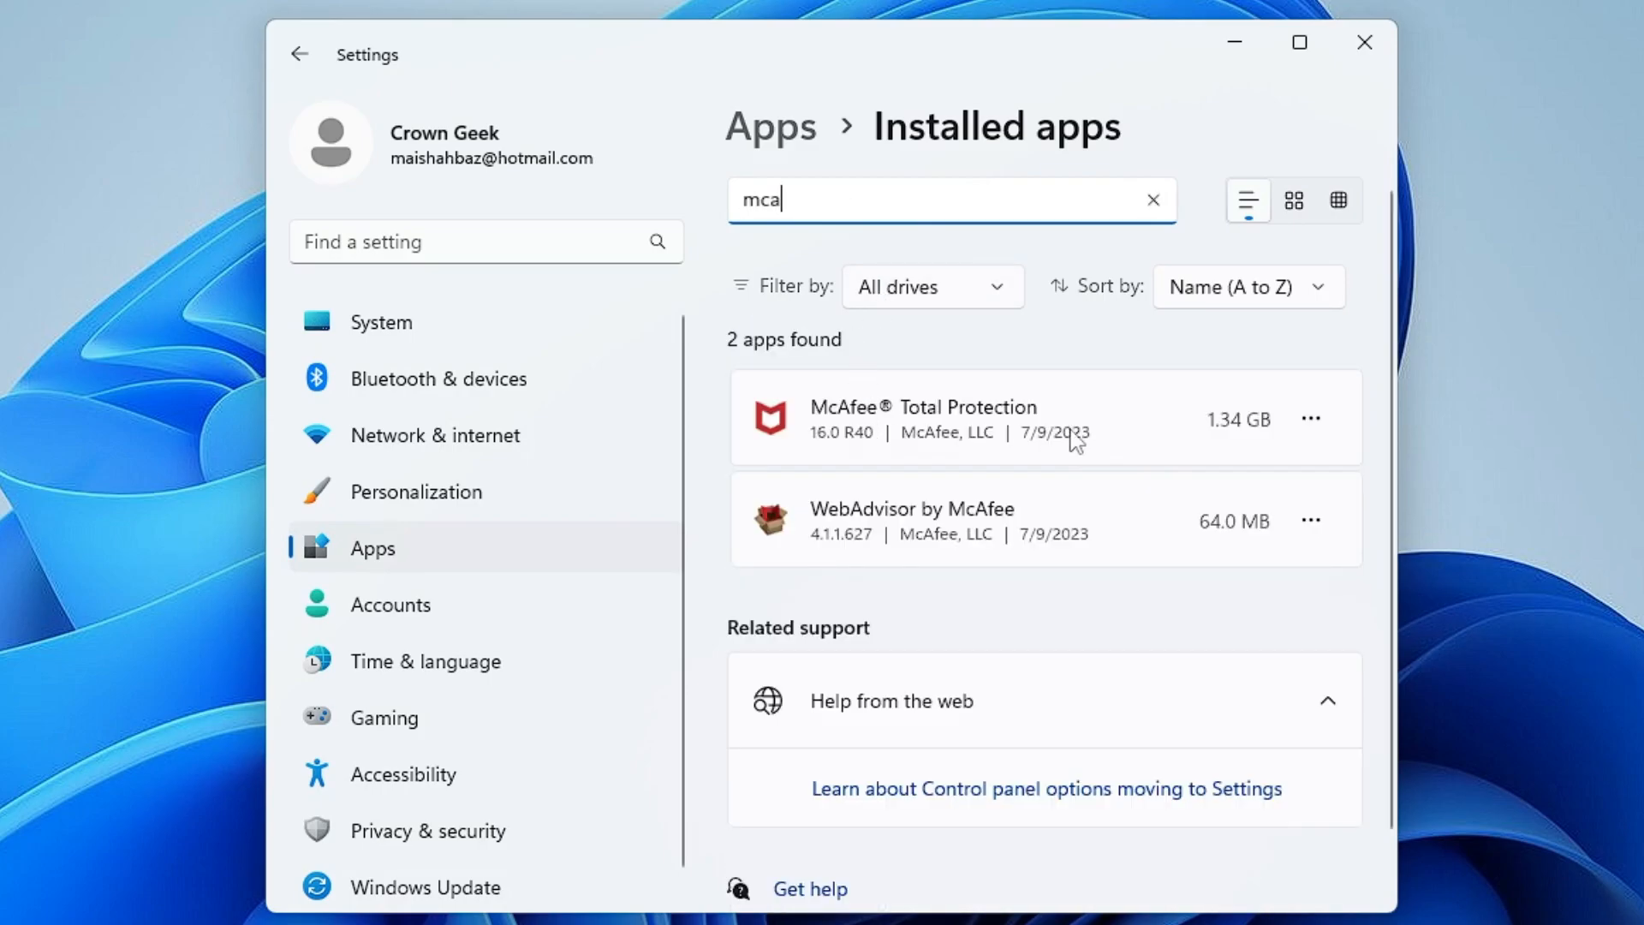
- Uninstall McAfee Total Protection from the filtered apps list and confirm
click(1309, 418)
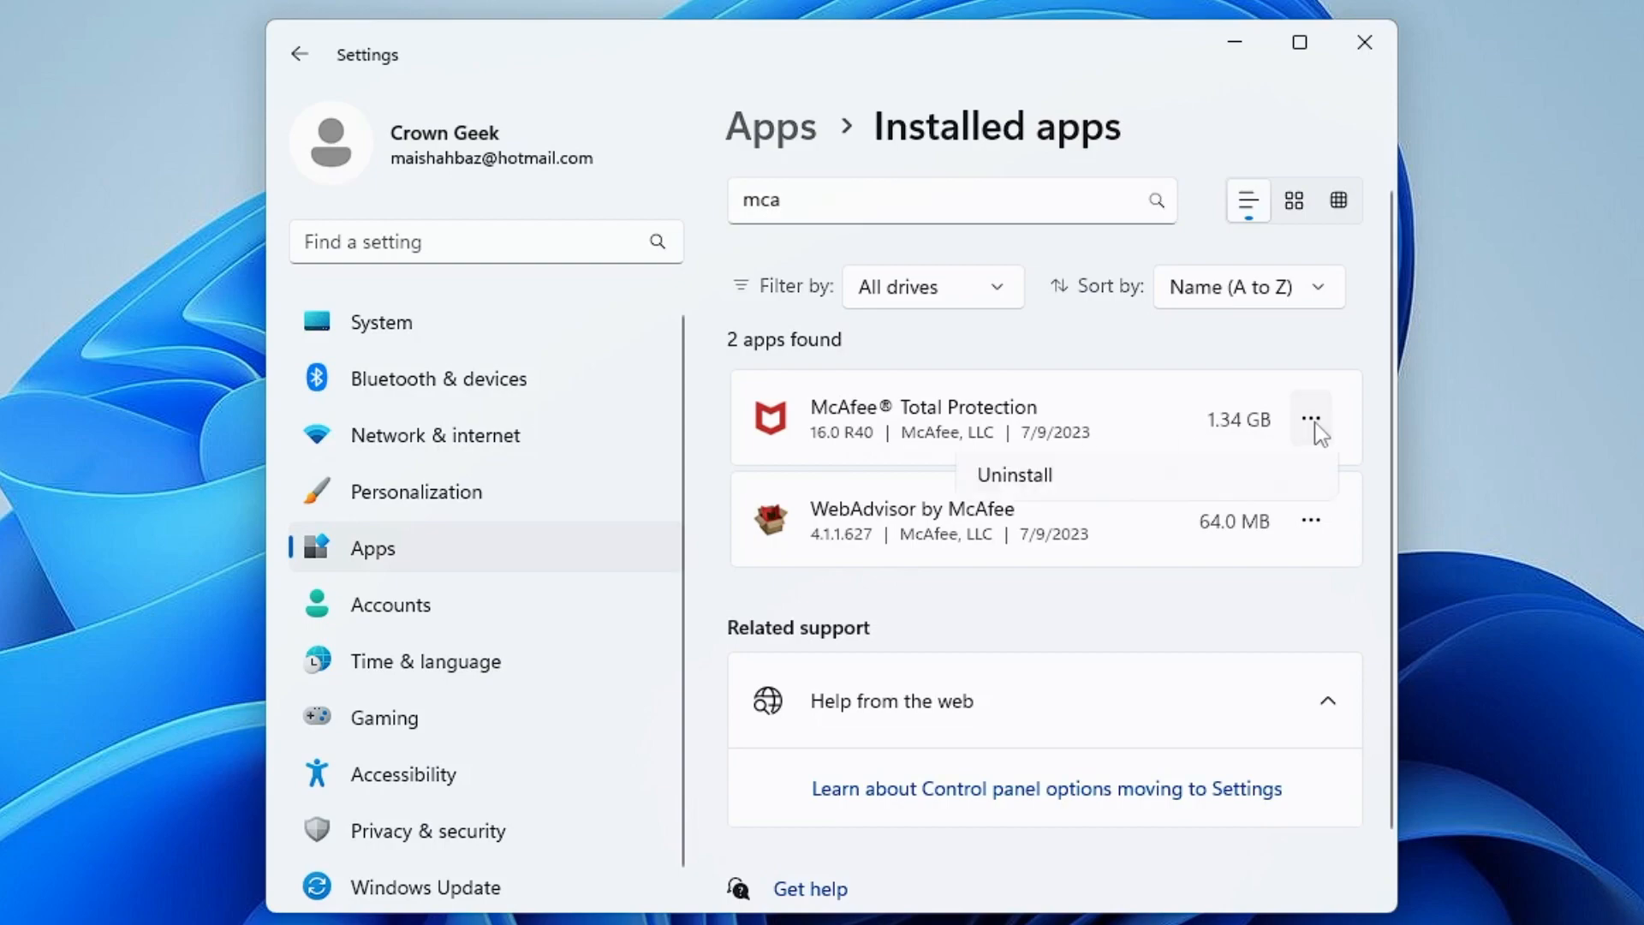
click(1013, 474)
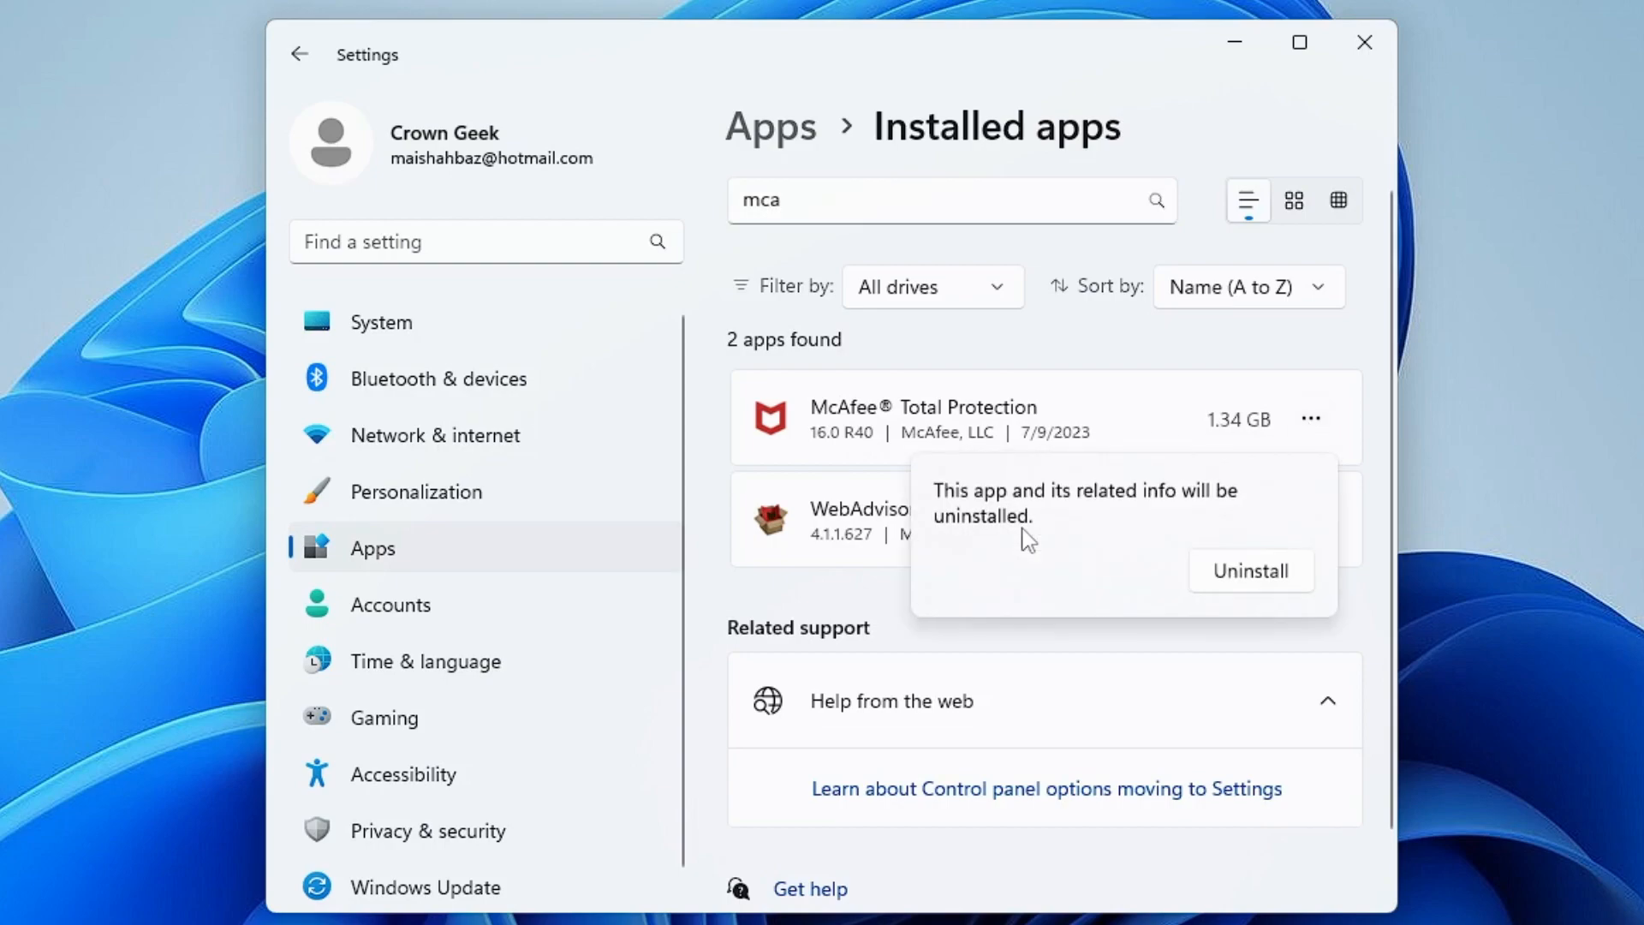
click(1248, 571)
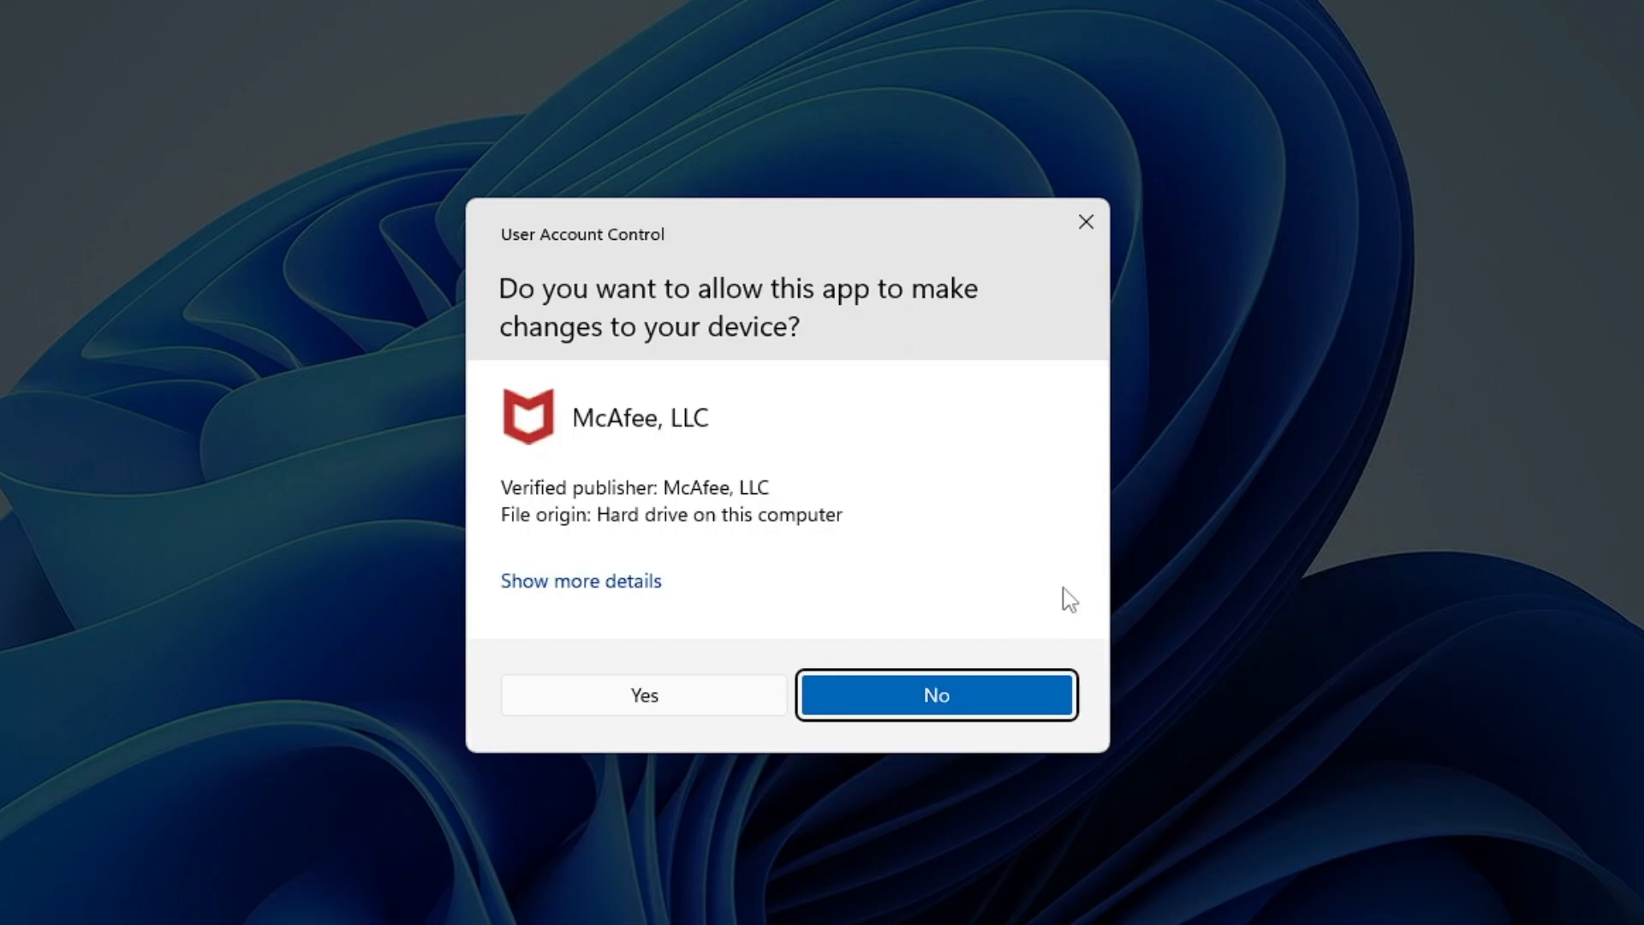
- Approve the McAfee uninstaller, select Total Protection, and confirm removal despite the subscription warning
click(644, 694)
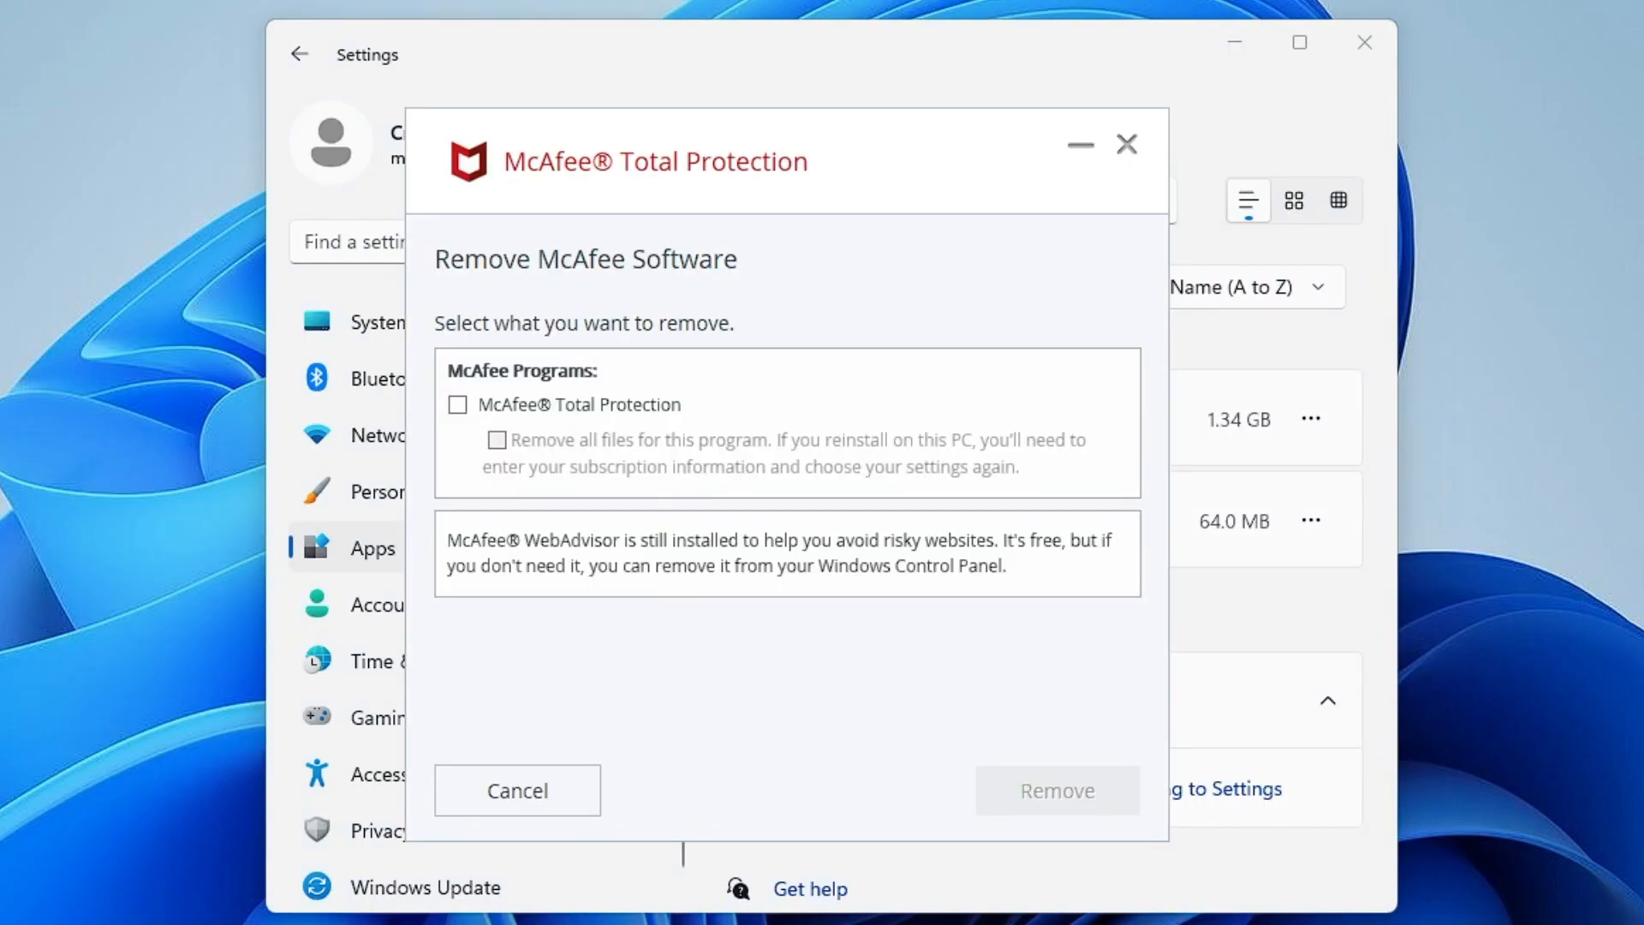
click(457, 404)
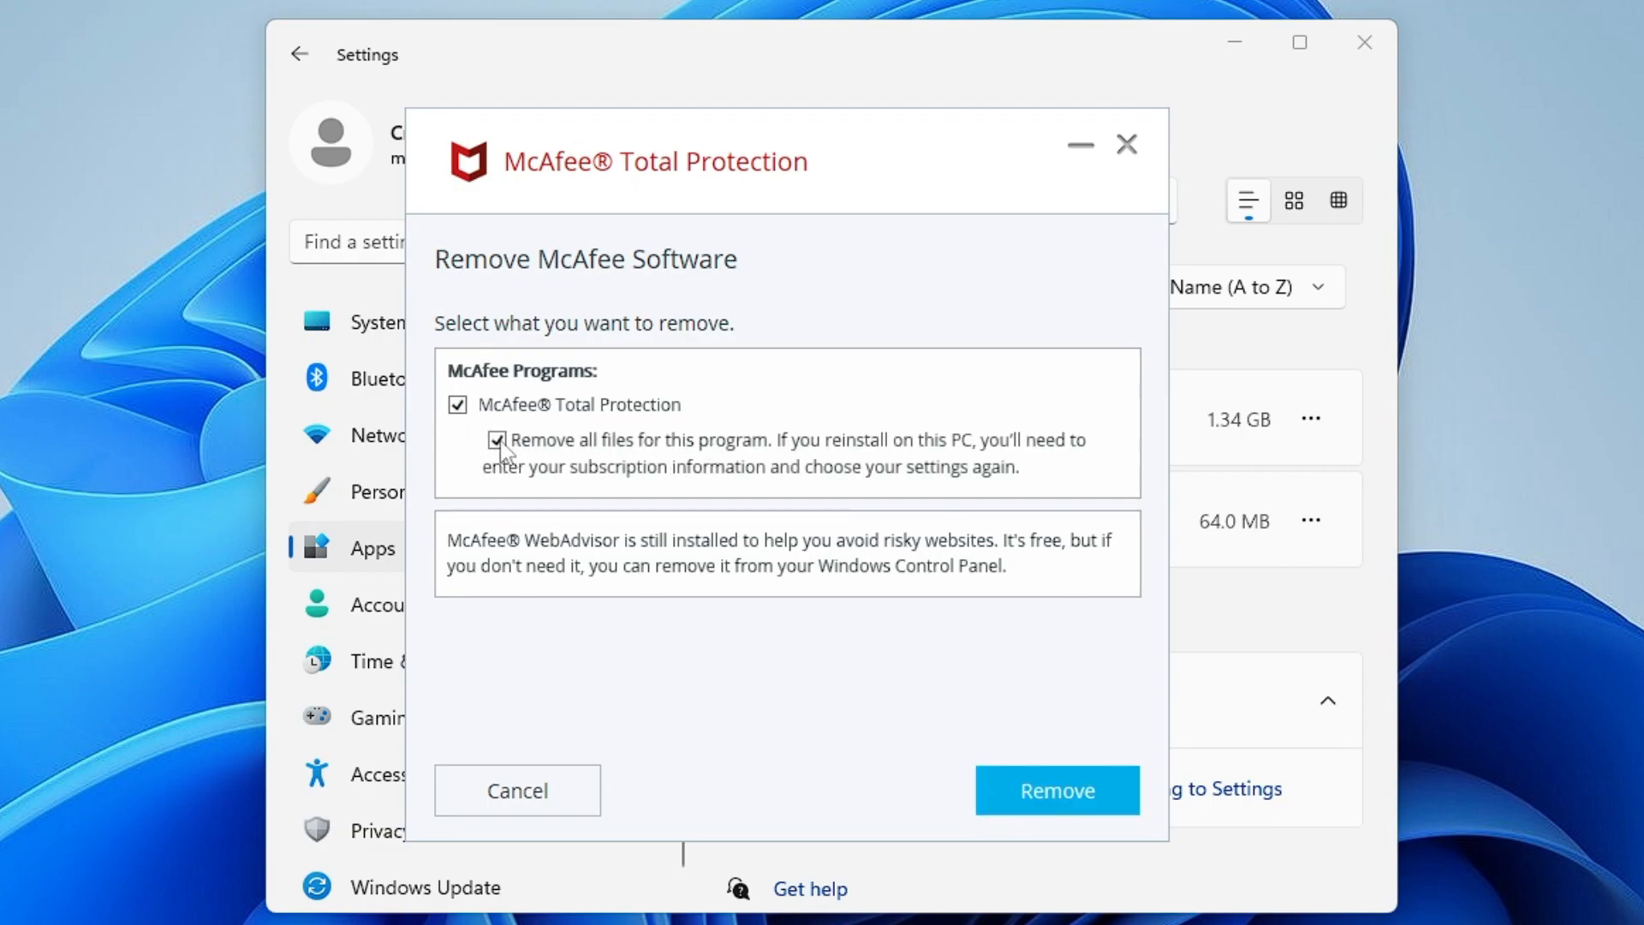
click(1056, 790)
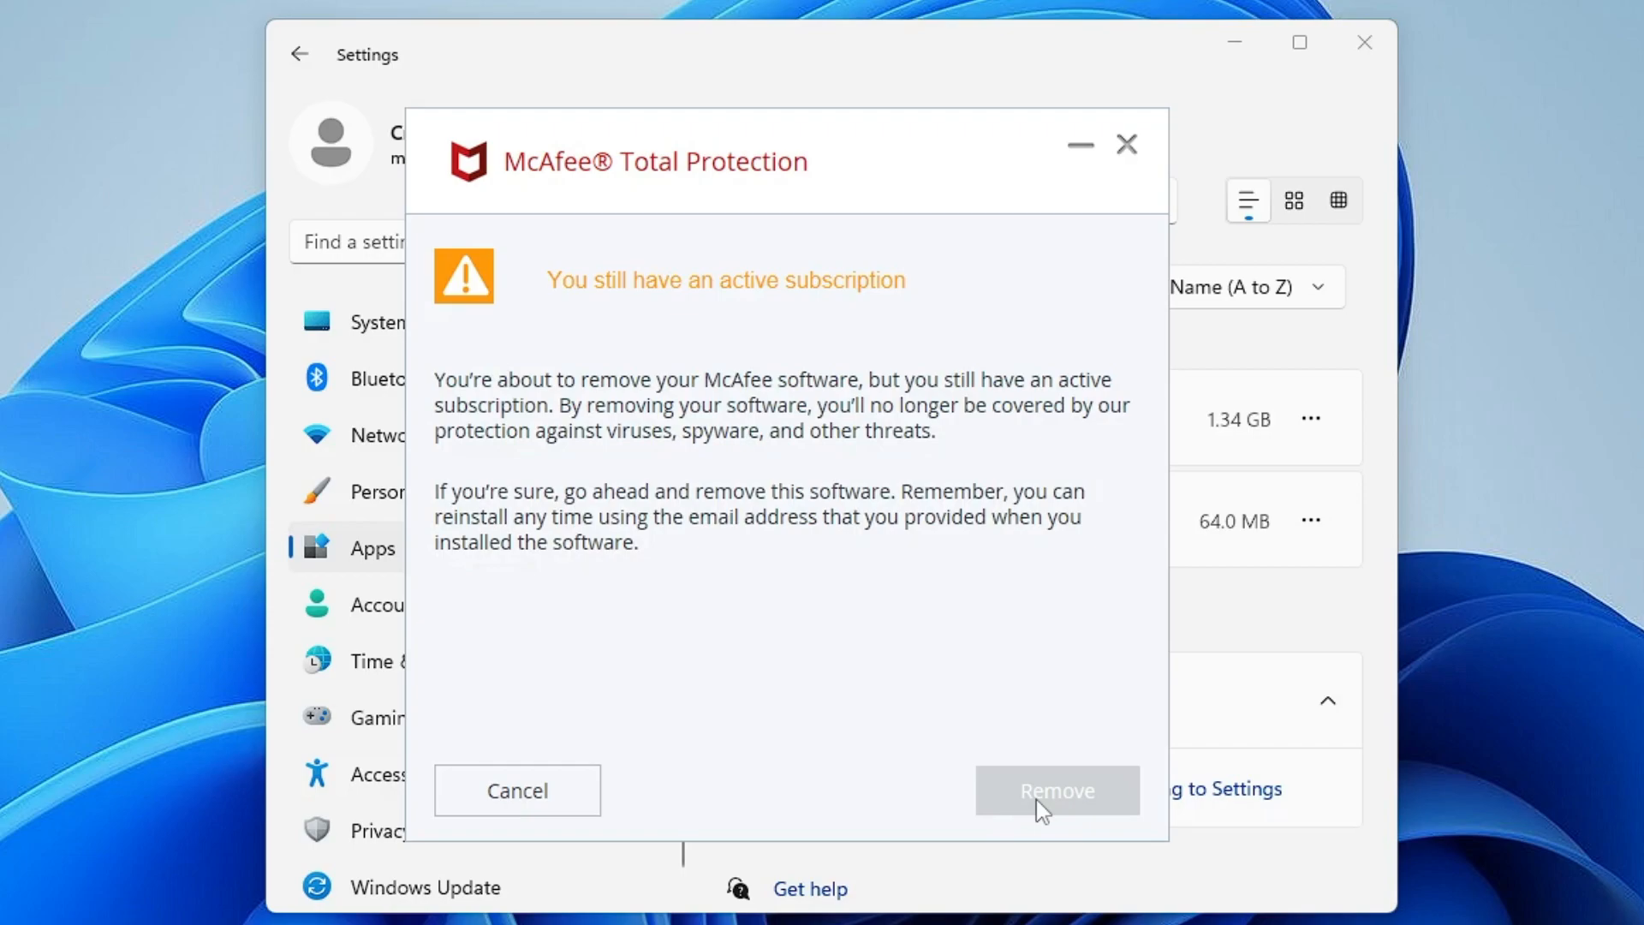
click(1056, 789)
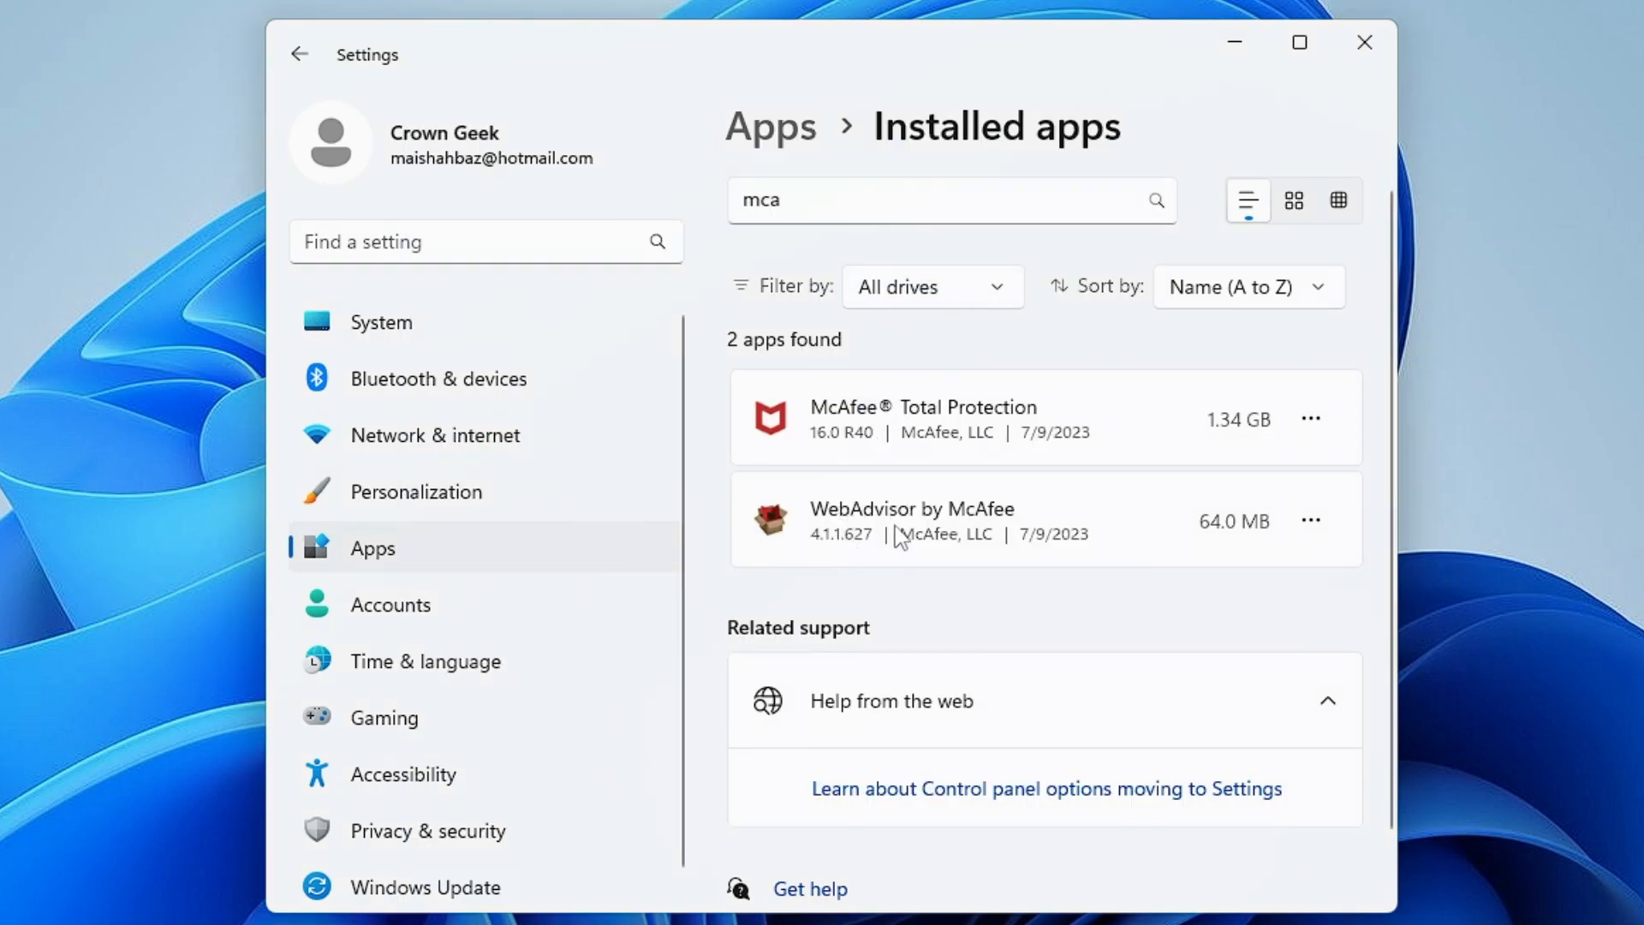
mouse_move(866, 545)
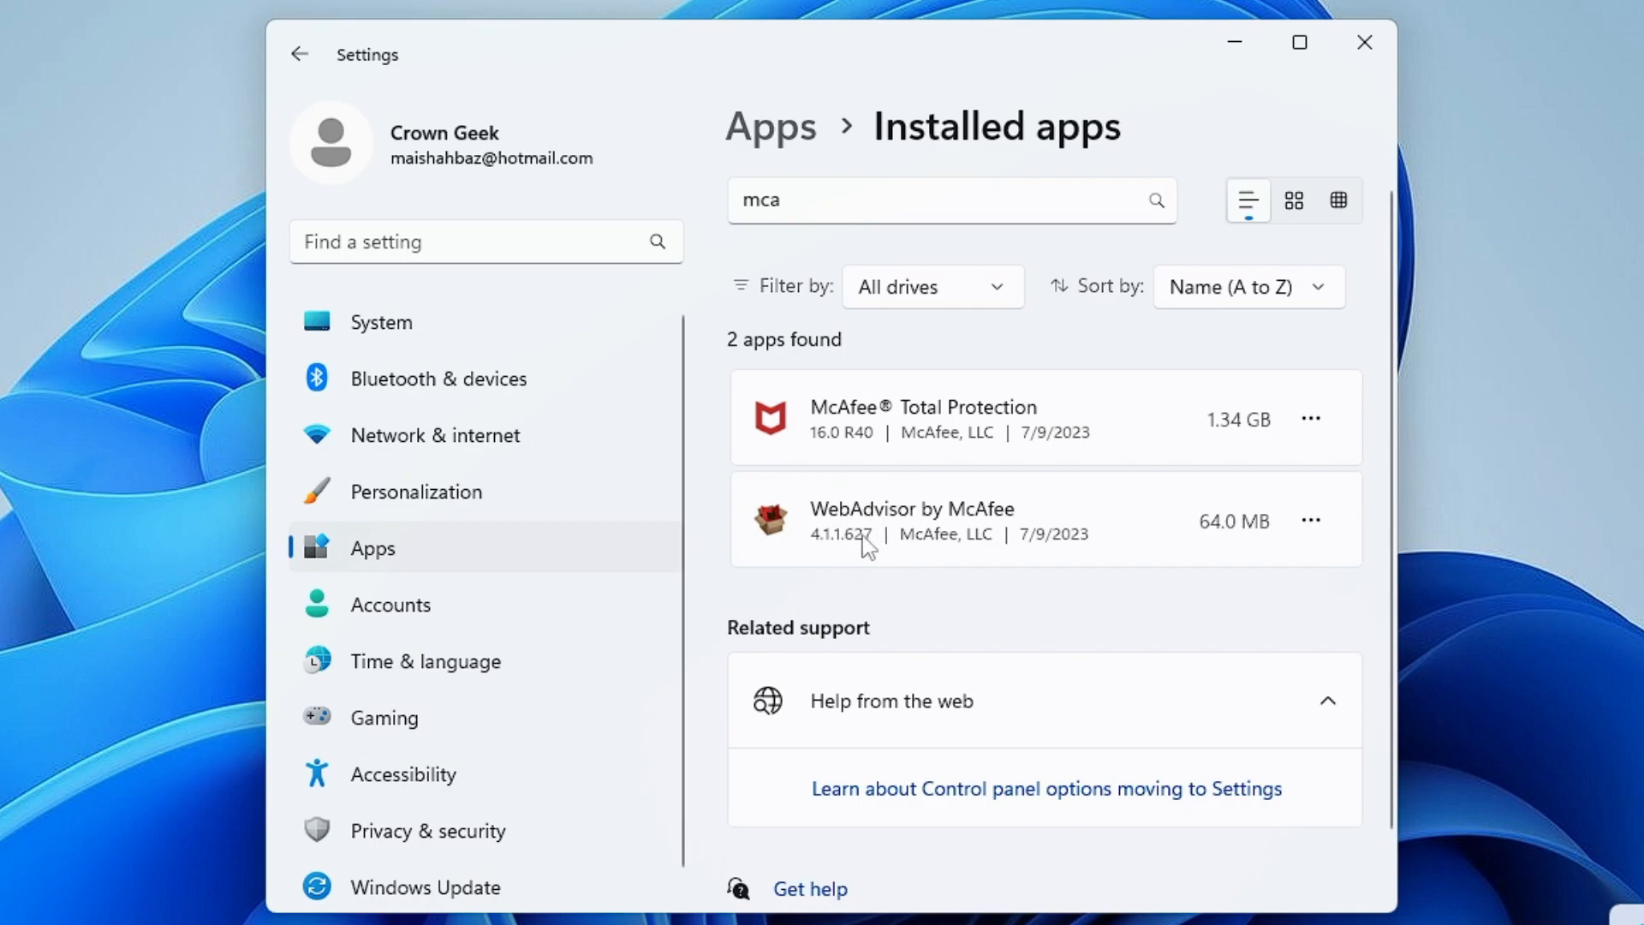
mouse_move(912, 534)
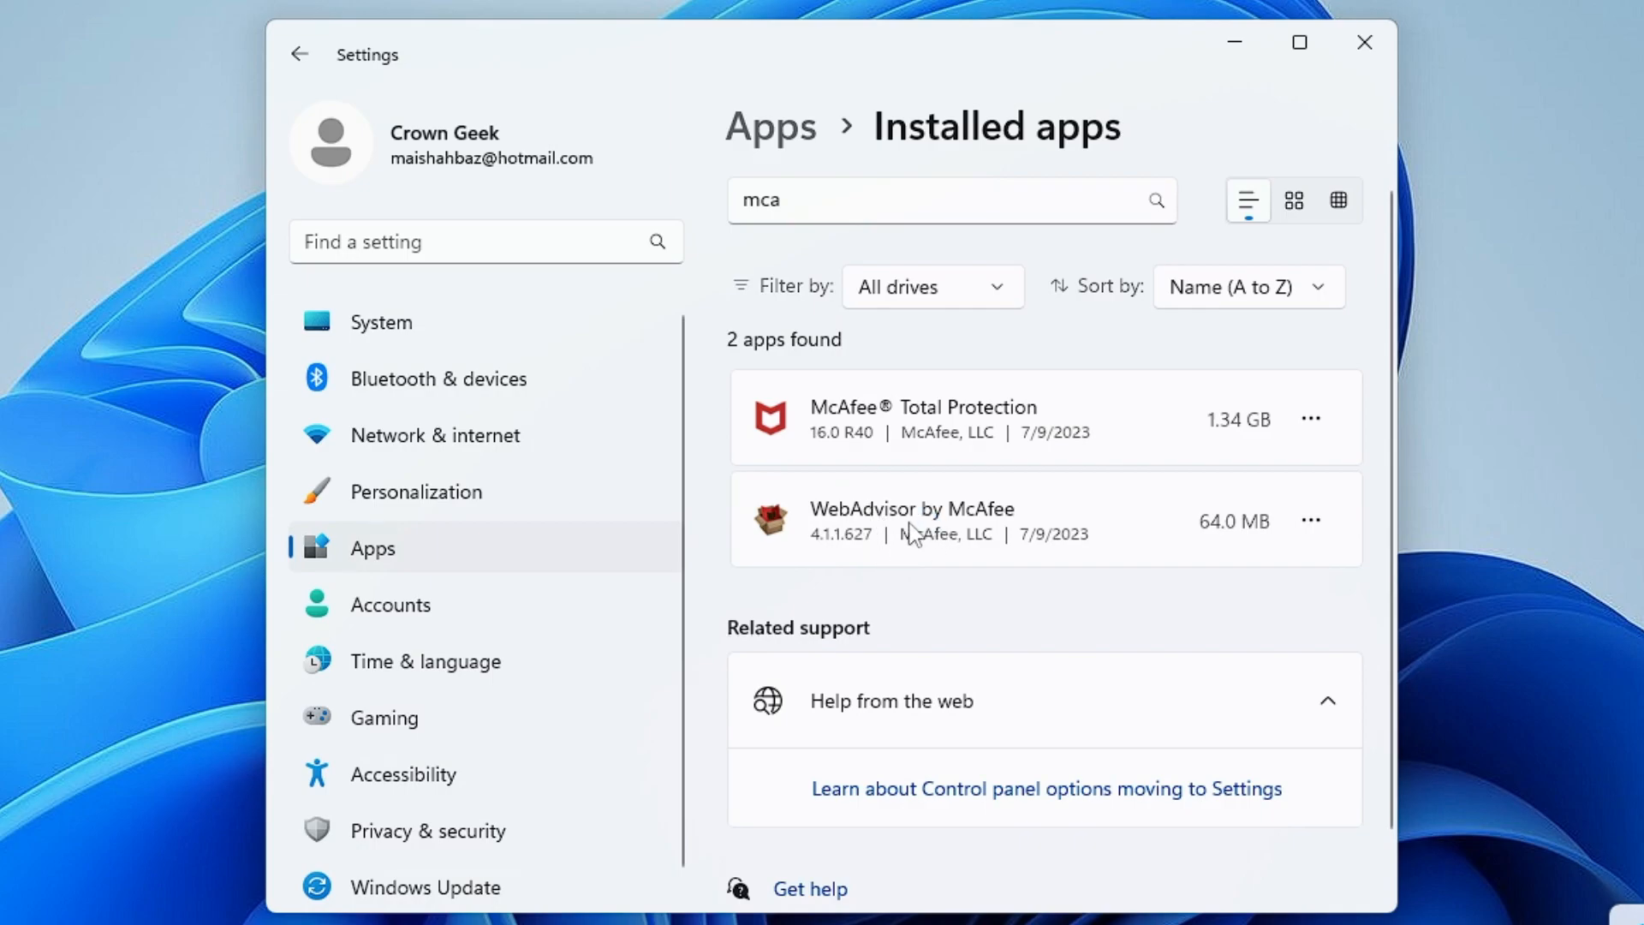
click(1309, 521)
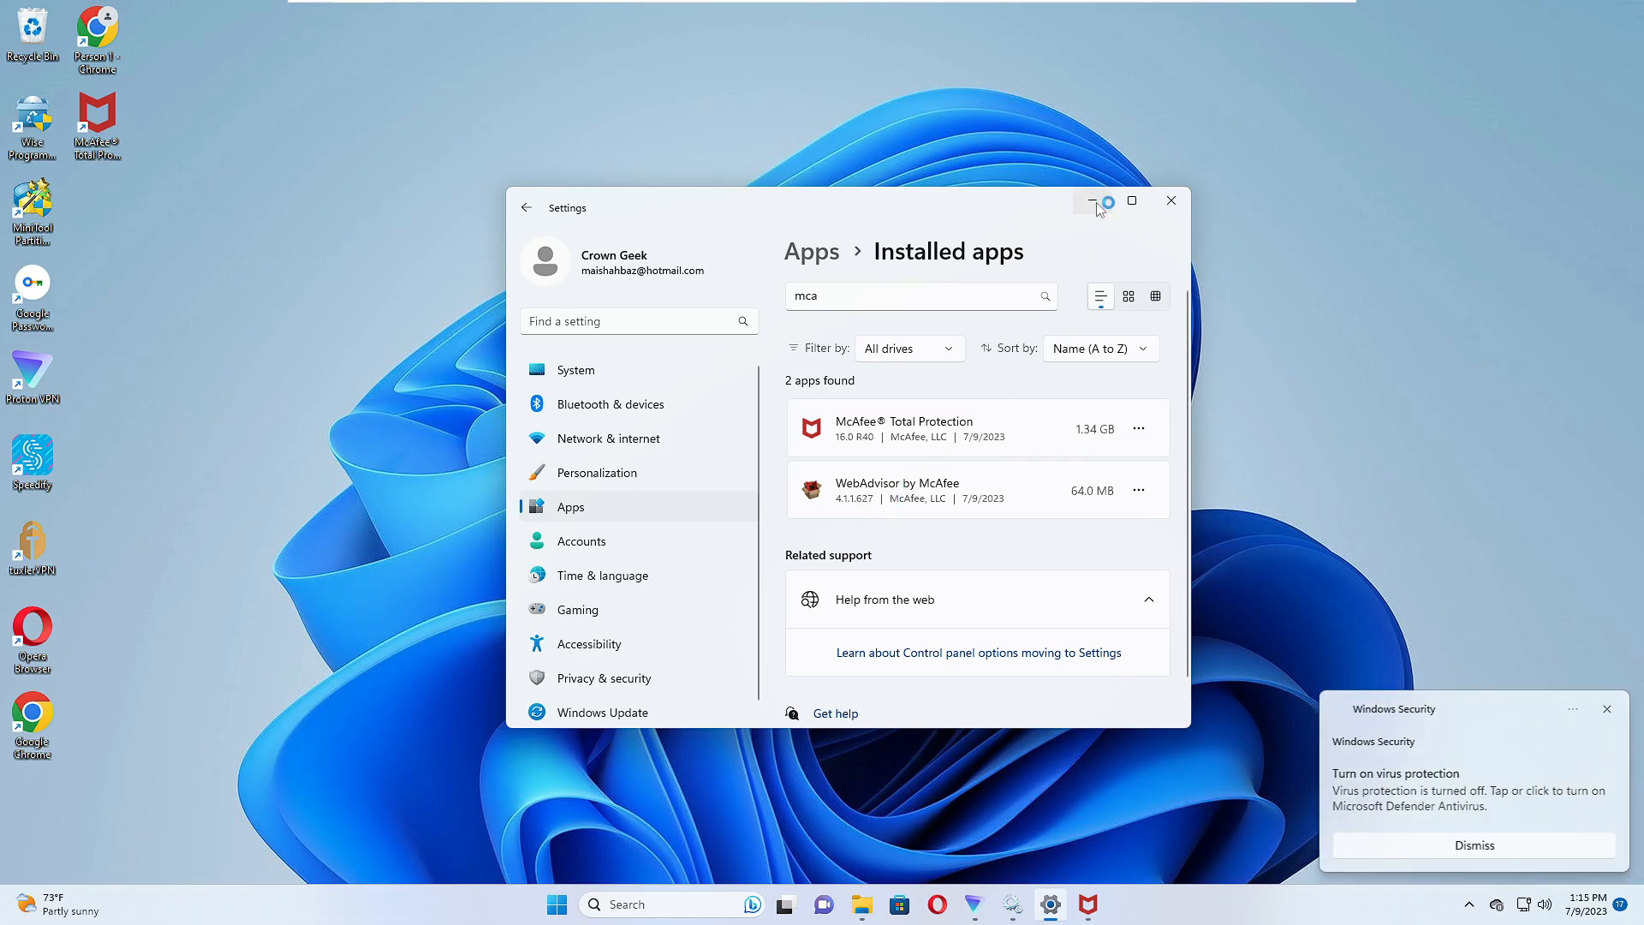
- Minimize Settings, search Windows for 'services', and open the Services app
click(1098, 201)
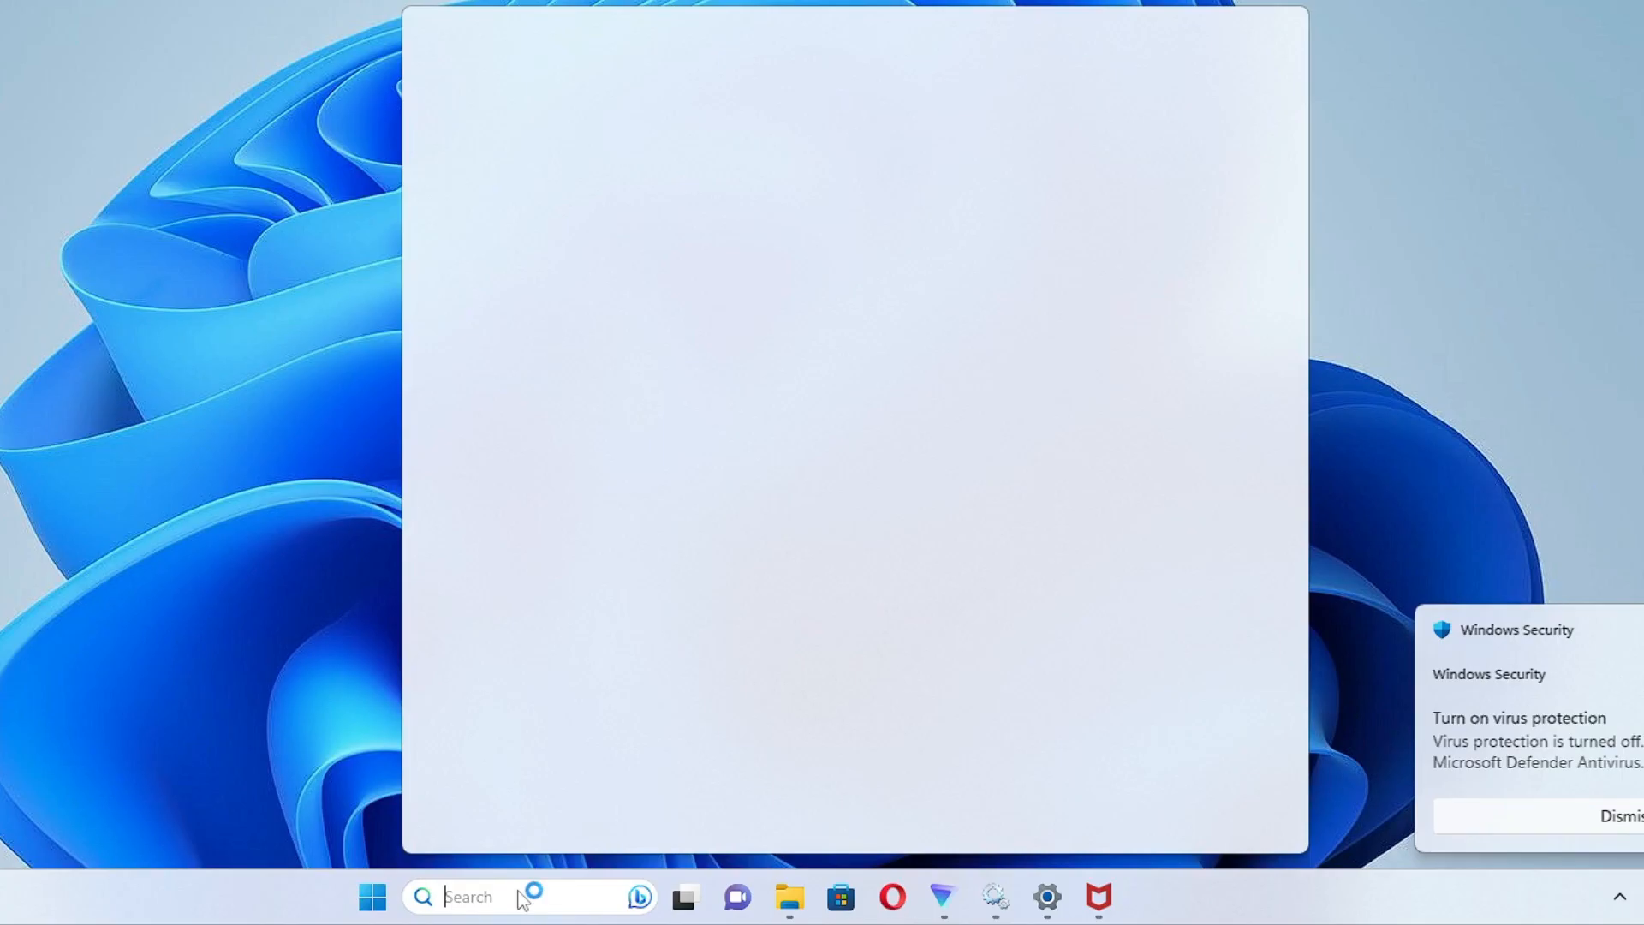
text(services)
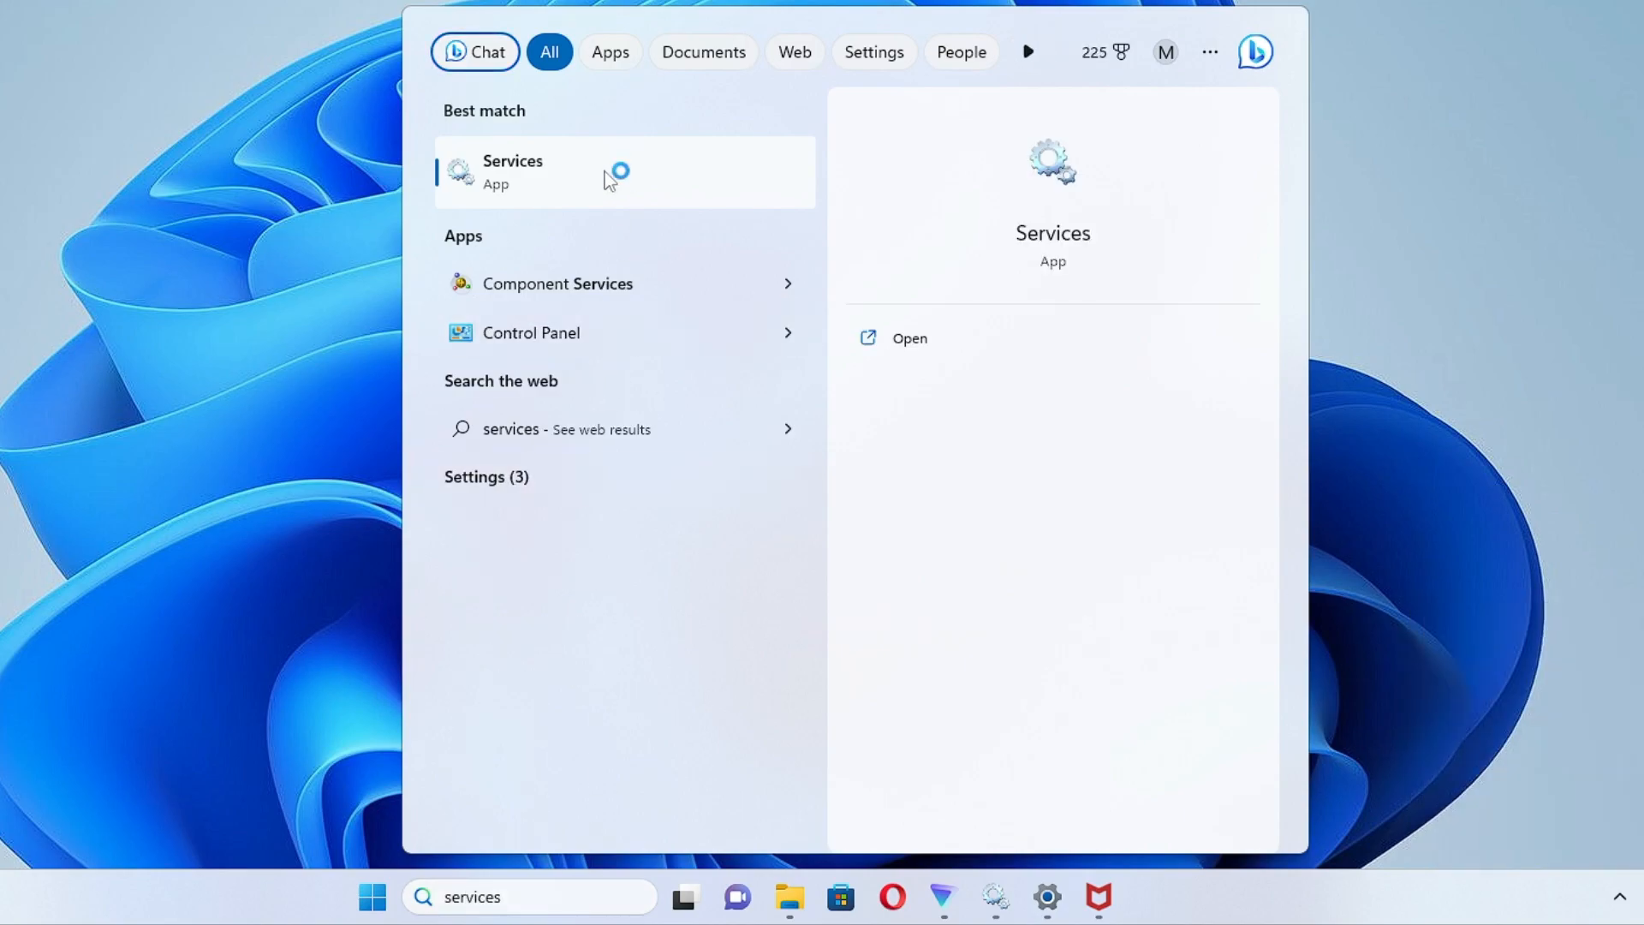
click(513, 173)
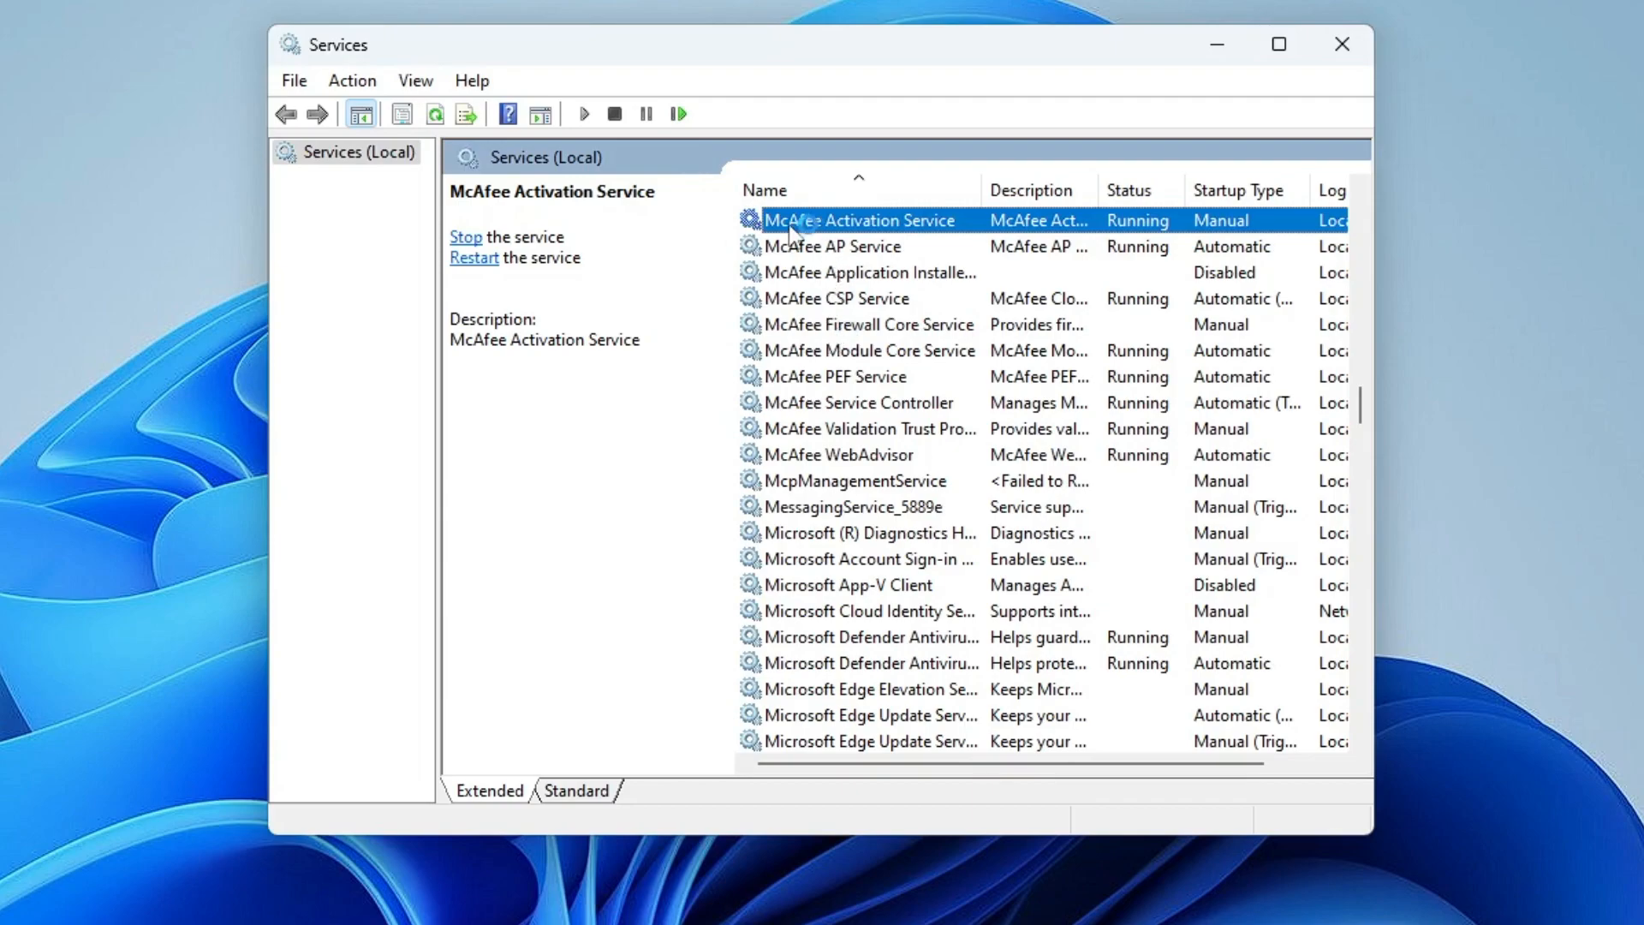
- Change McAfee Activation Service's startup type to Disabled and apply it
scroll(down, 3)
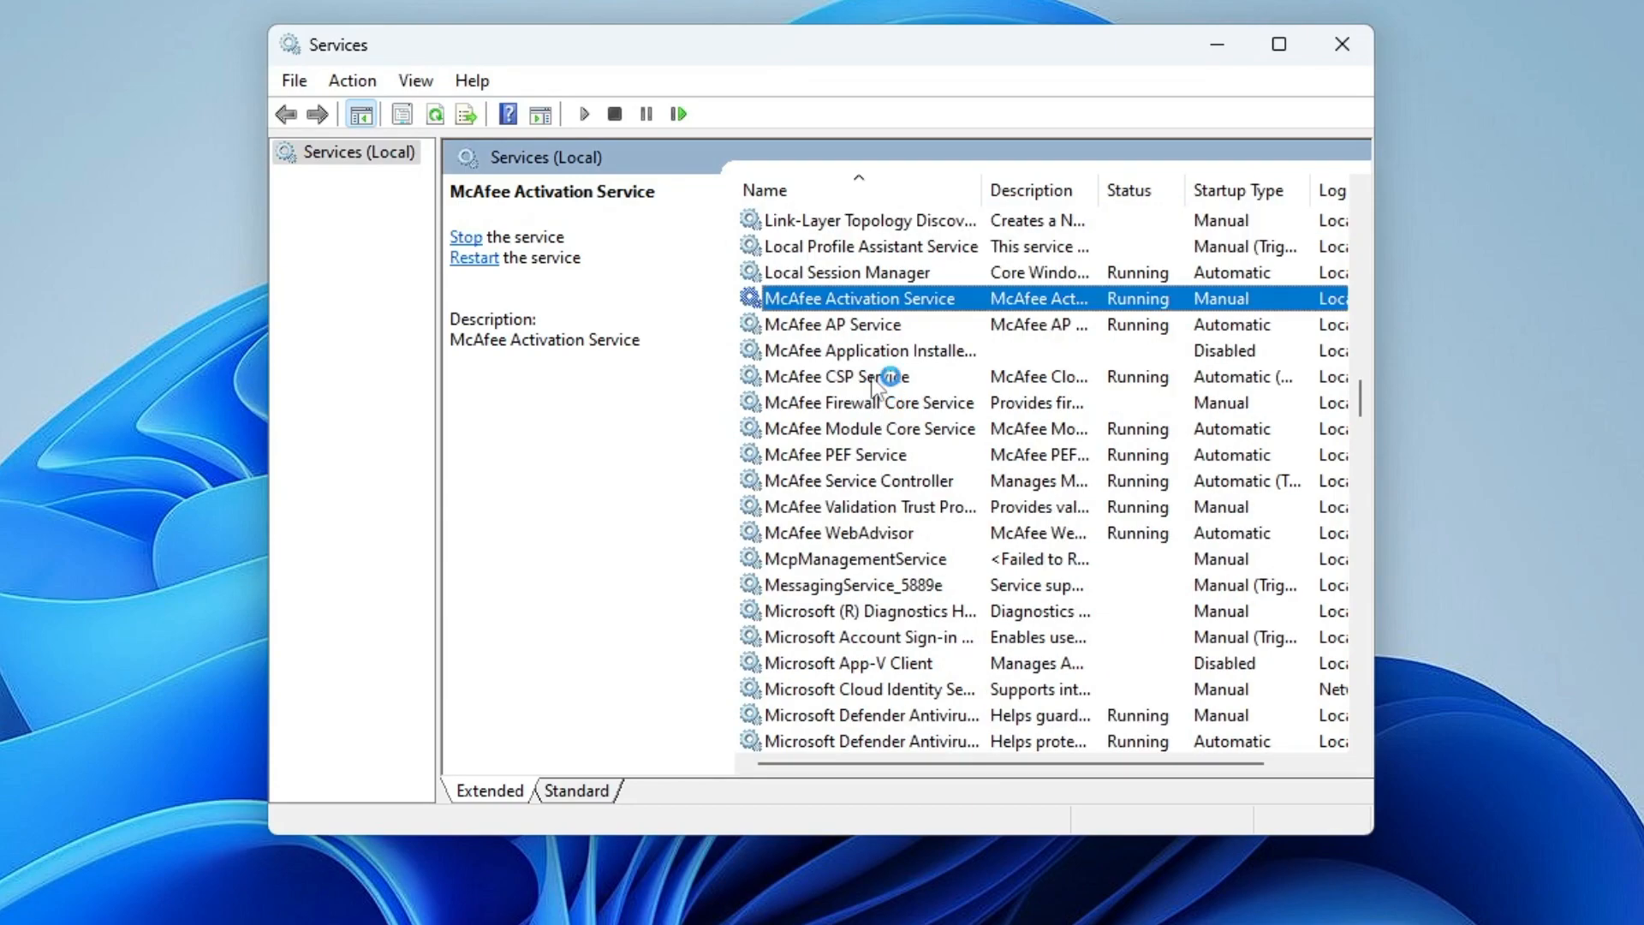
mouse_move(831, 332)
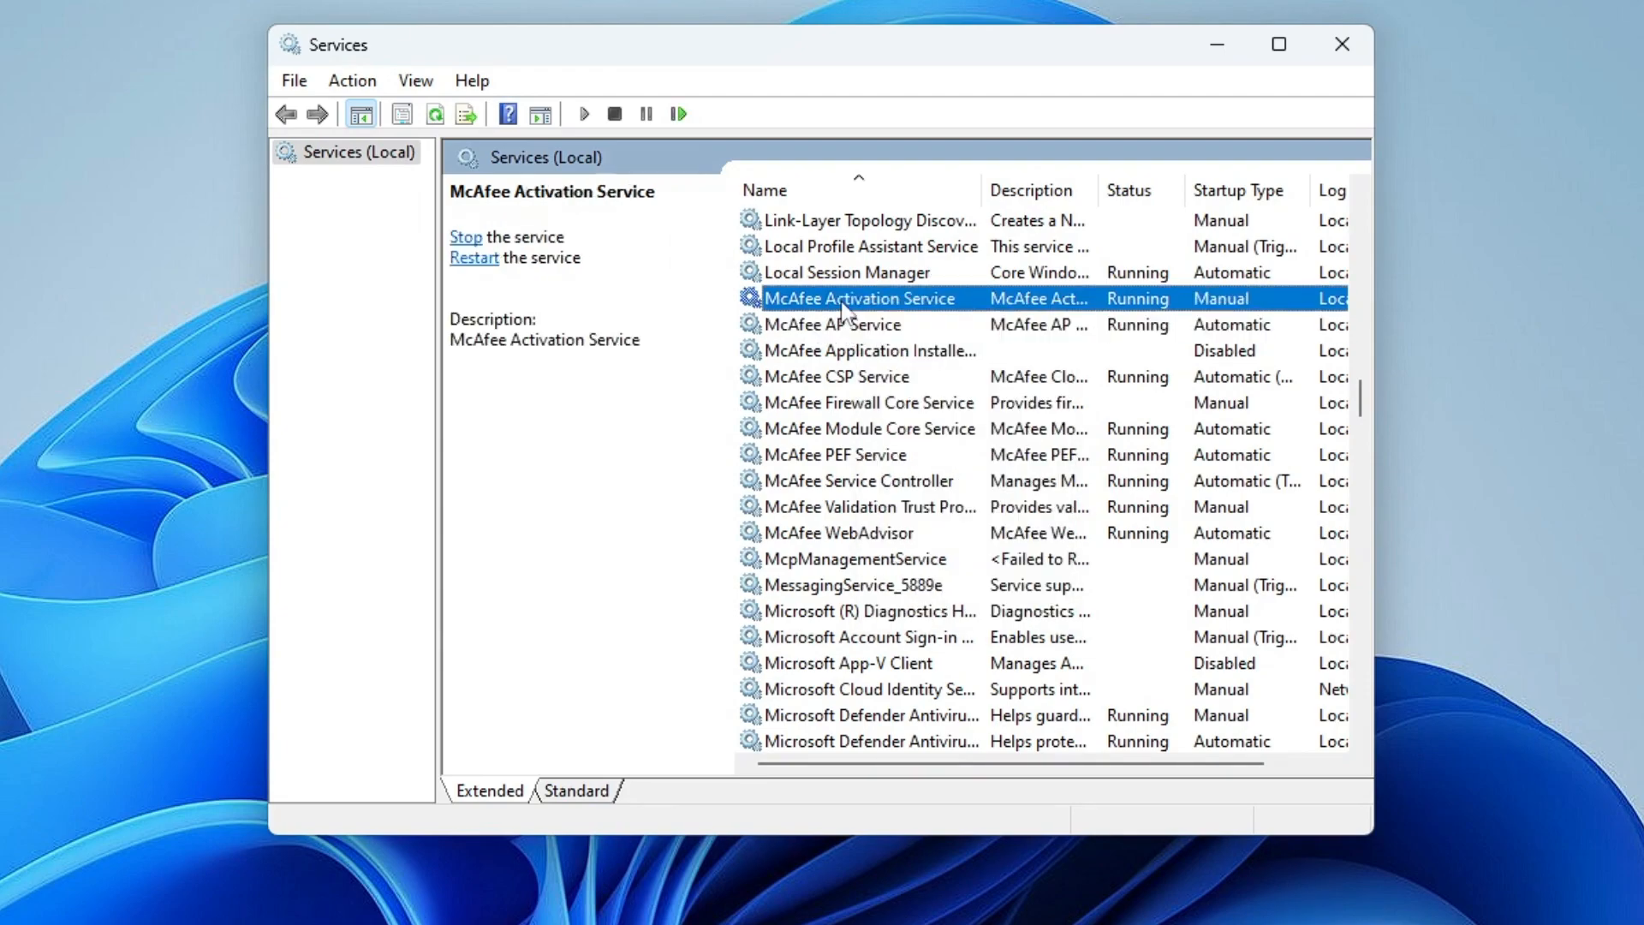
double_click(858, 298)
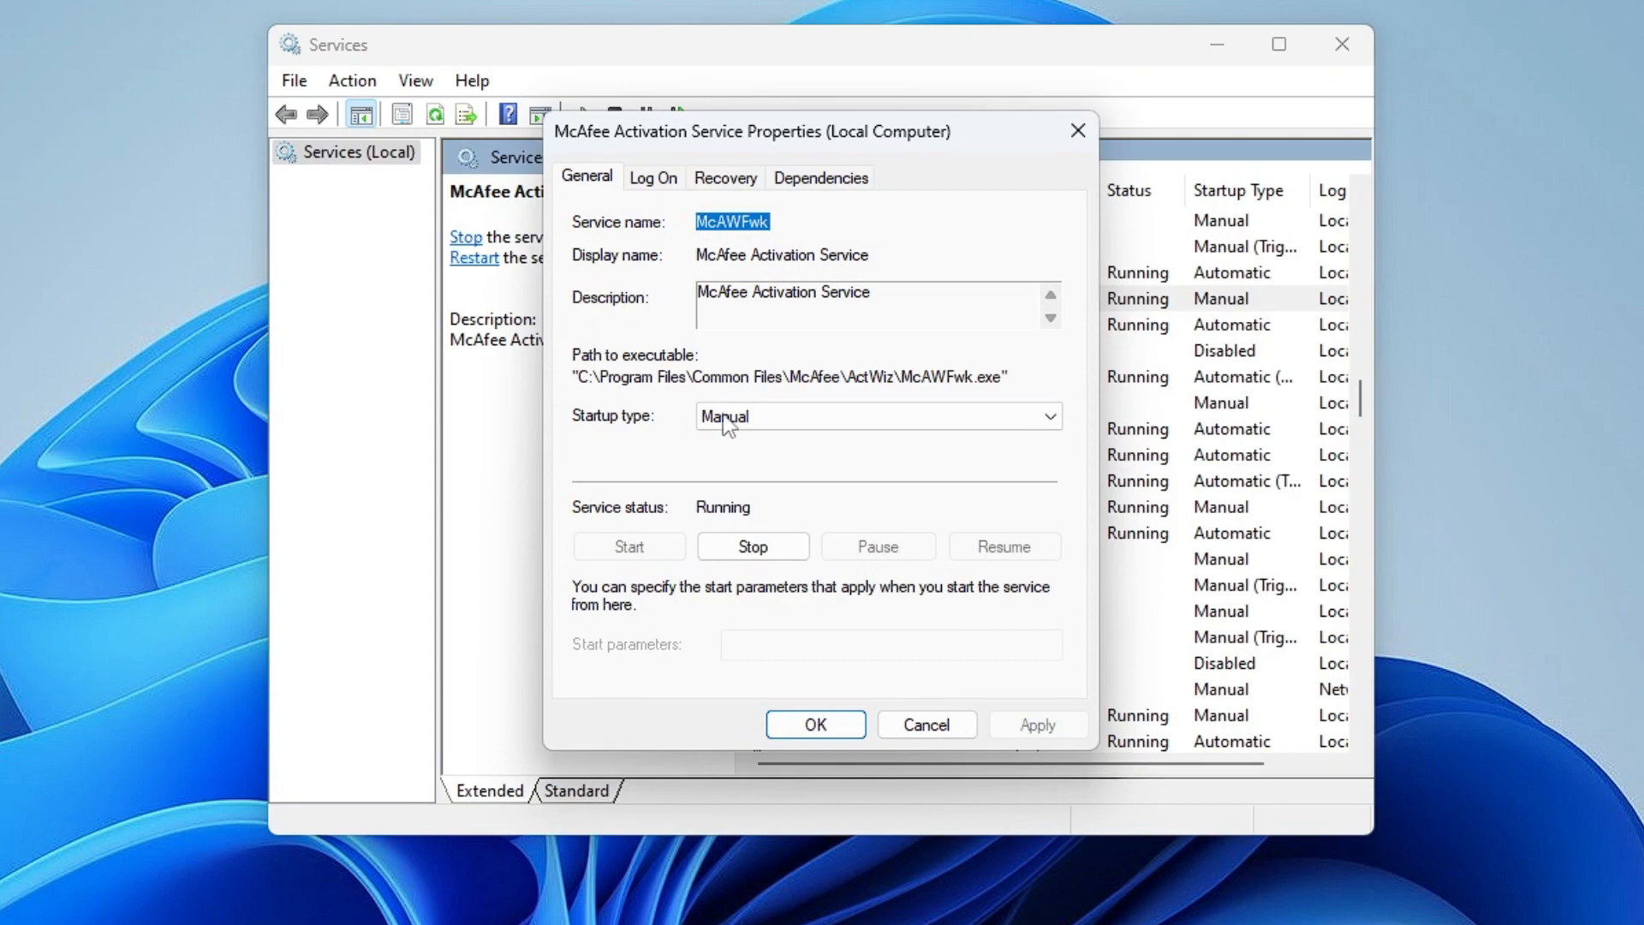
click(878, 415)
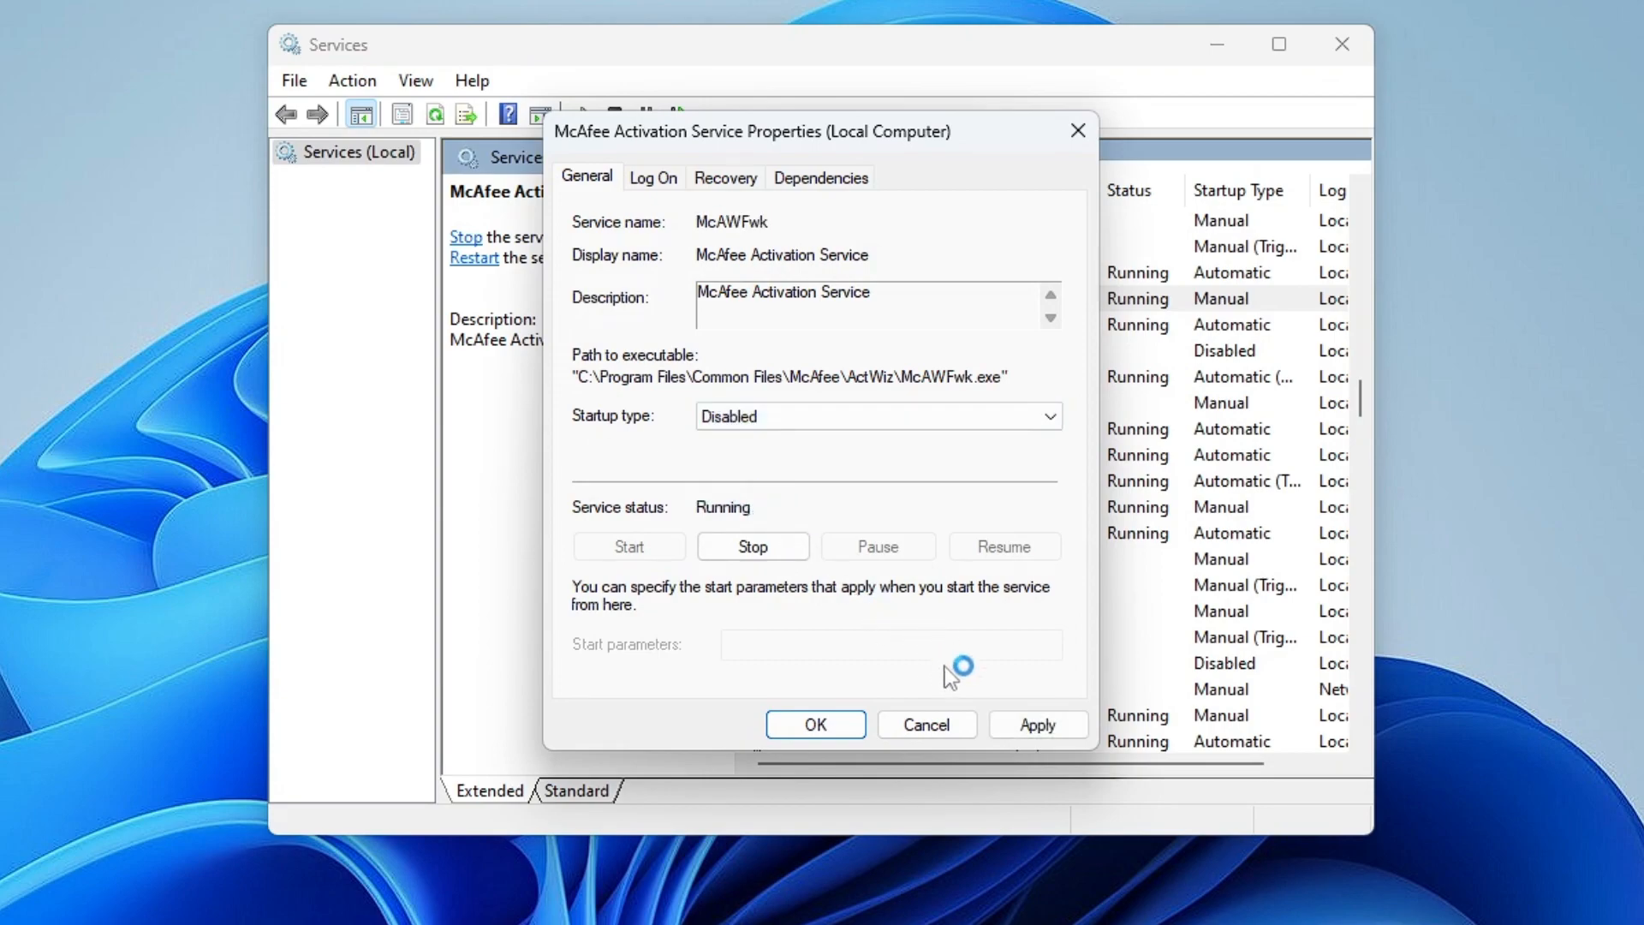
click(816, 724)
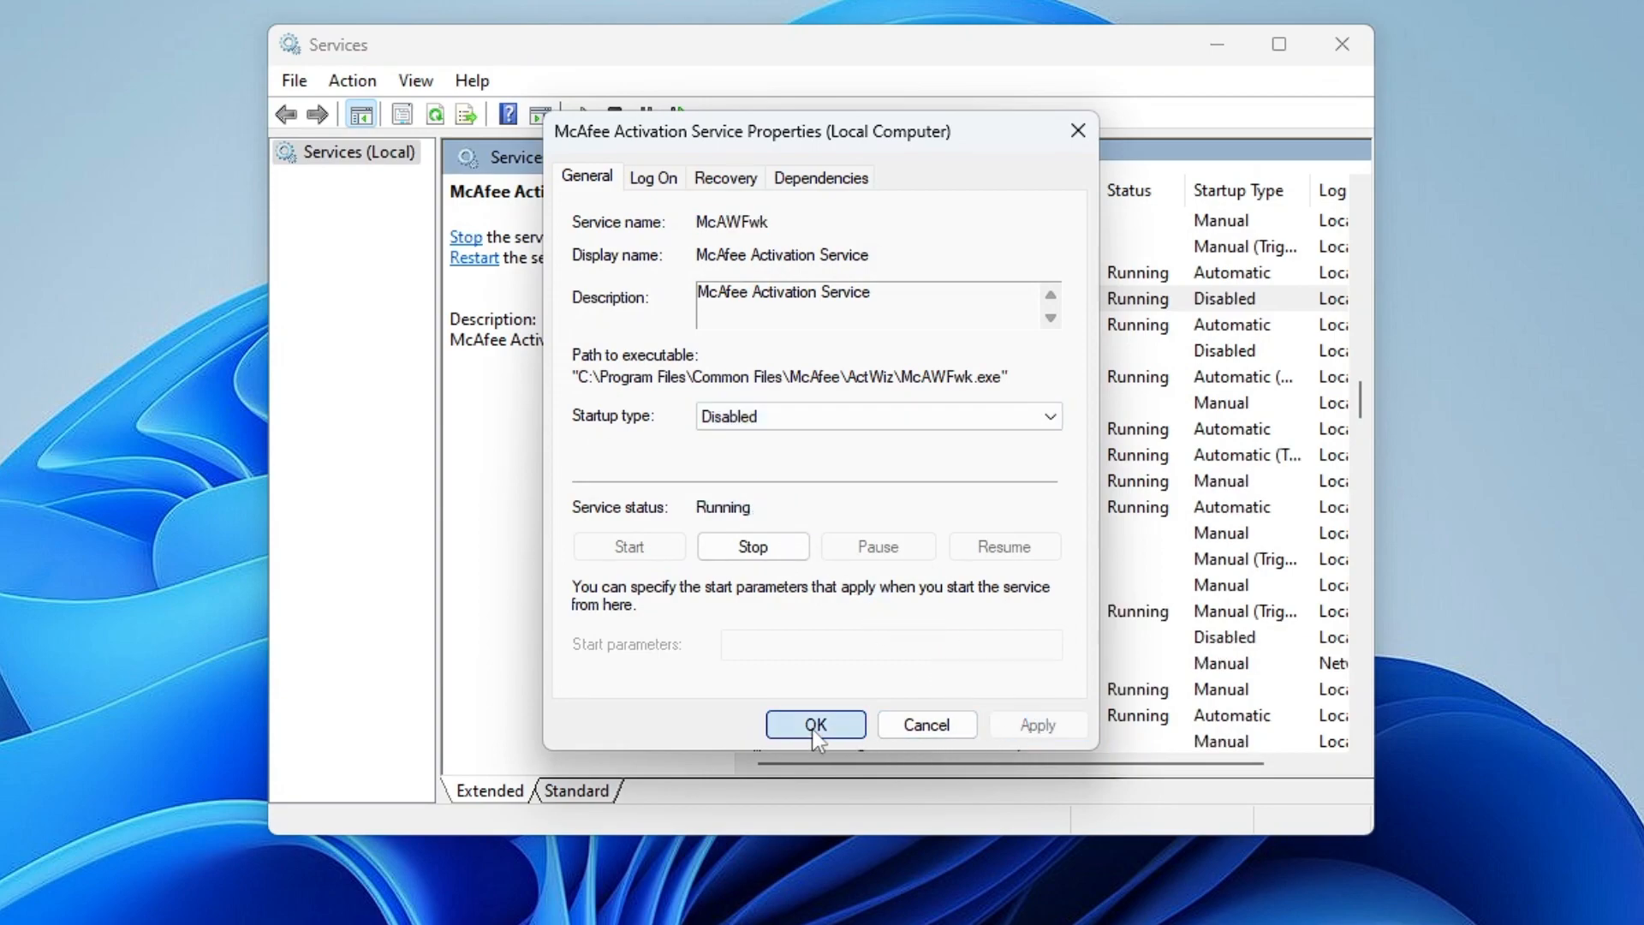
click(814, 724)
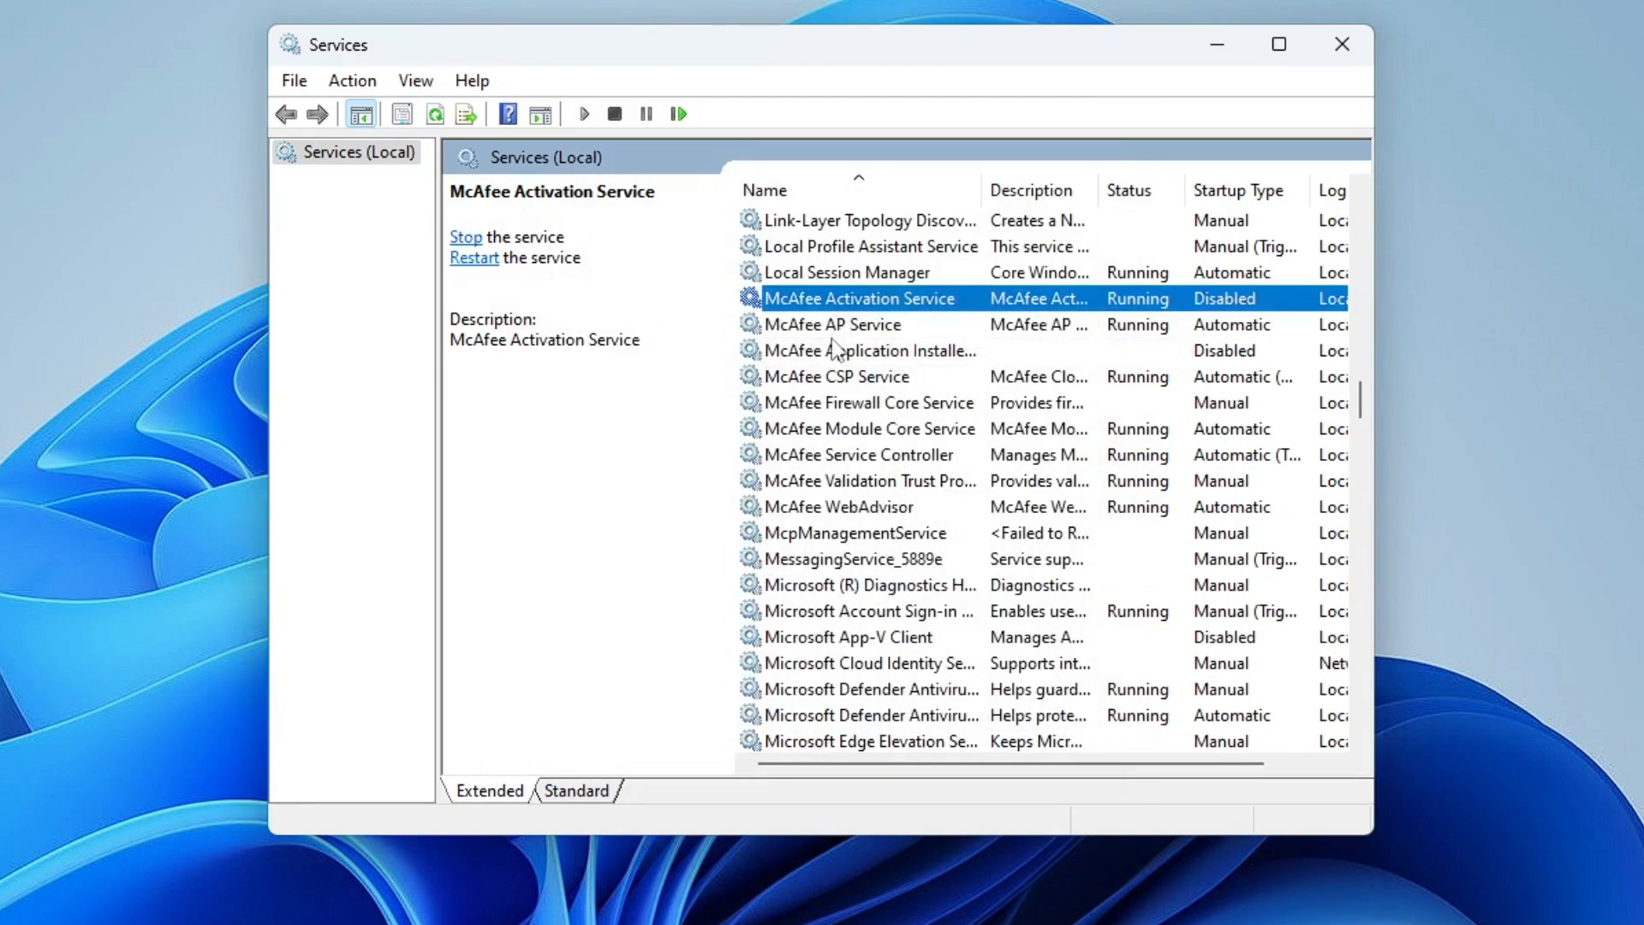
mouse_move(831, 456)
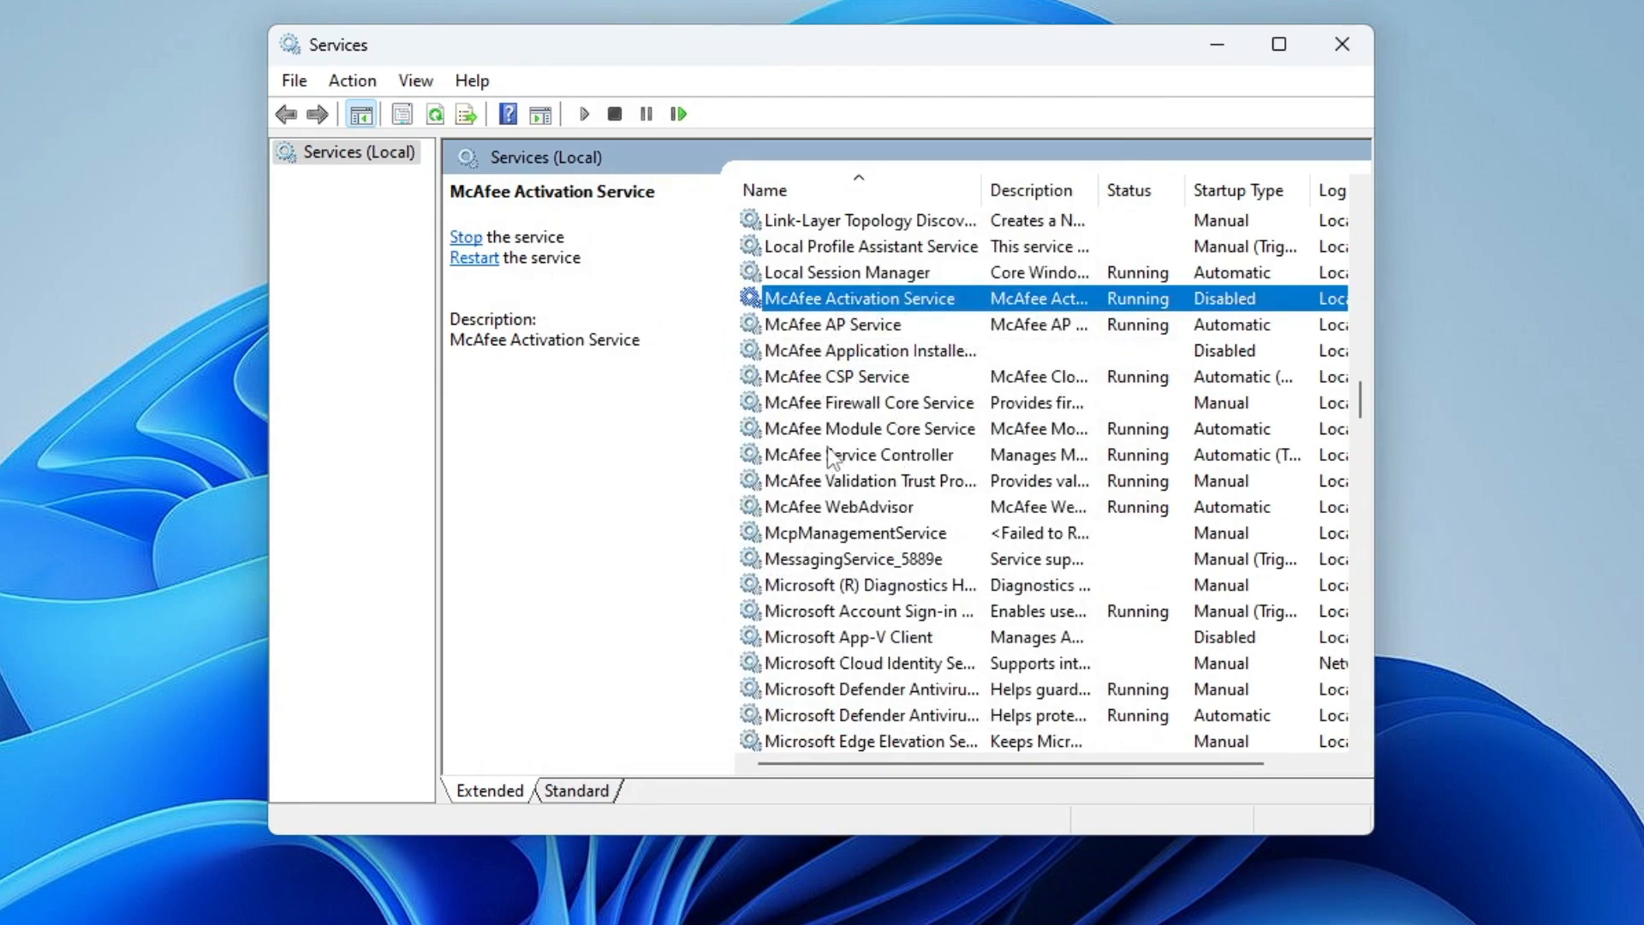
mouse_move(839, 516)
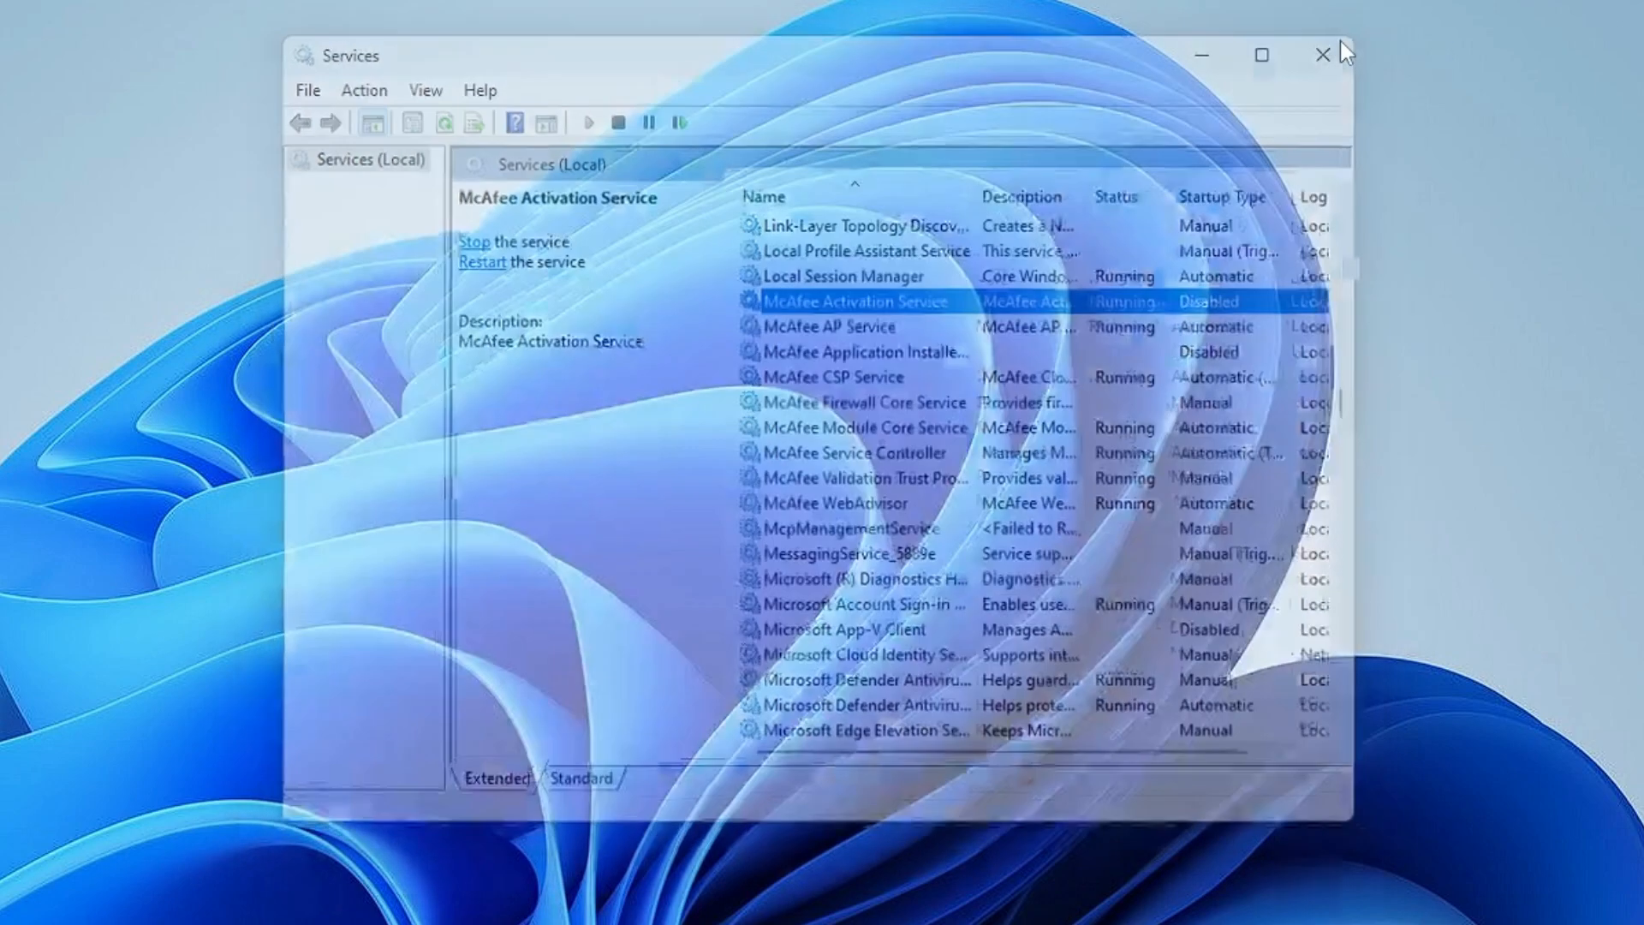
- Close the Services console, leaving the empty desktop
click(1322, 55)
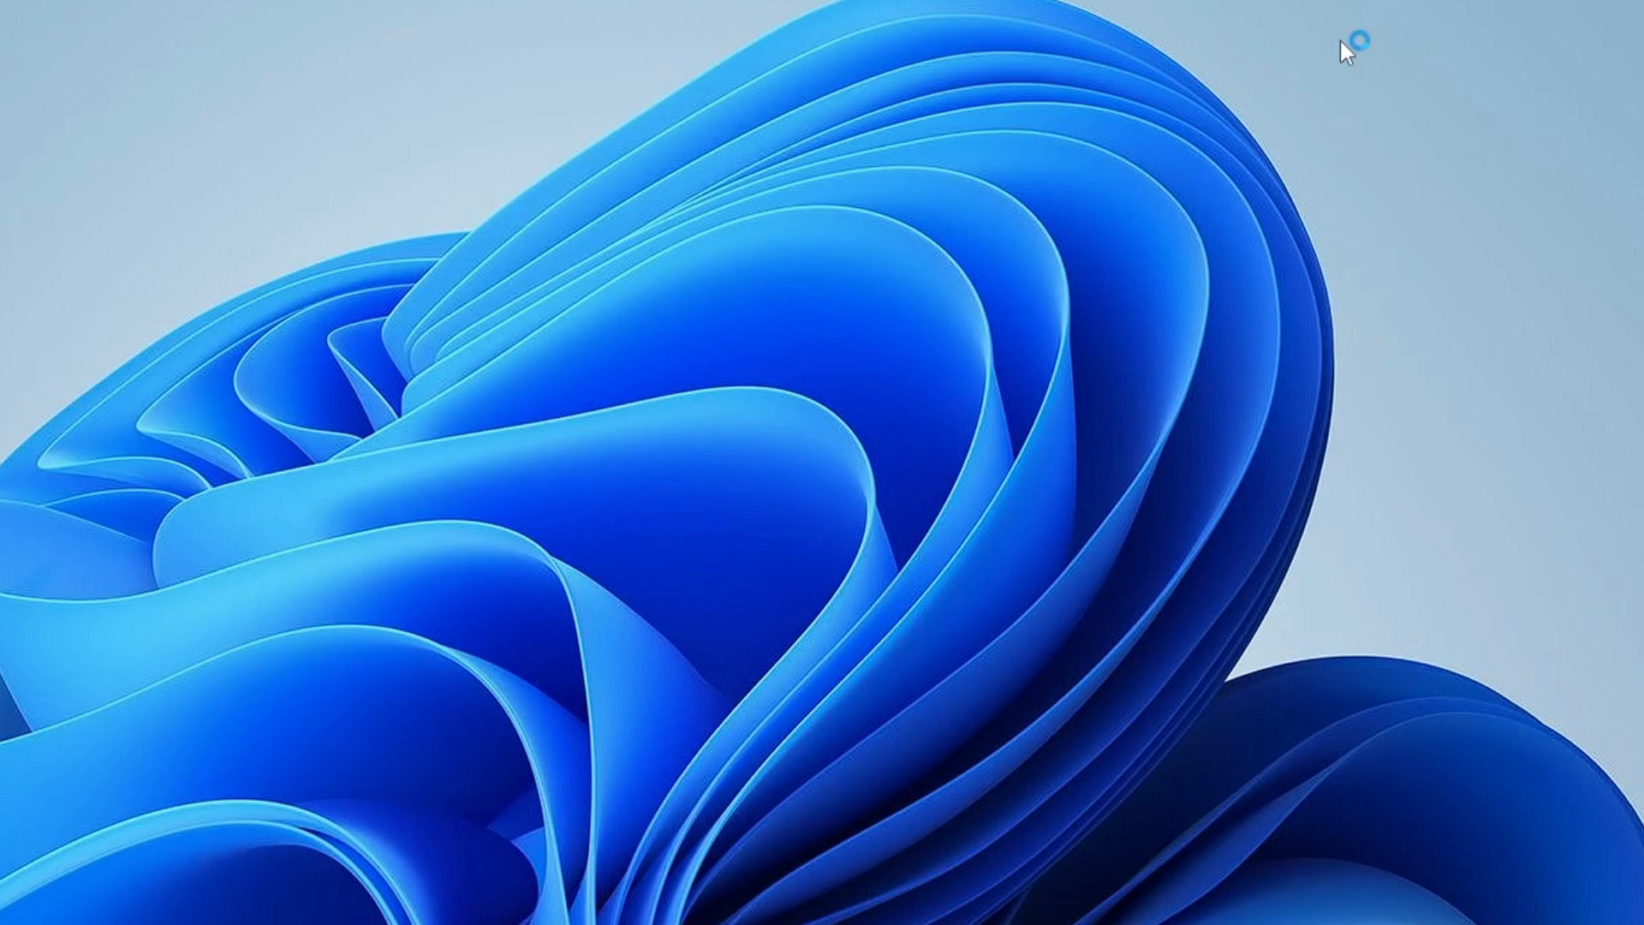
mouse_move(1358, 51)
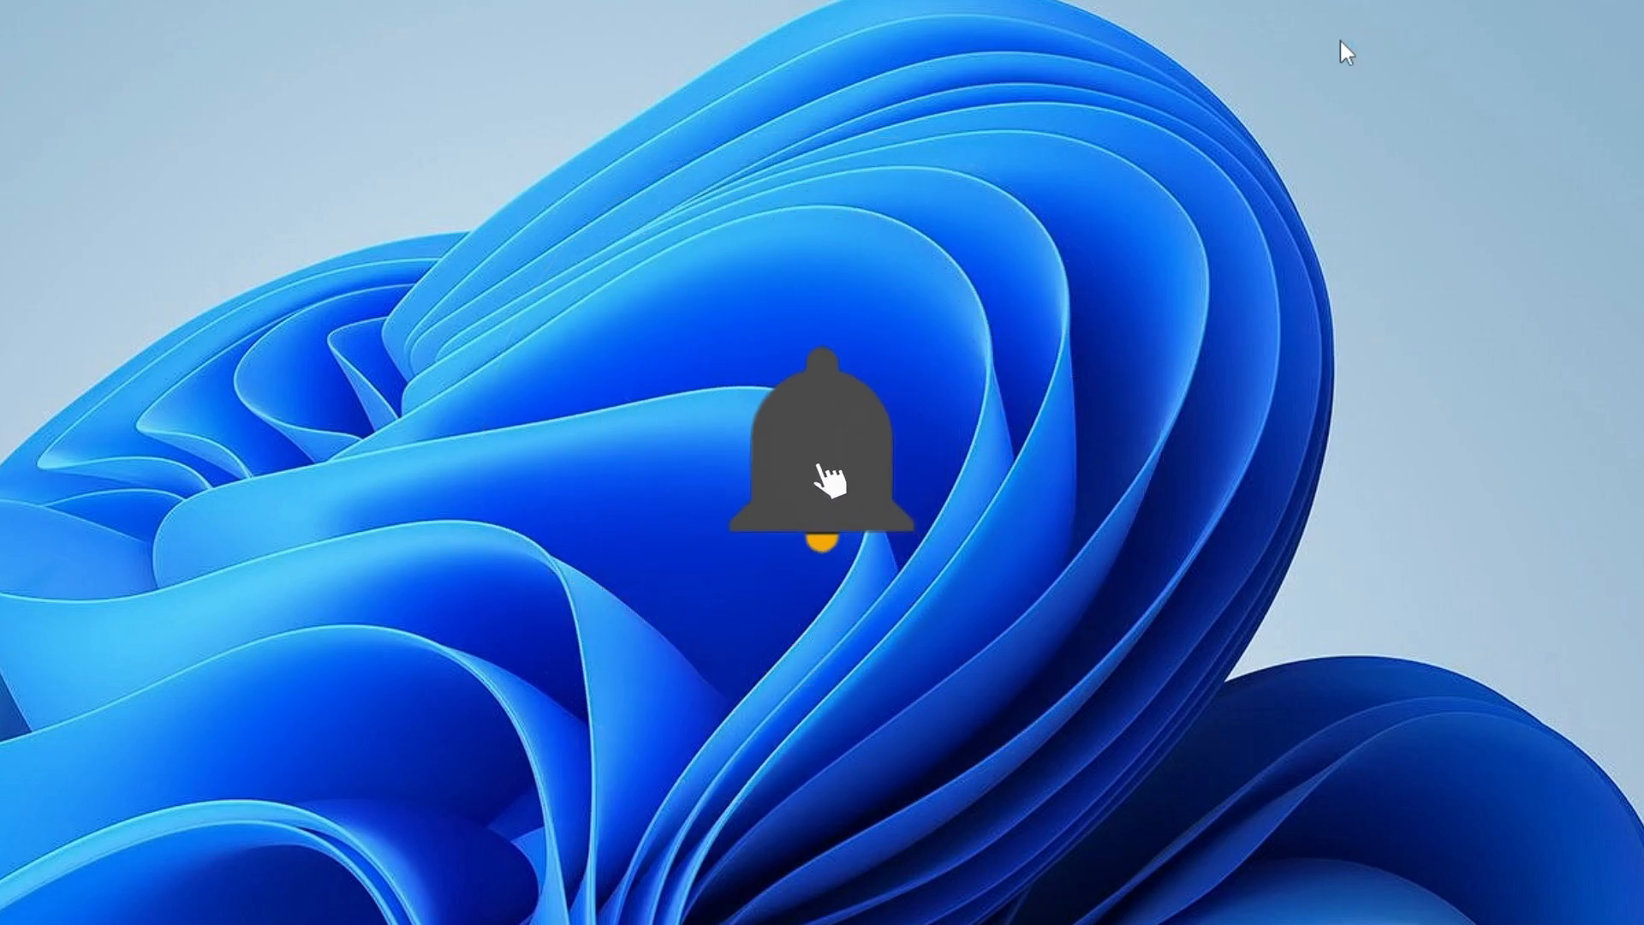
click(823, 472)
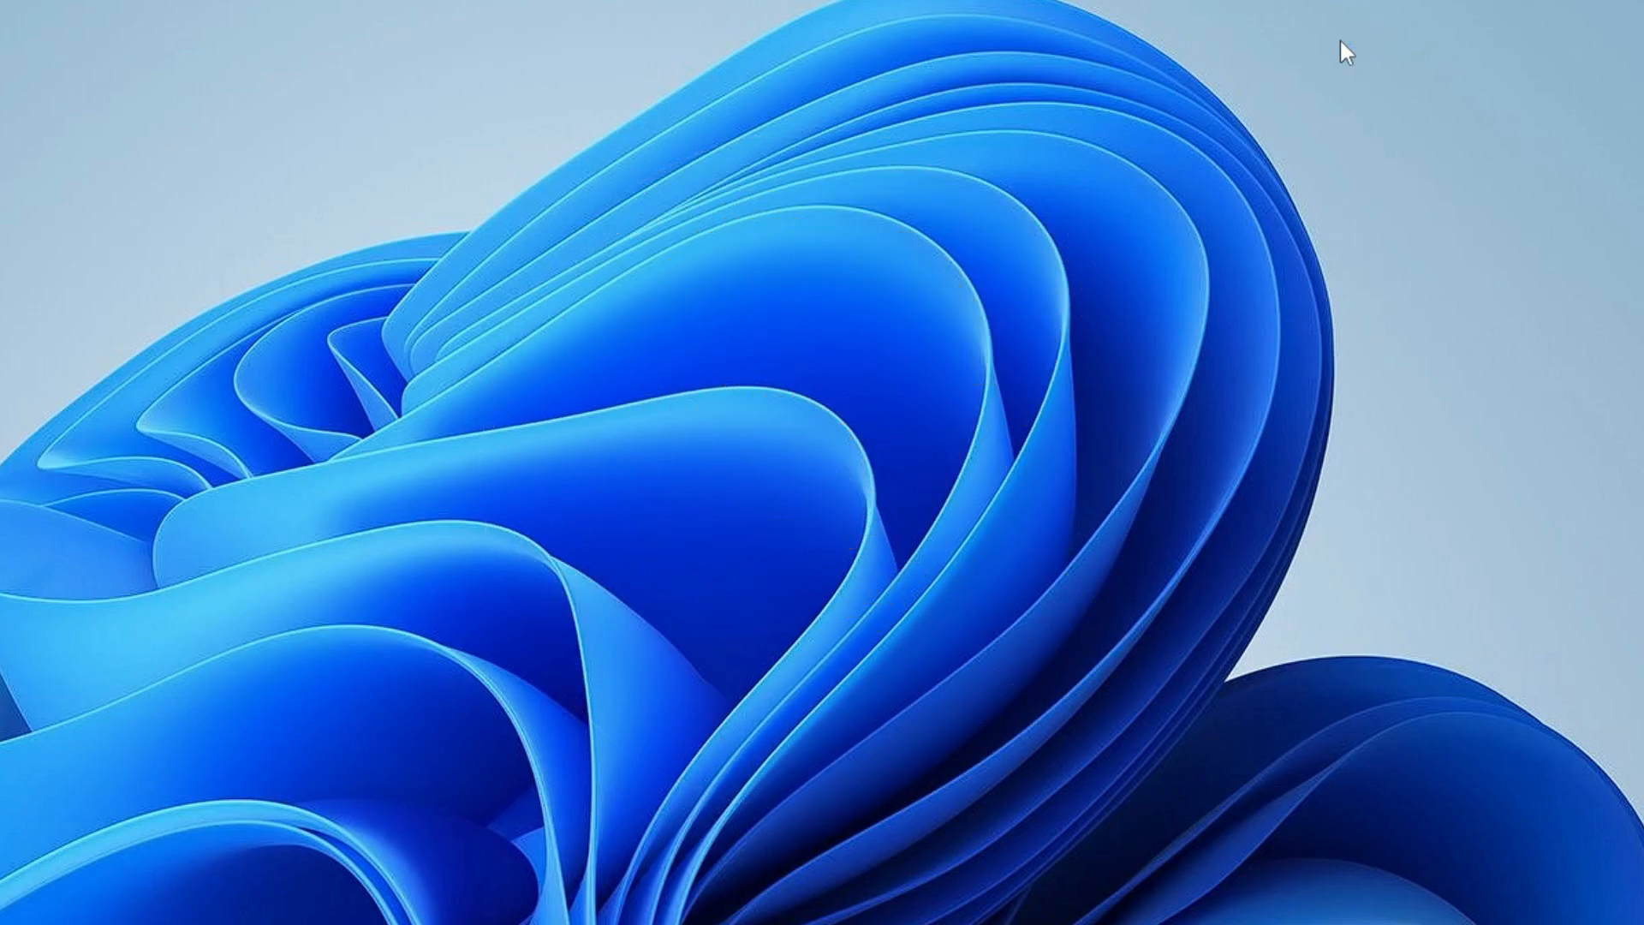